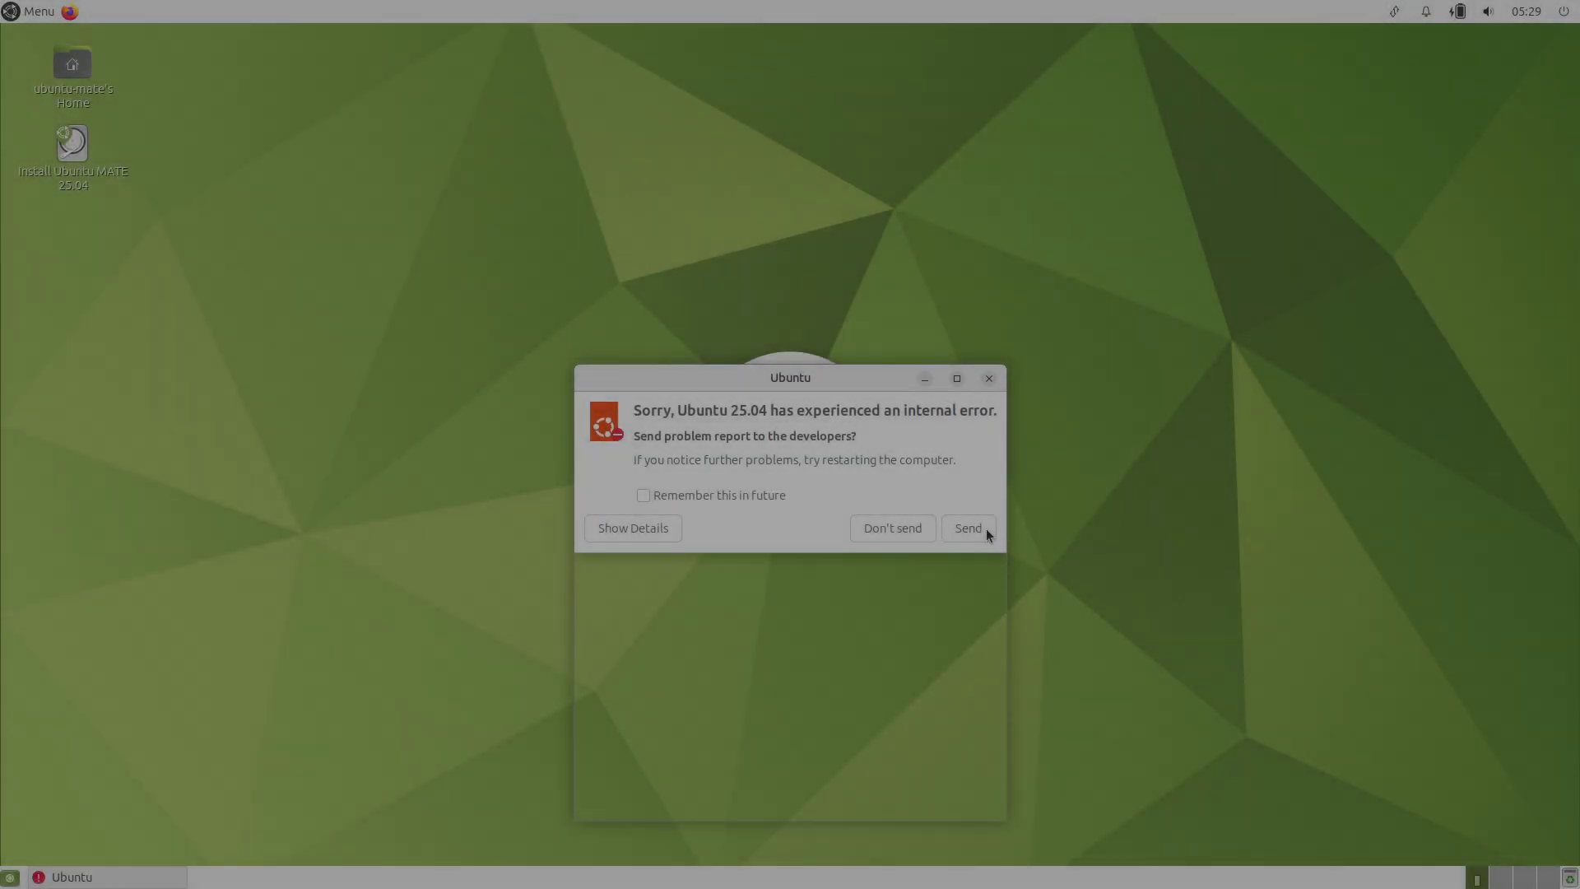
Step: Send the error report and browse System Monitor's System, Processes and Resources tabs
left_click(36, 10)
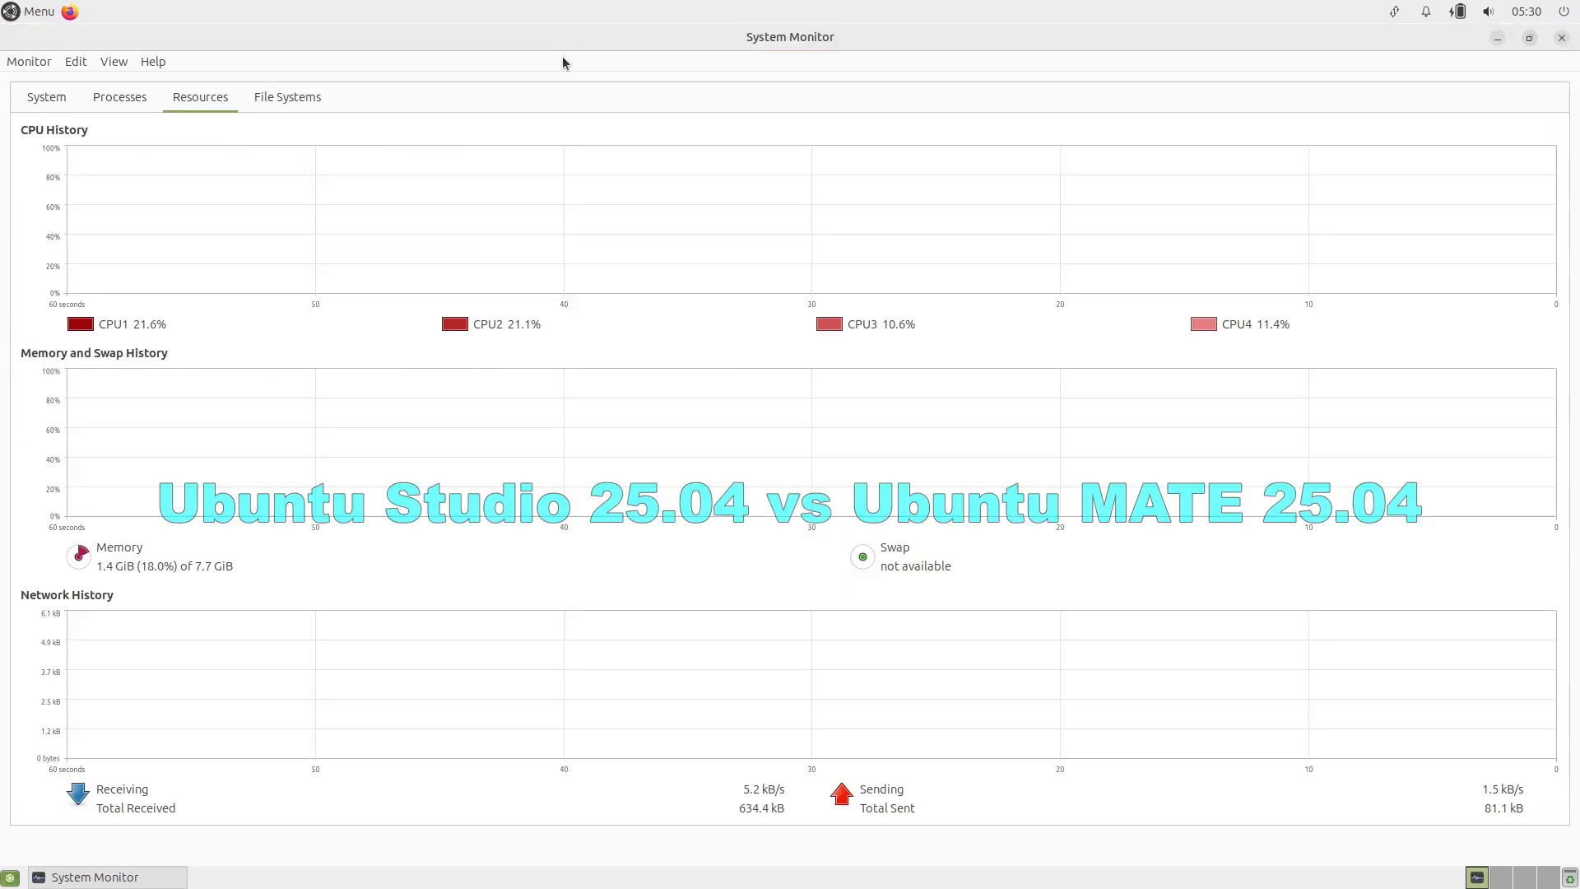
left_click(46, 98)
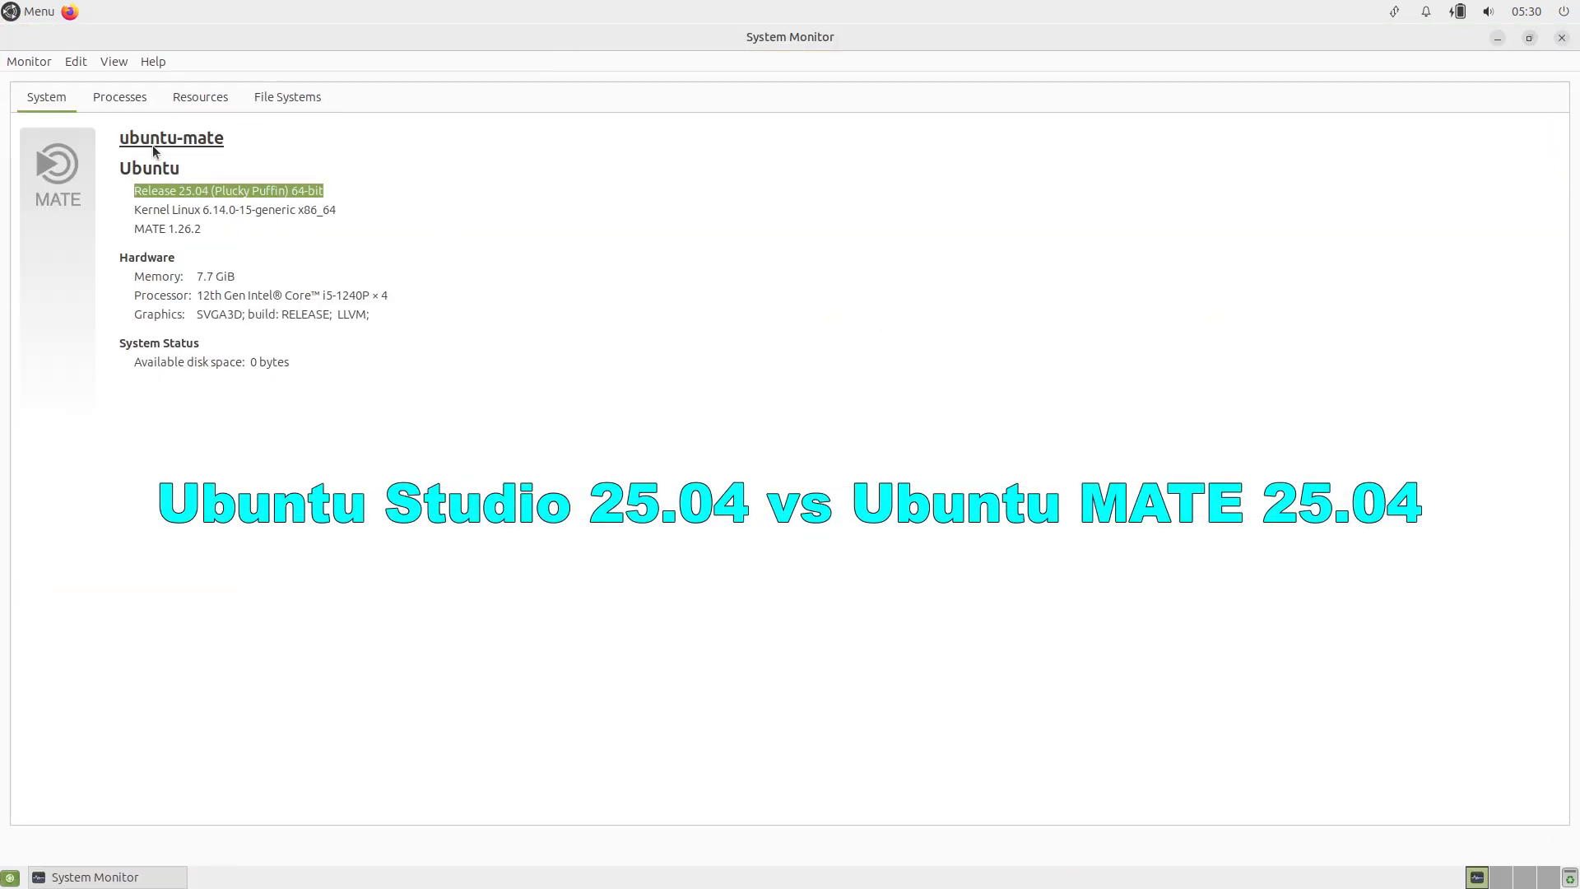
left_click(117, 98)
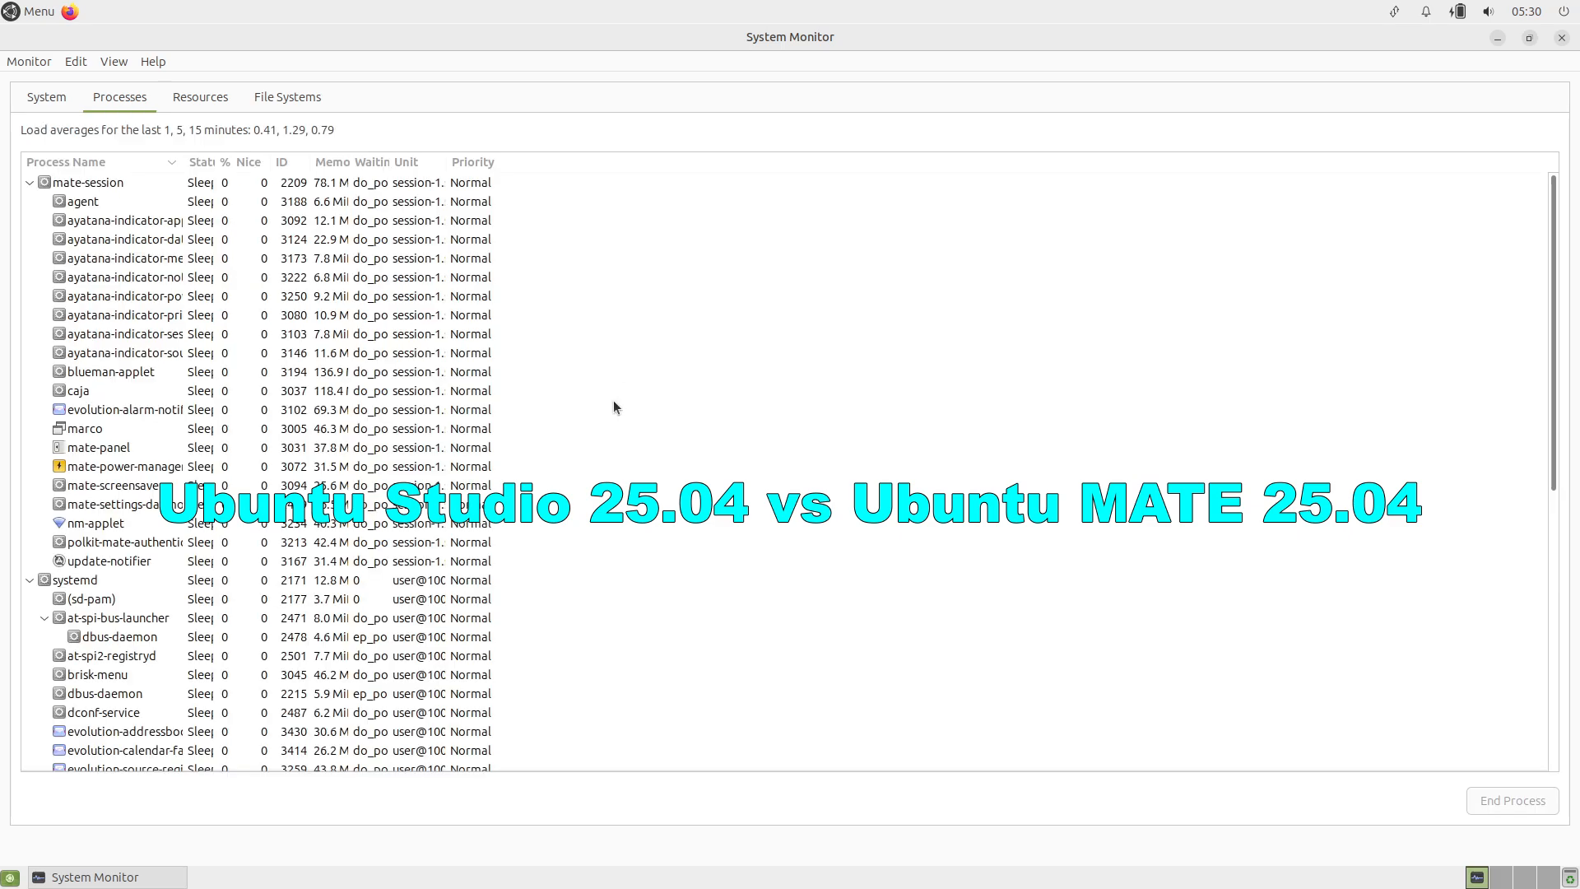
left_click(199, 97)
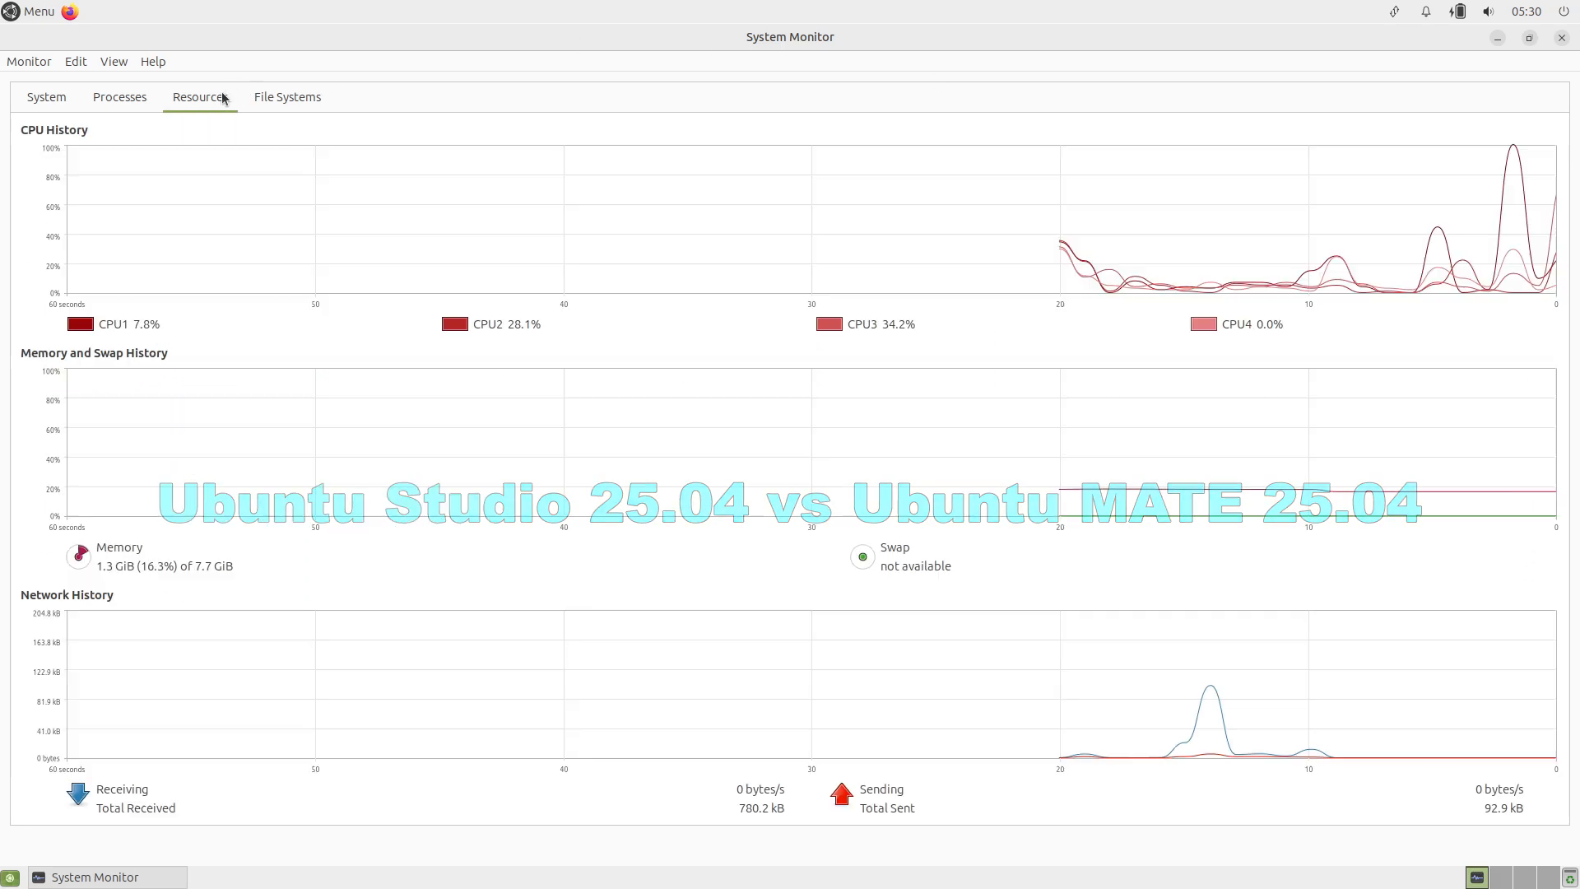
left_click(46, 97)
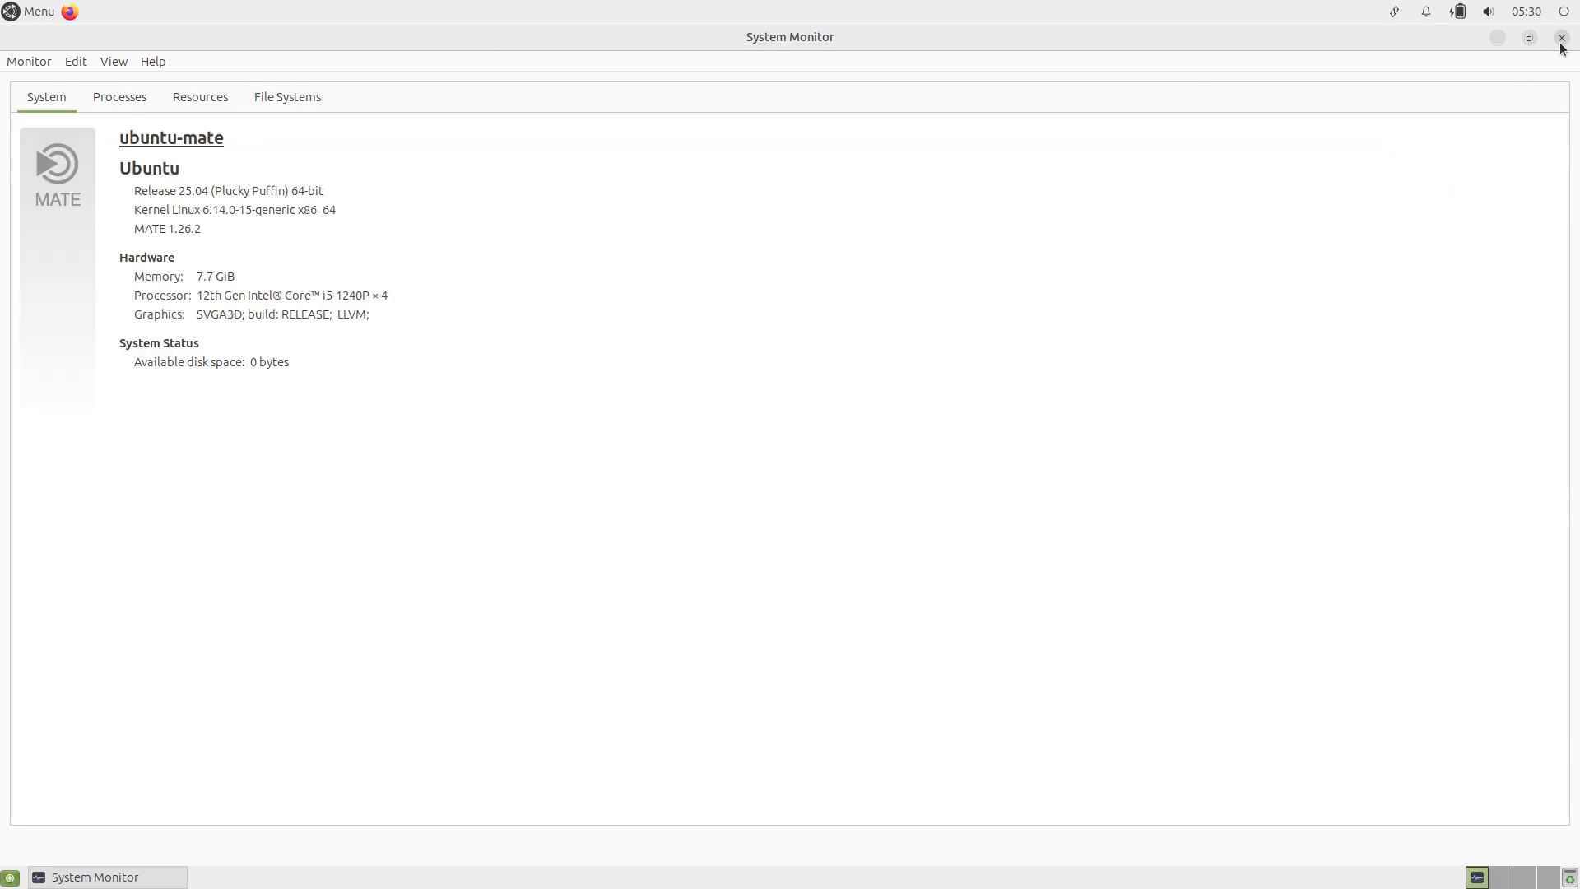
Step: Close System Monitor and Power Management and show the sound input settings
left_click(1562, 38)
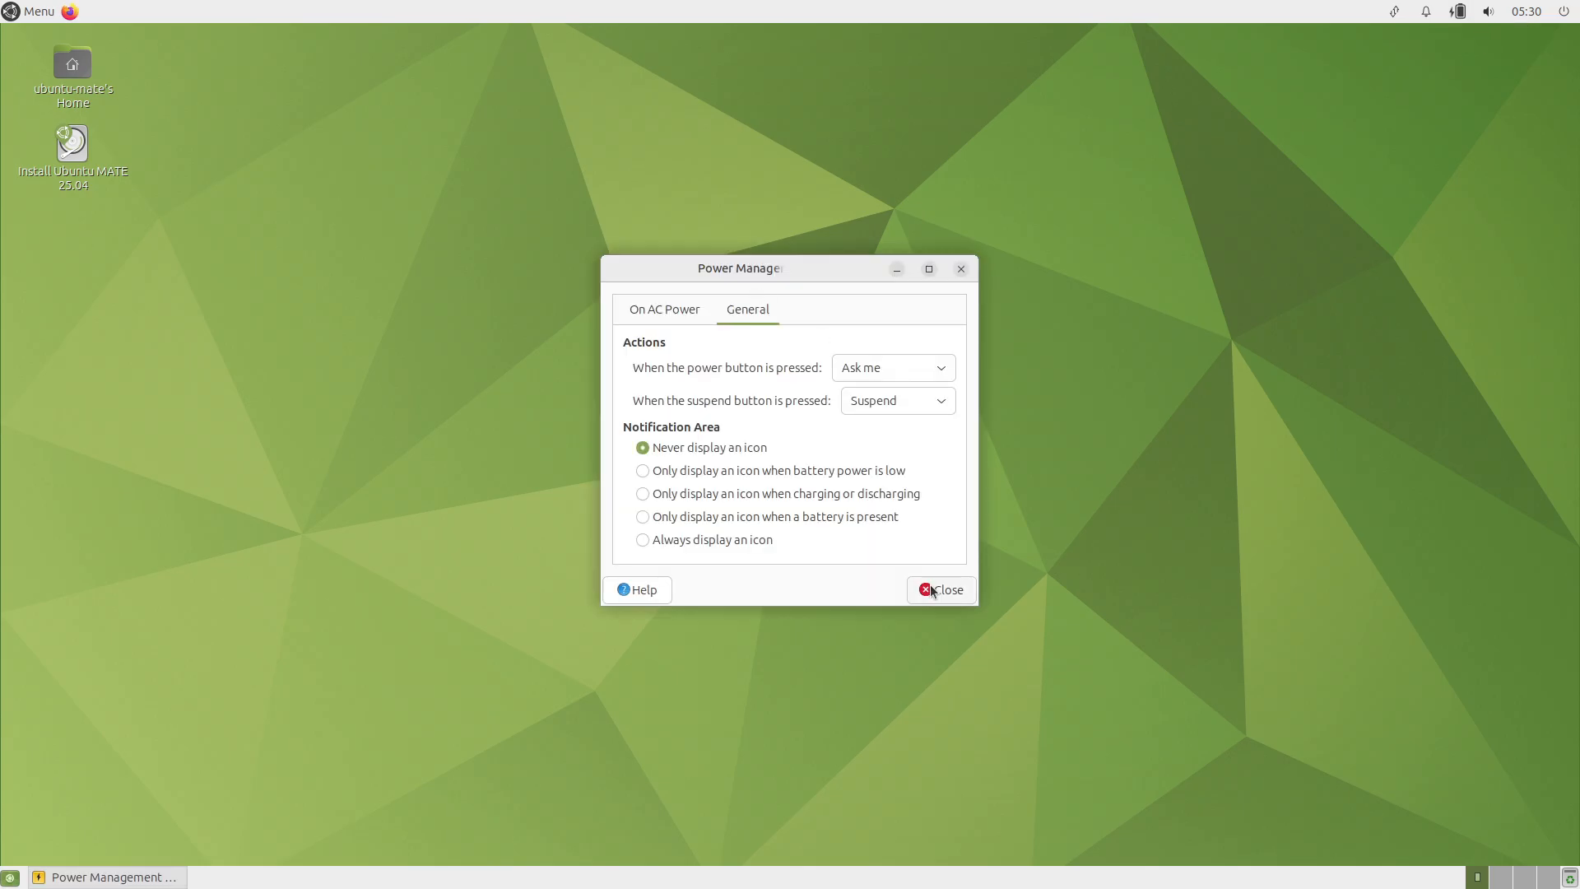
left_click(940, 589)
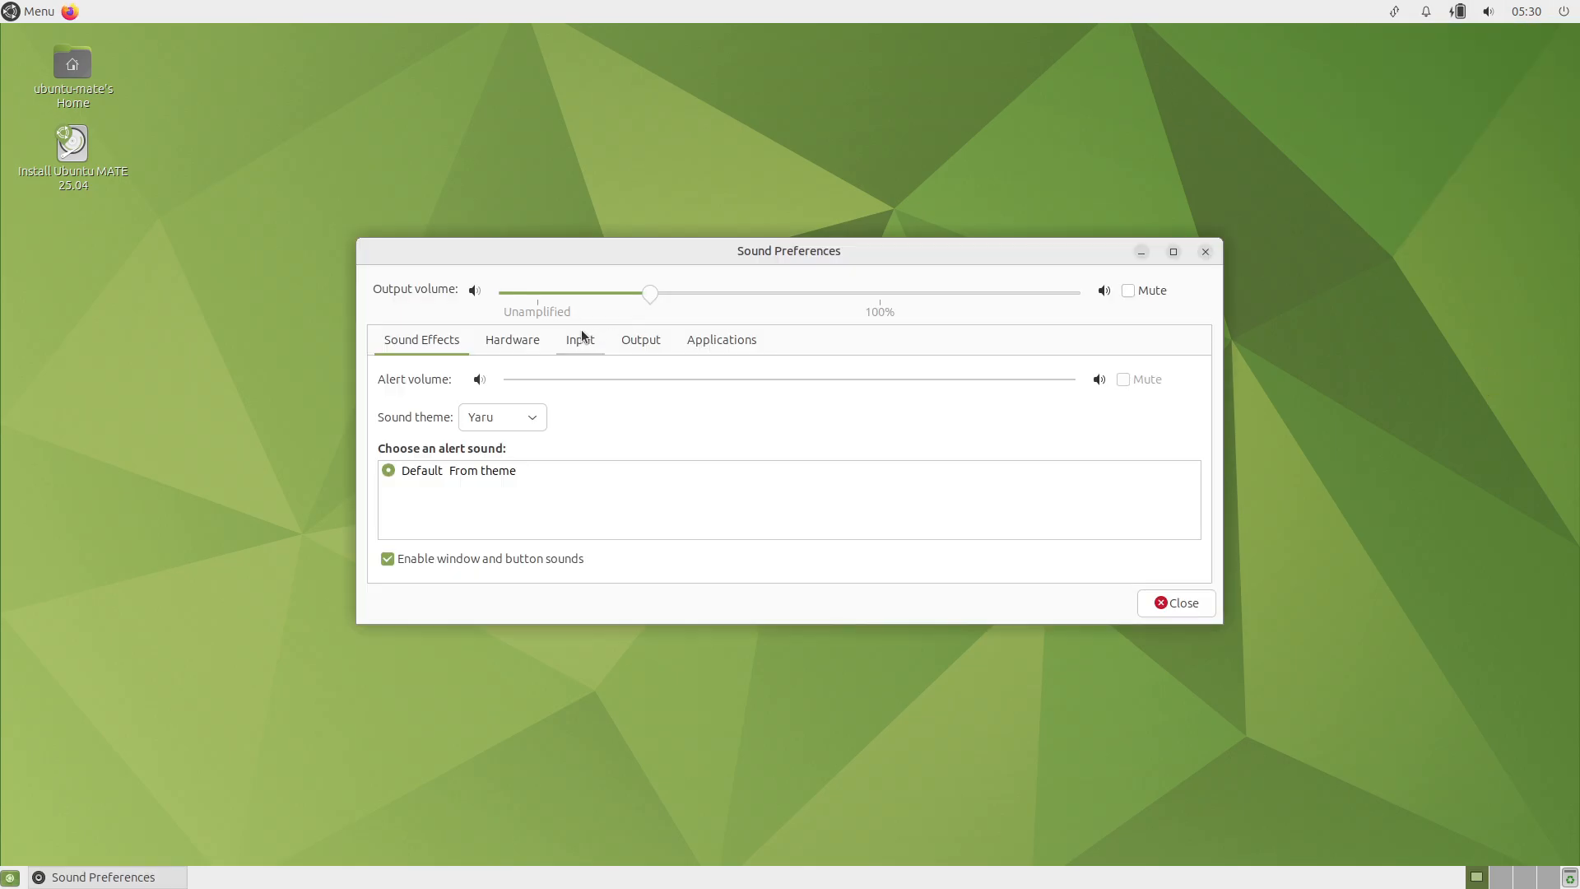
left_click(30, 11)
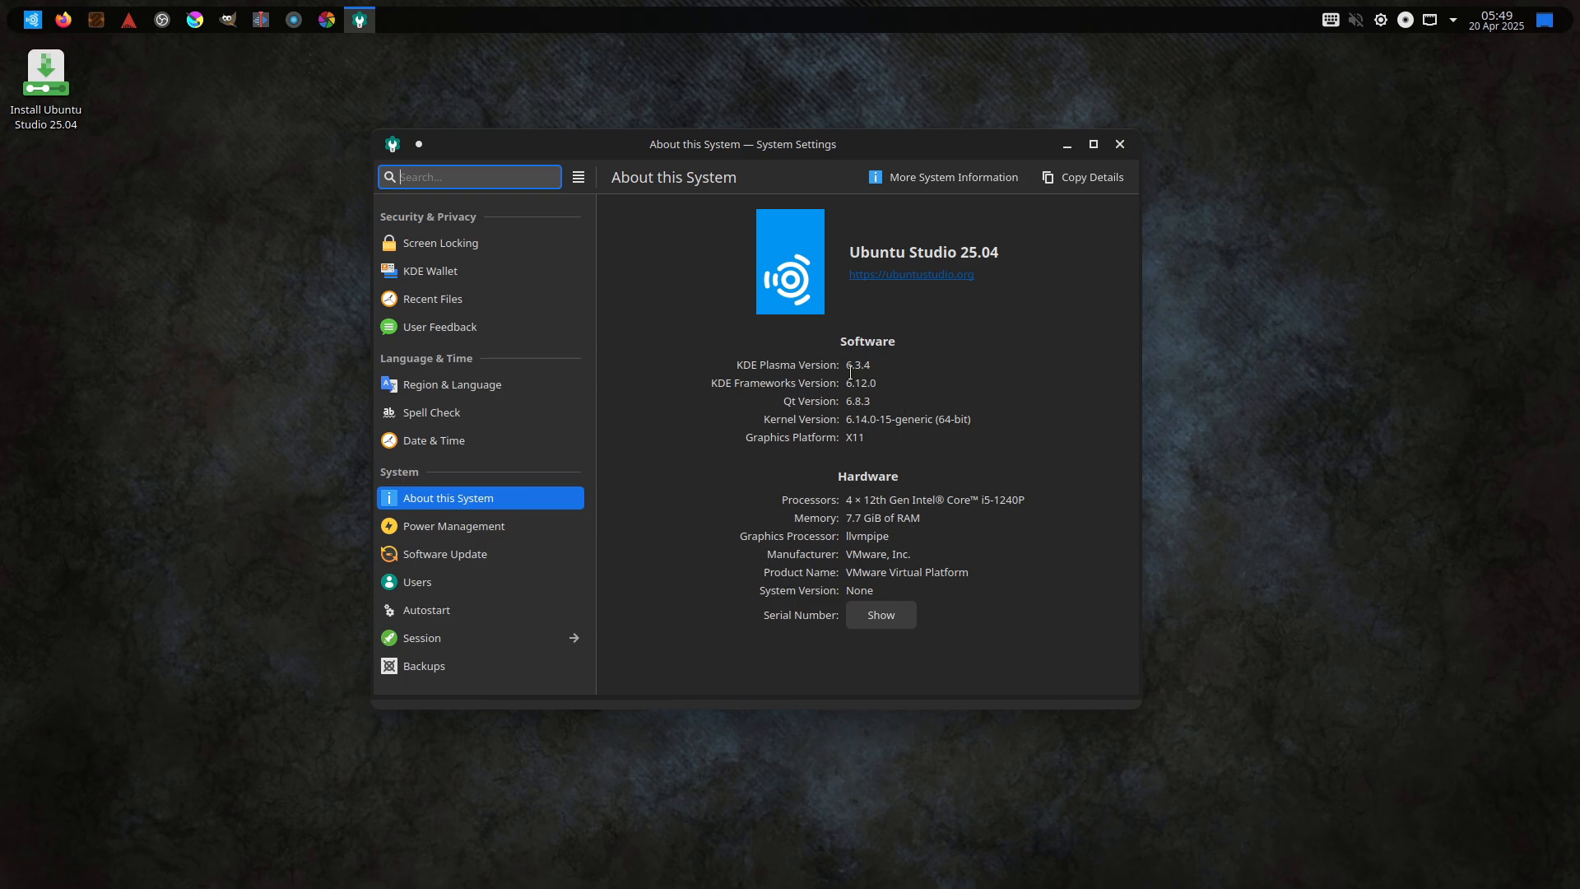
Step: Close About this System and launch KDE System Monitor on its History graphs
left_click(1118, 144)
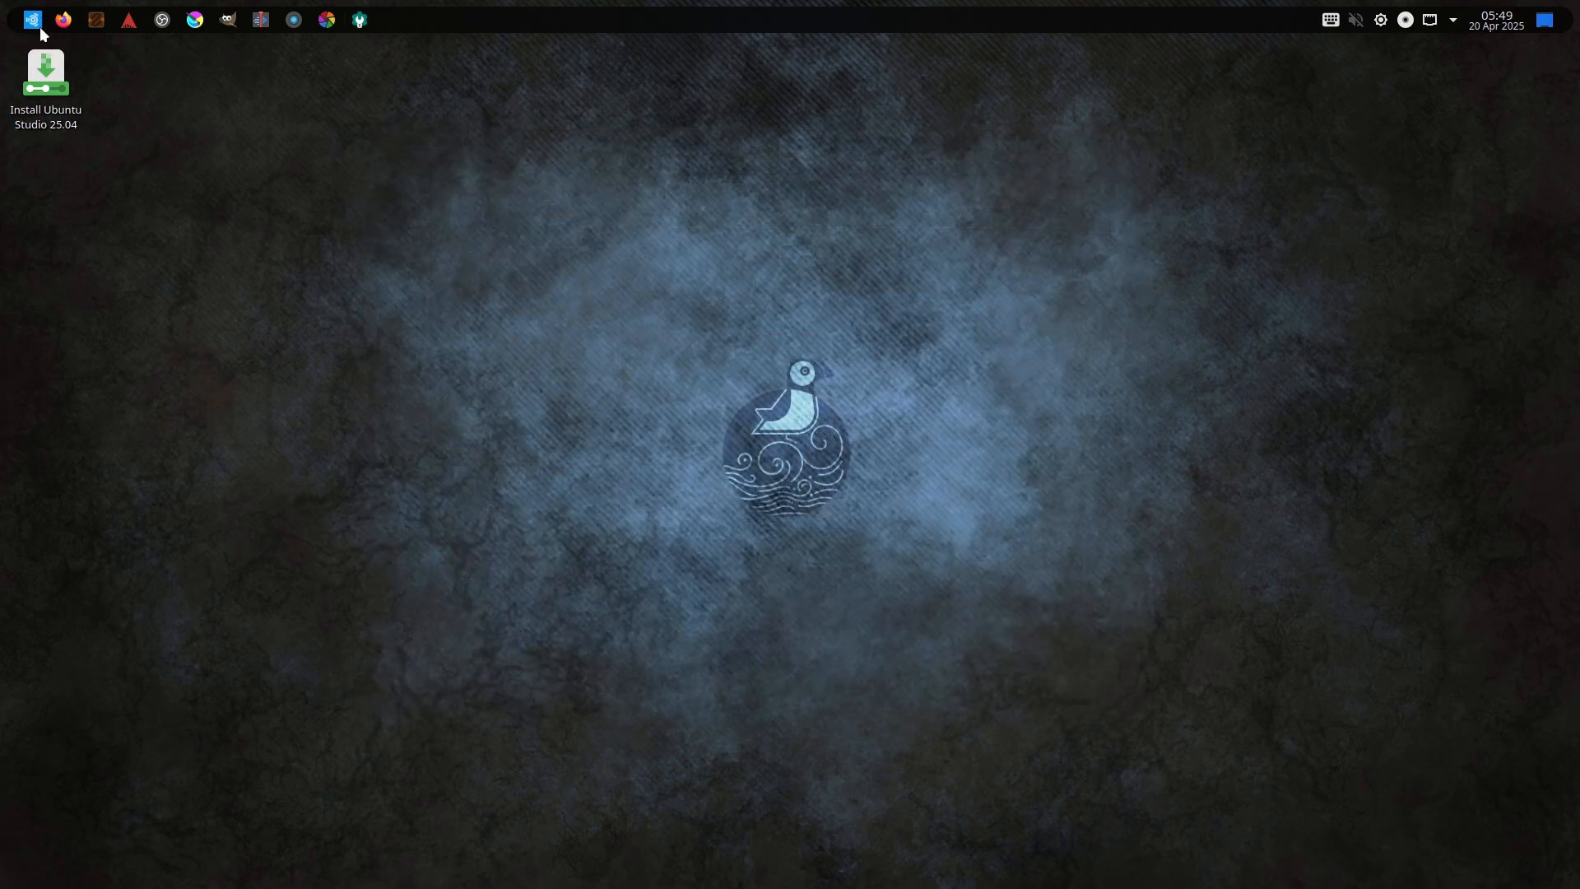
left_click(31, 19)
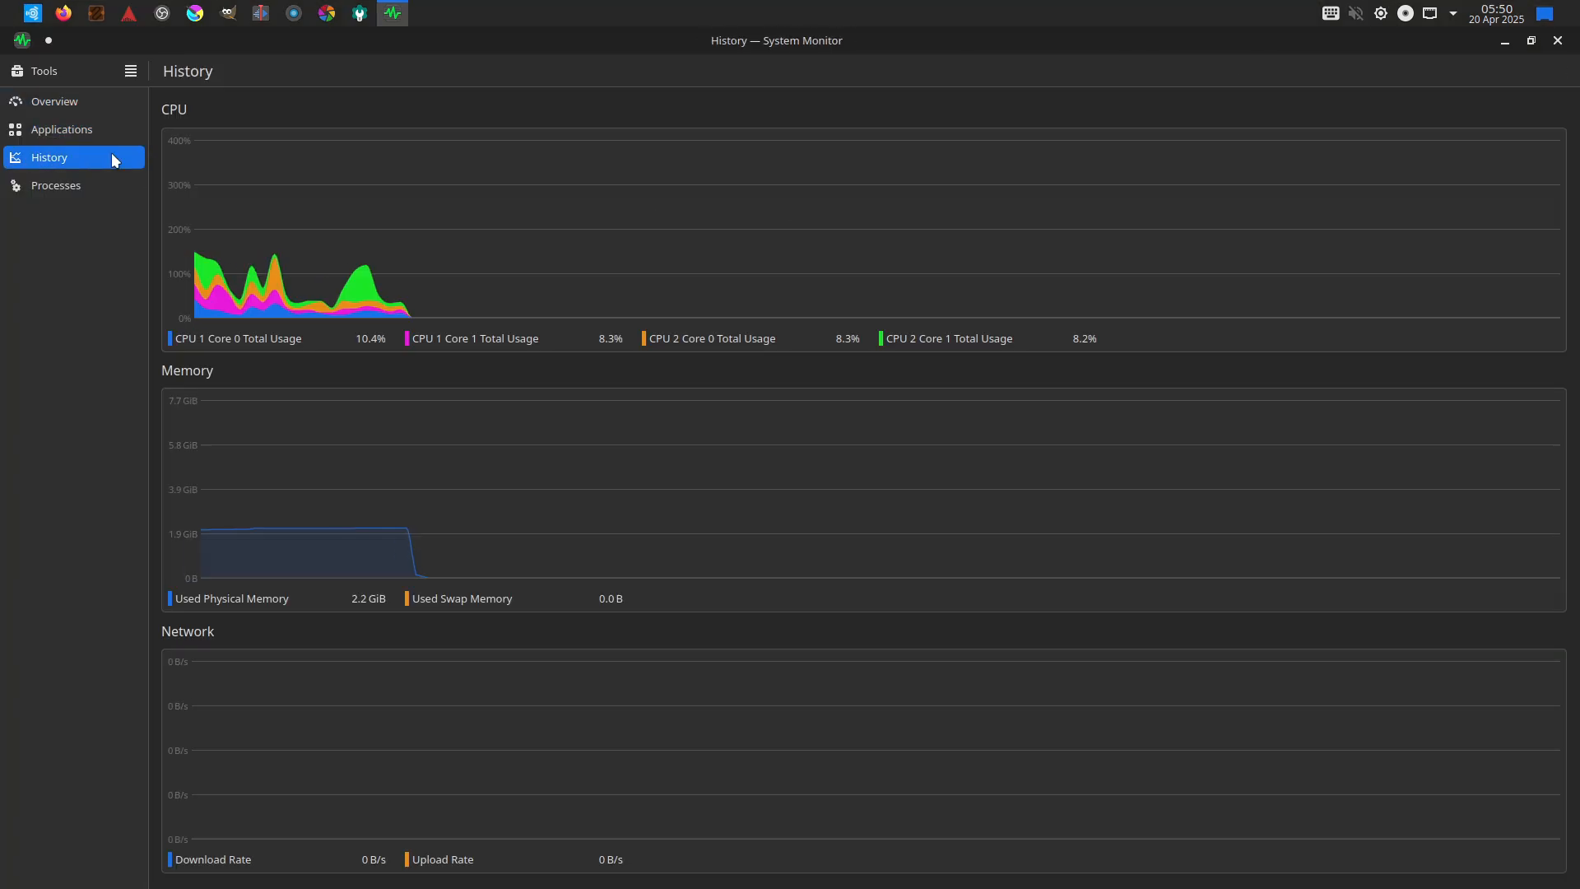
left_click(130, 71)
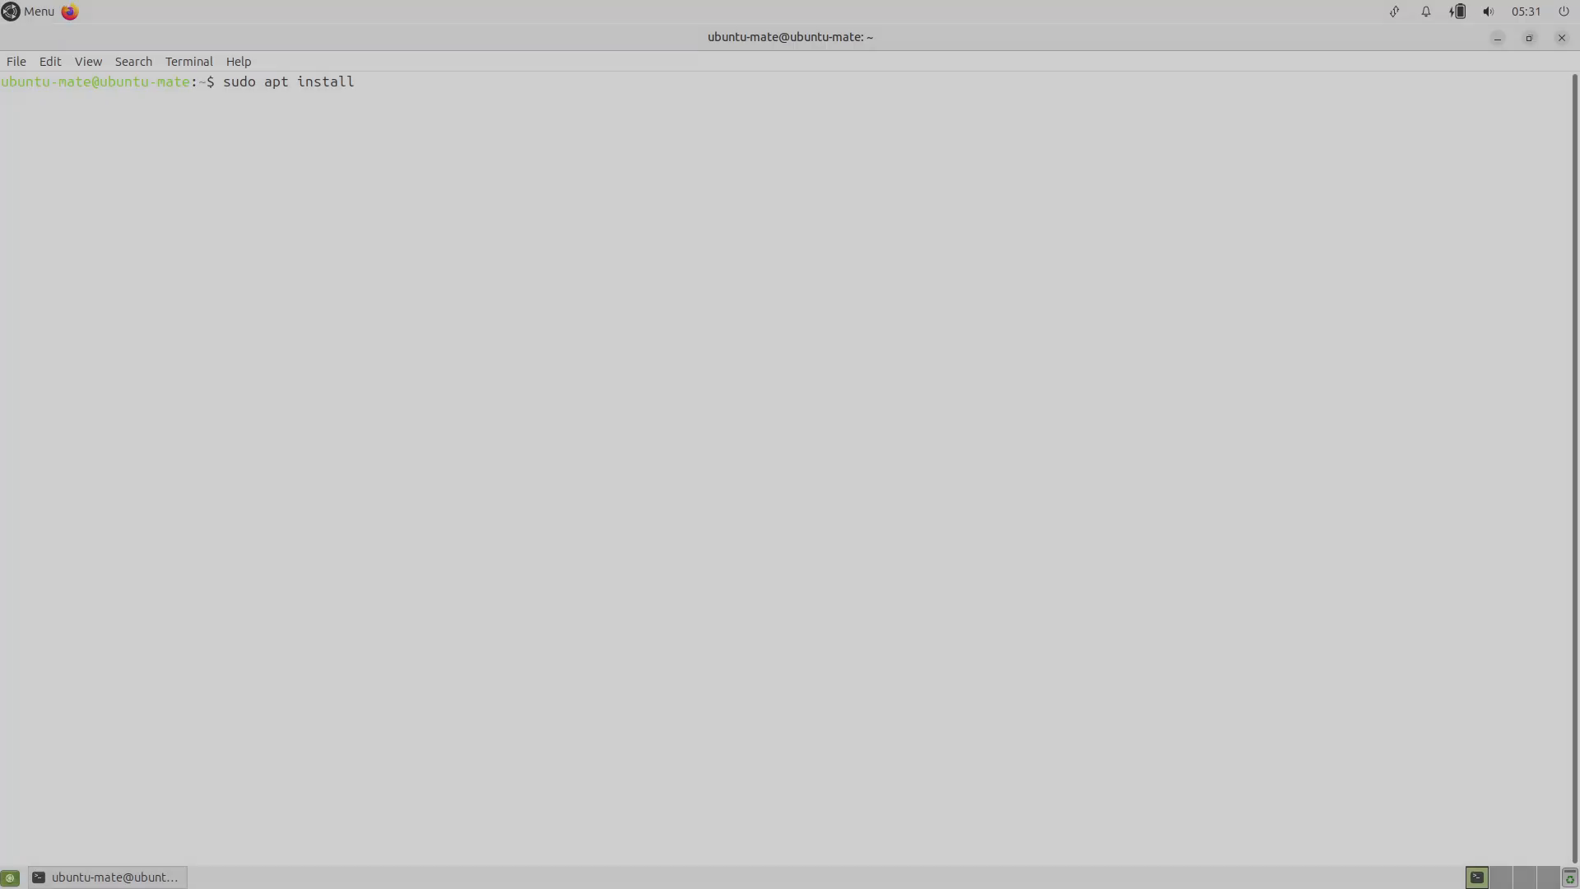
Step: Install and run fastfetch, and give the terminal profile a dark background
type("fastfetch")
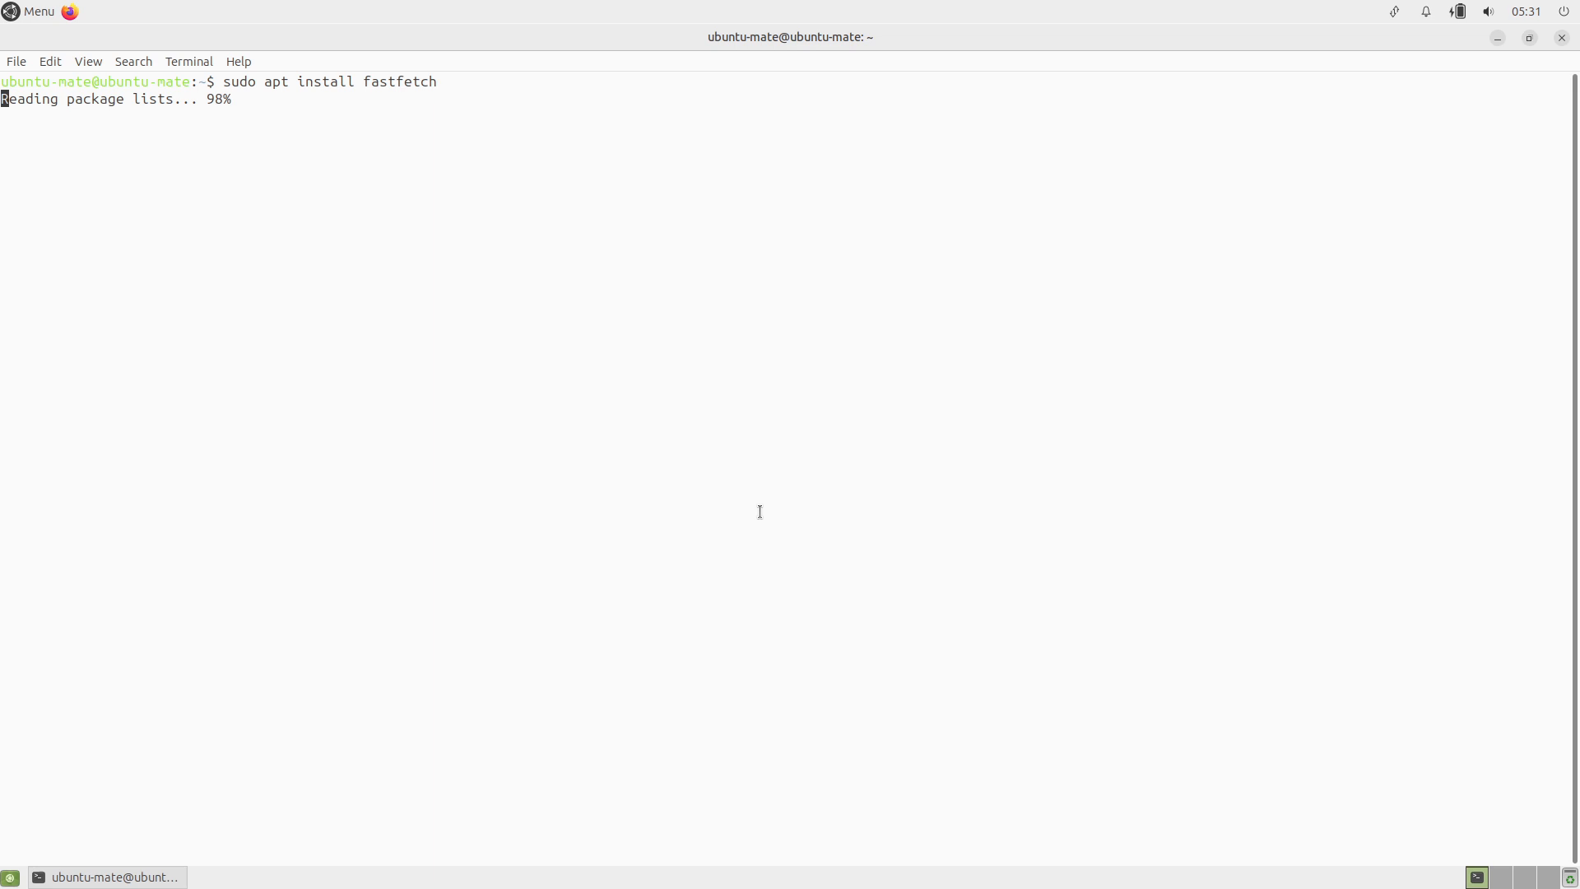
type("fastfetch")
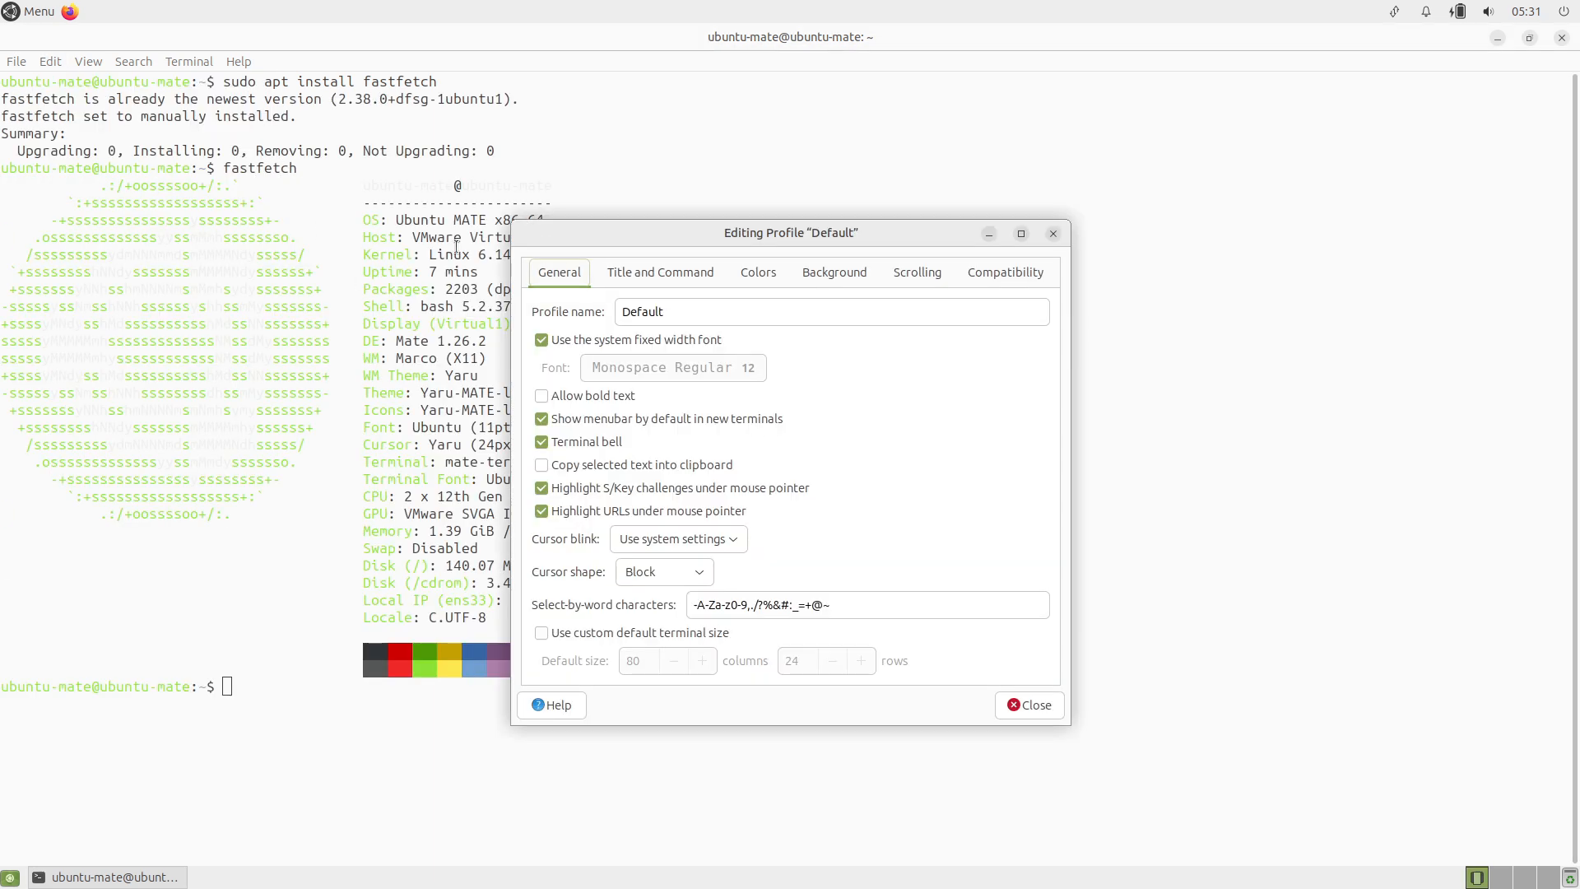
left_click(758, 272)
type("inxi -sv")
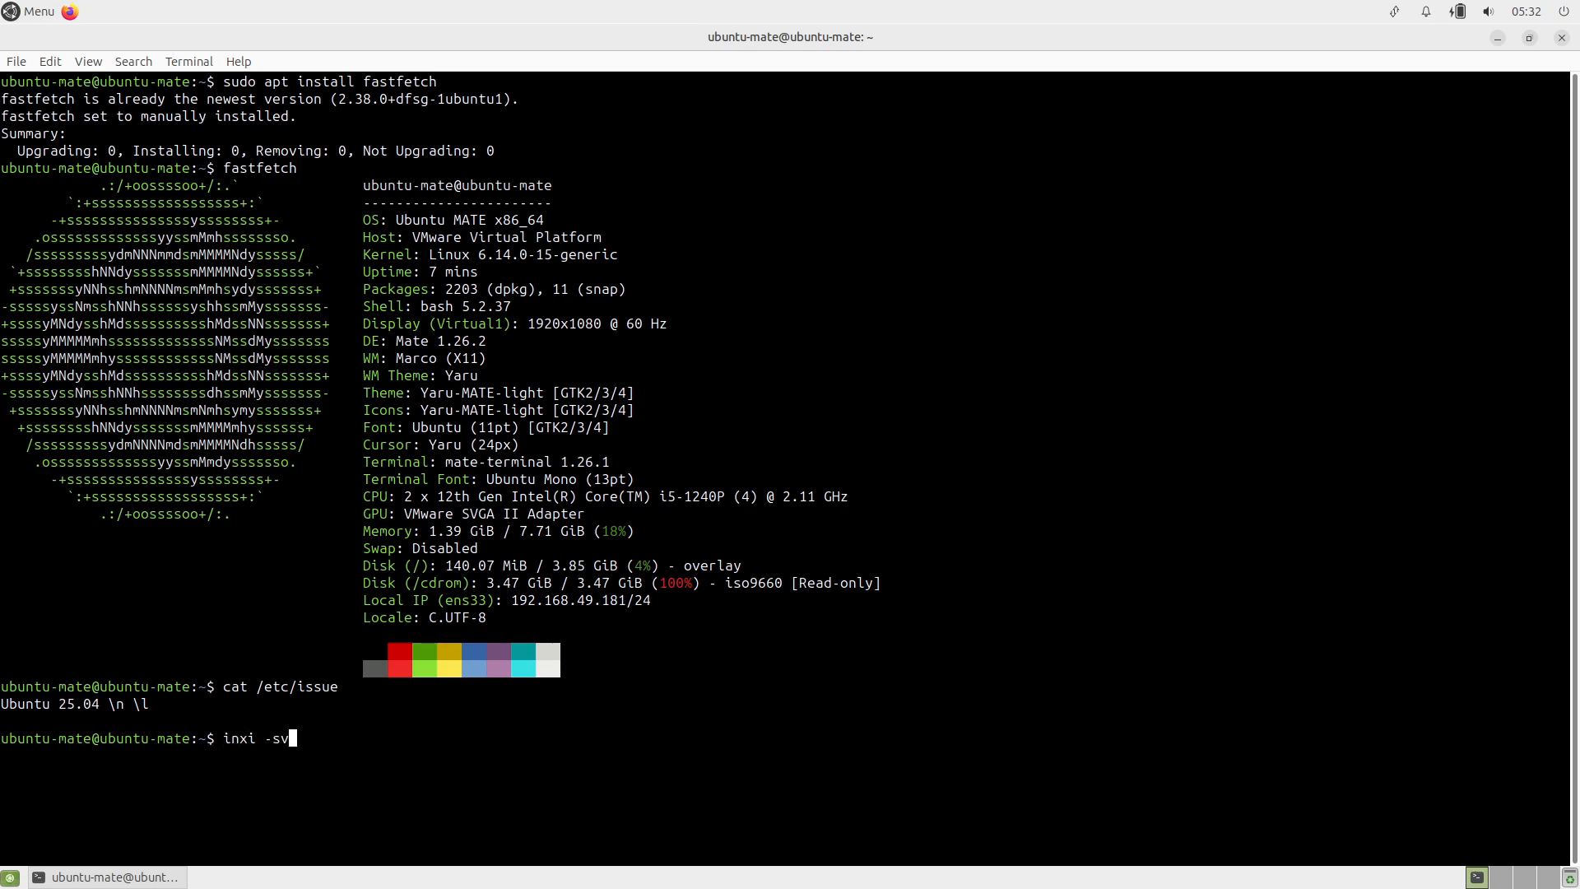
Step: Run inxi -sv8 and scroll through the detailed system report
key("Return")
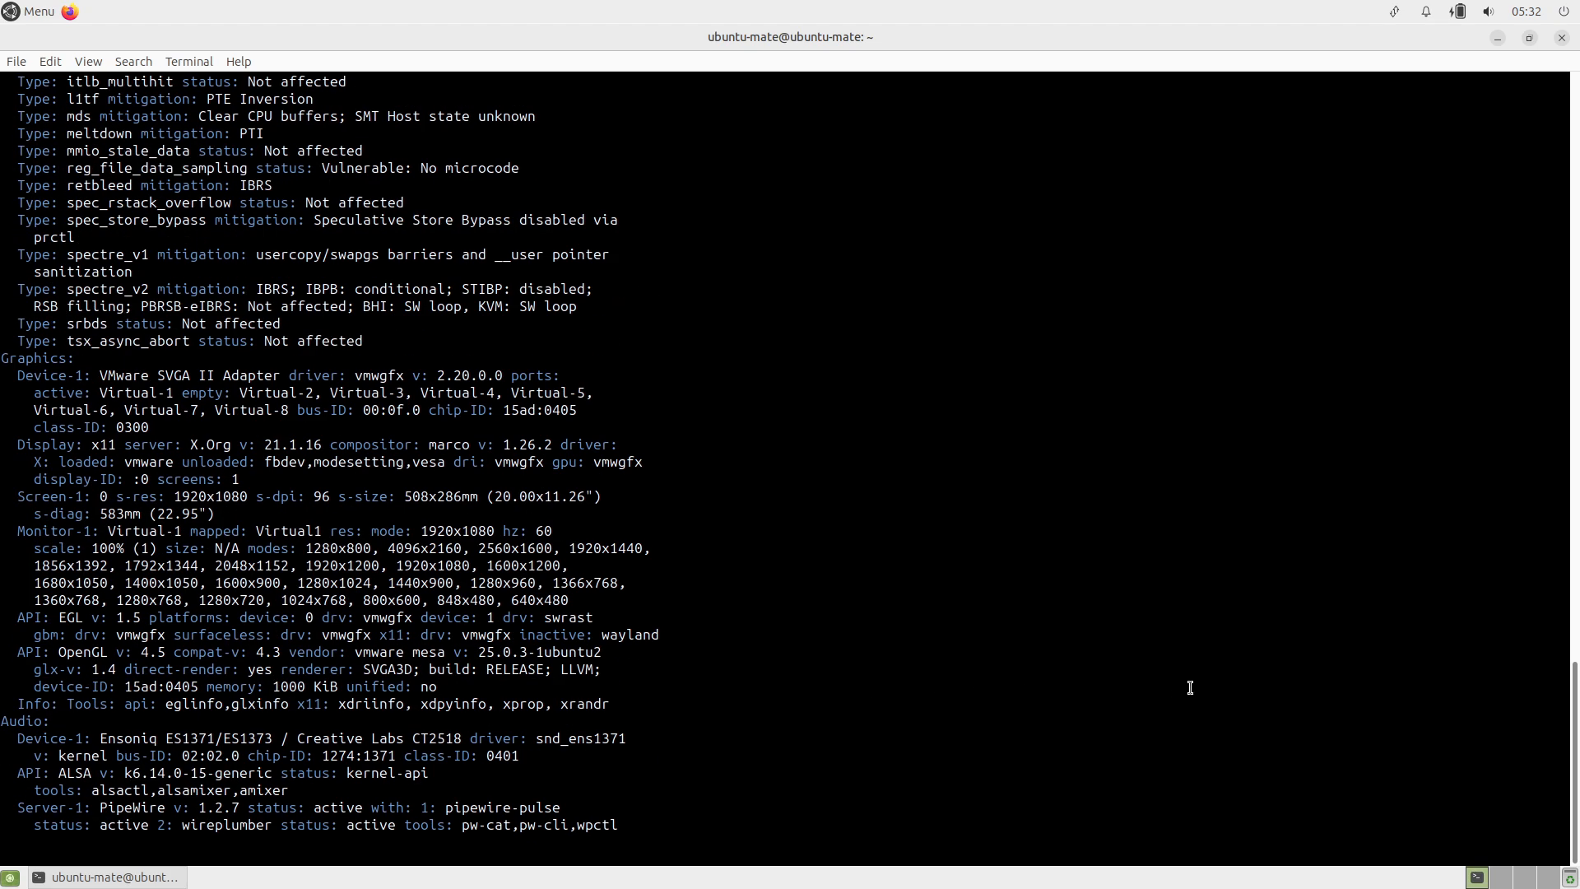
scroll("down", 3)
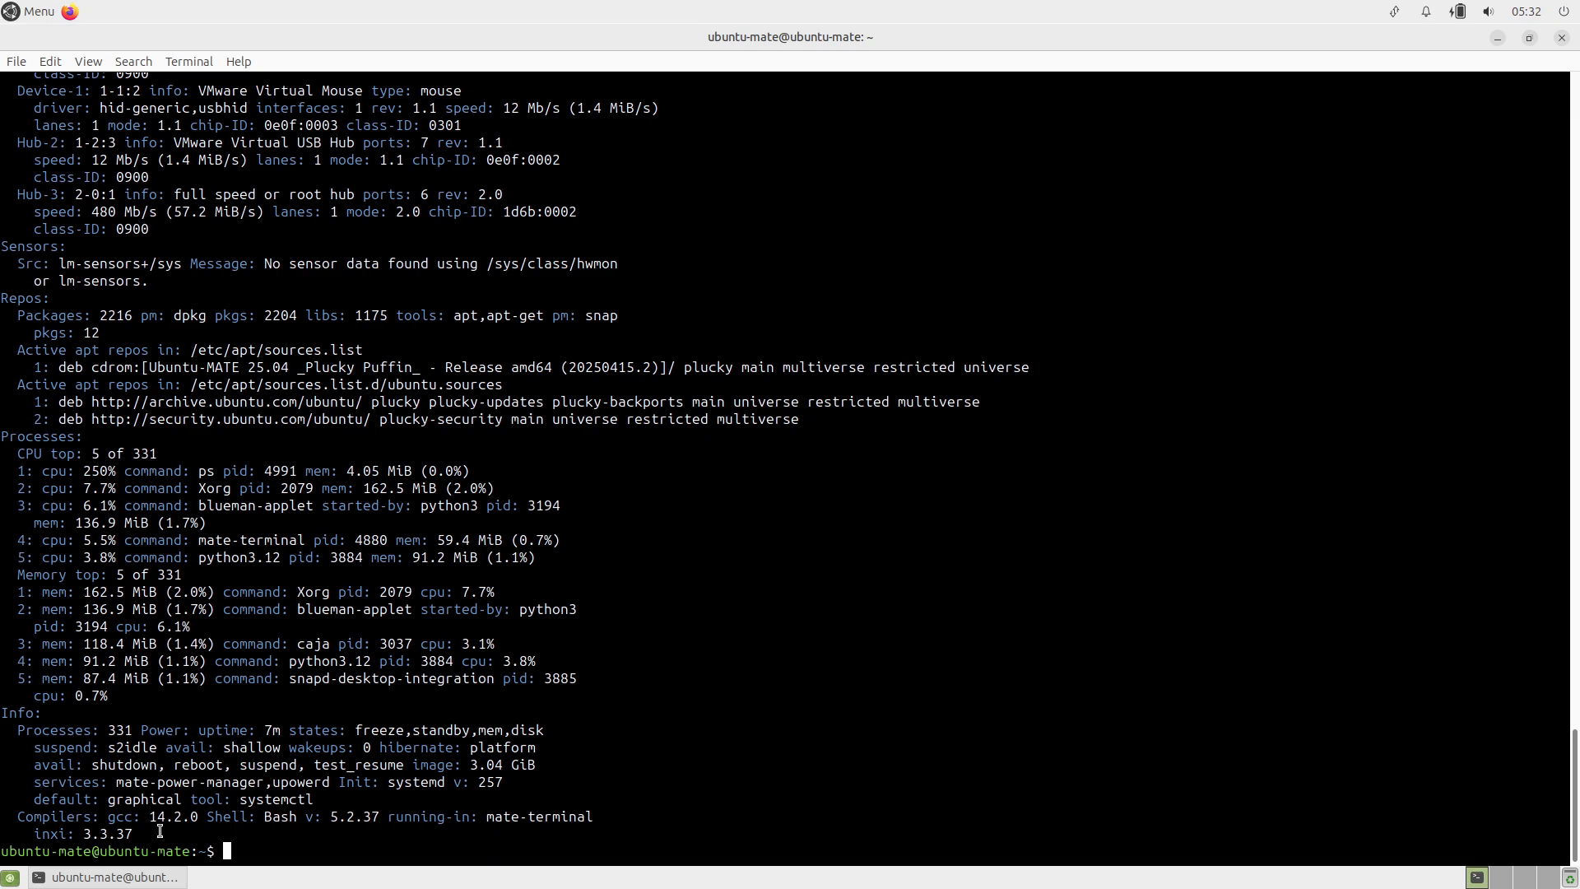
scroll("up", 3)
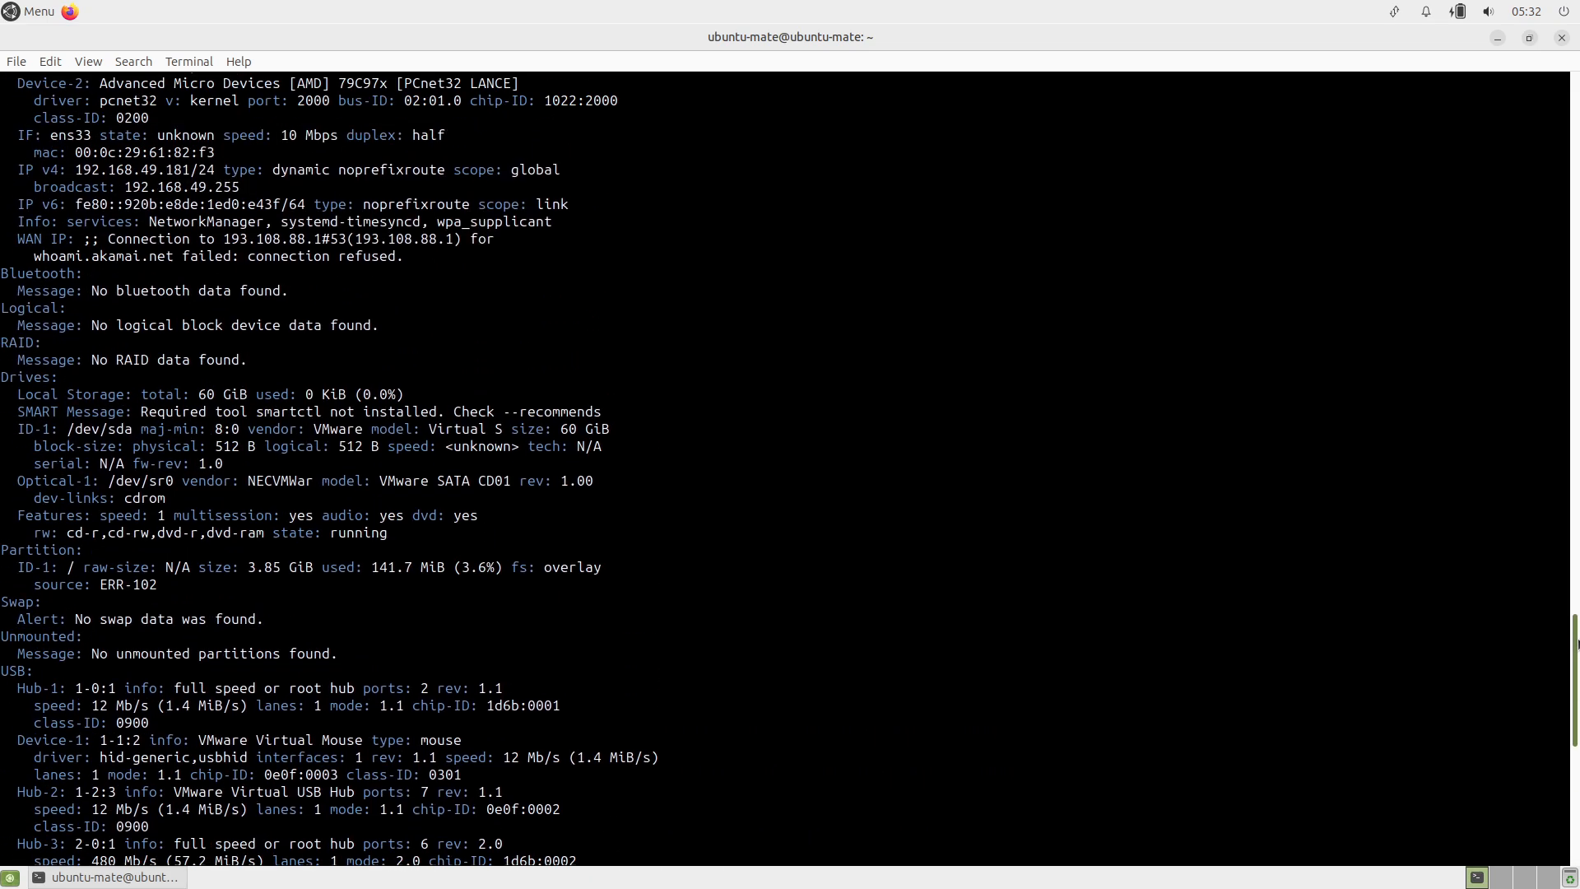
scroll("up", 3)
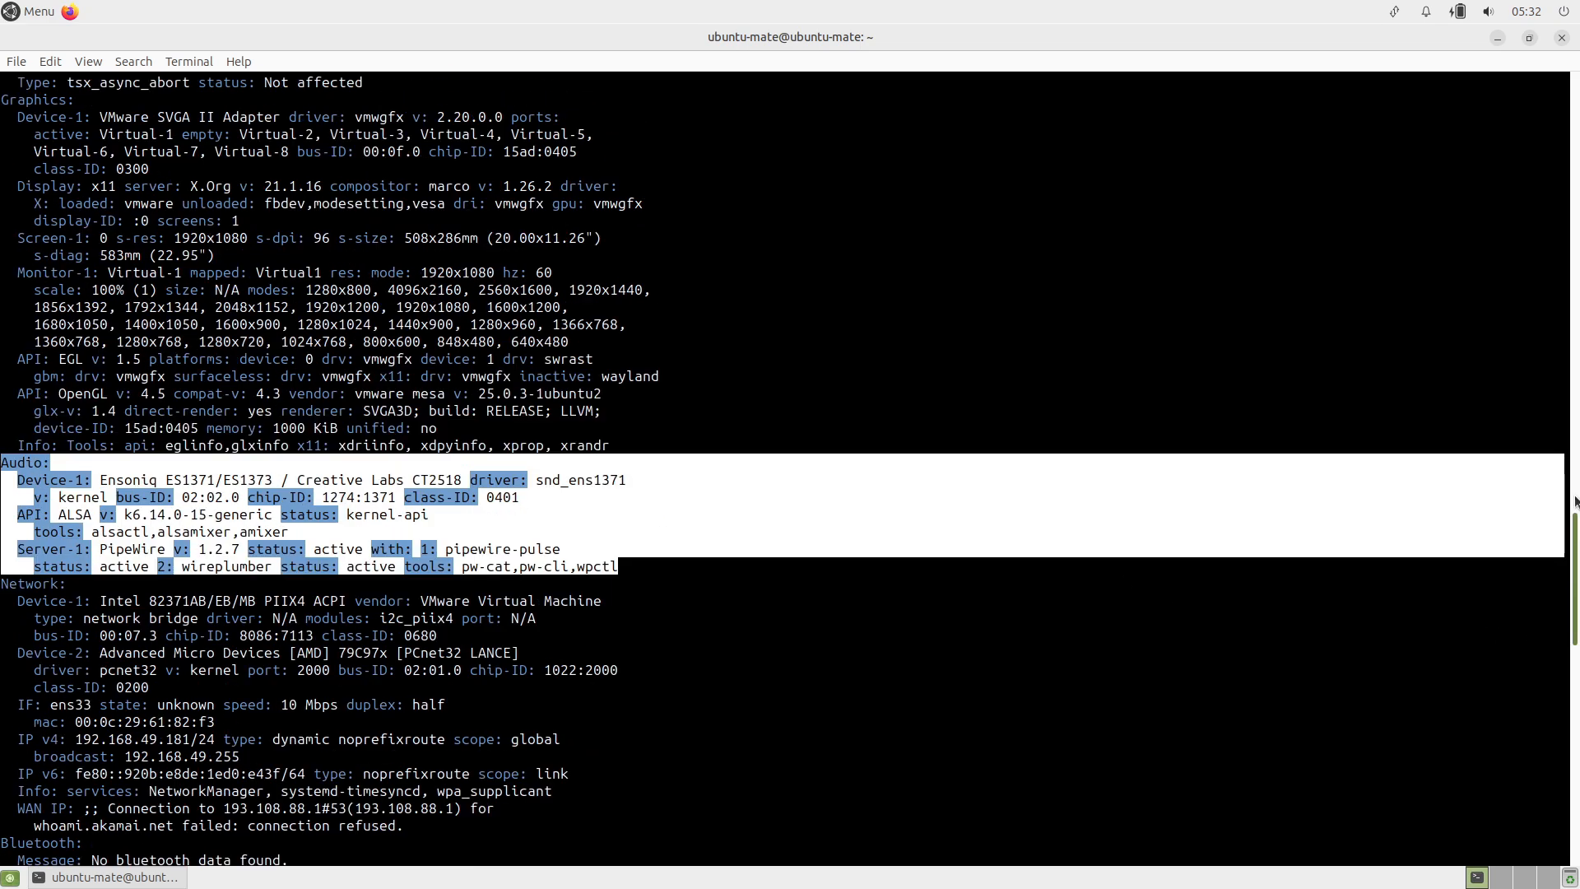
scroll("up", 3)
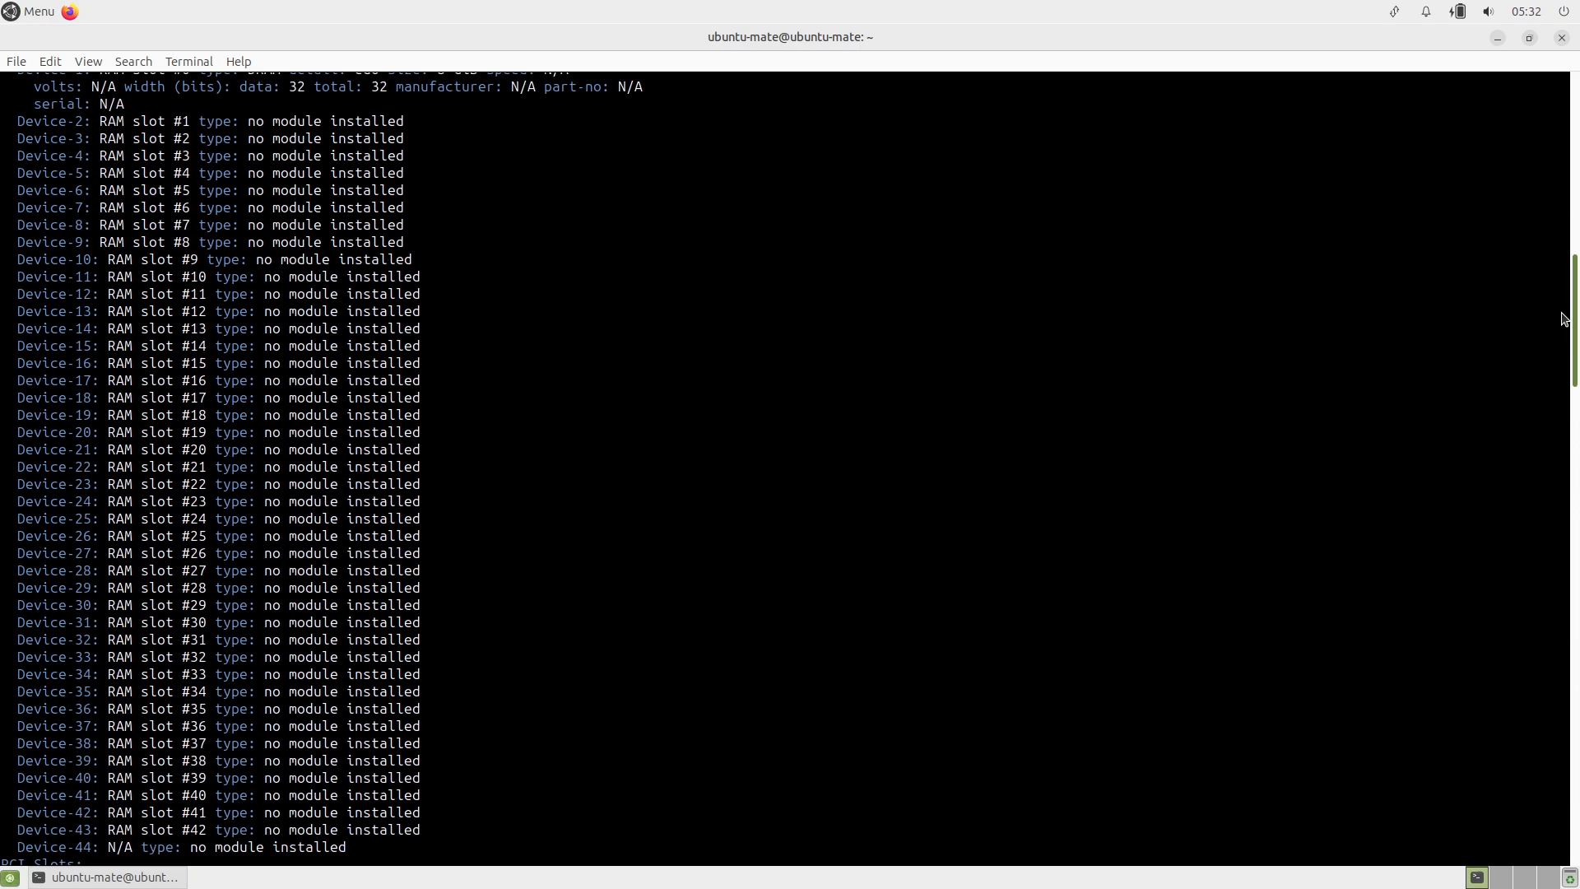
scroll("up", 3)
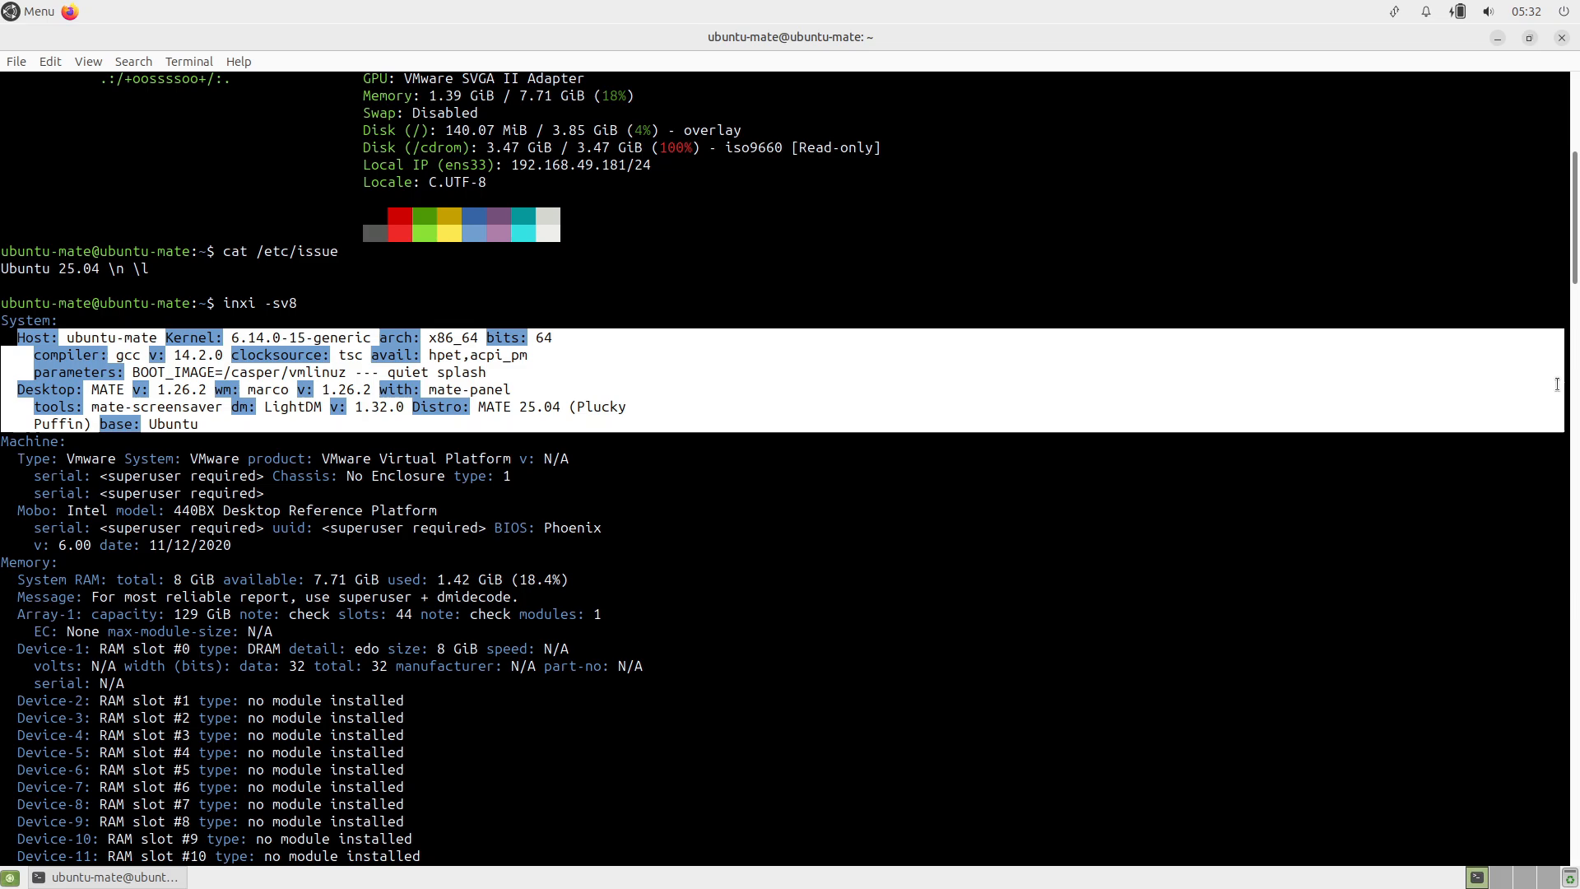
scroll("down", 3)
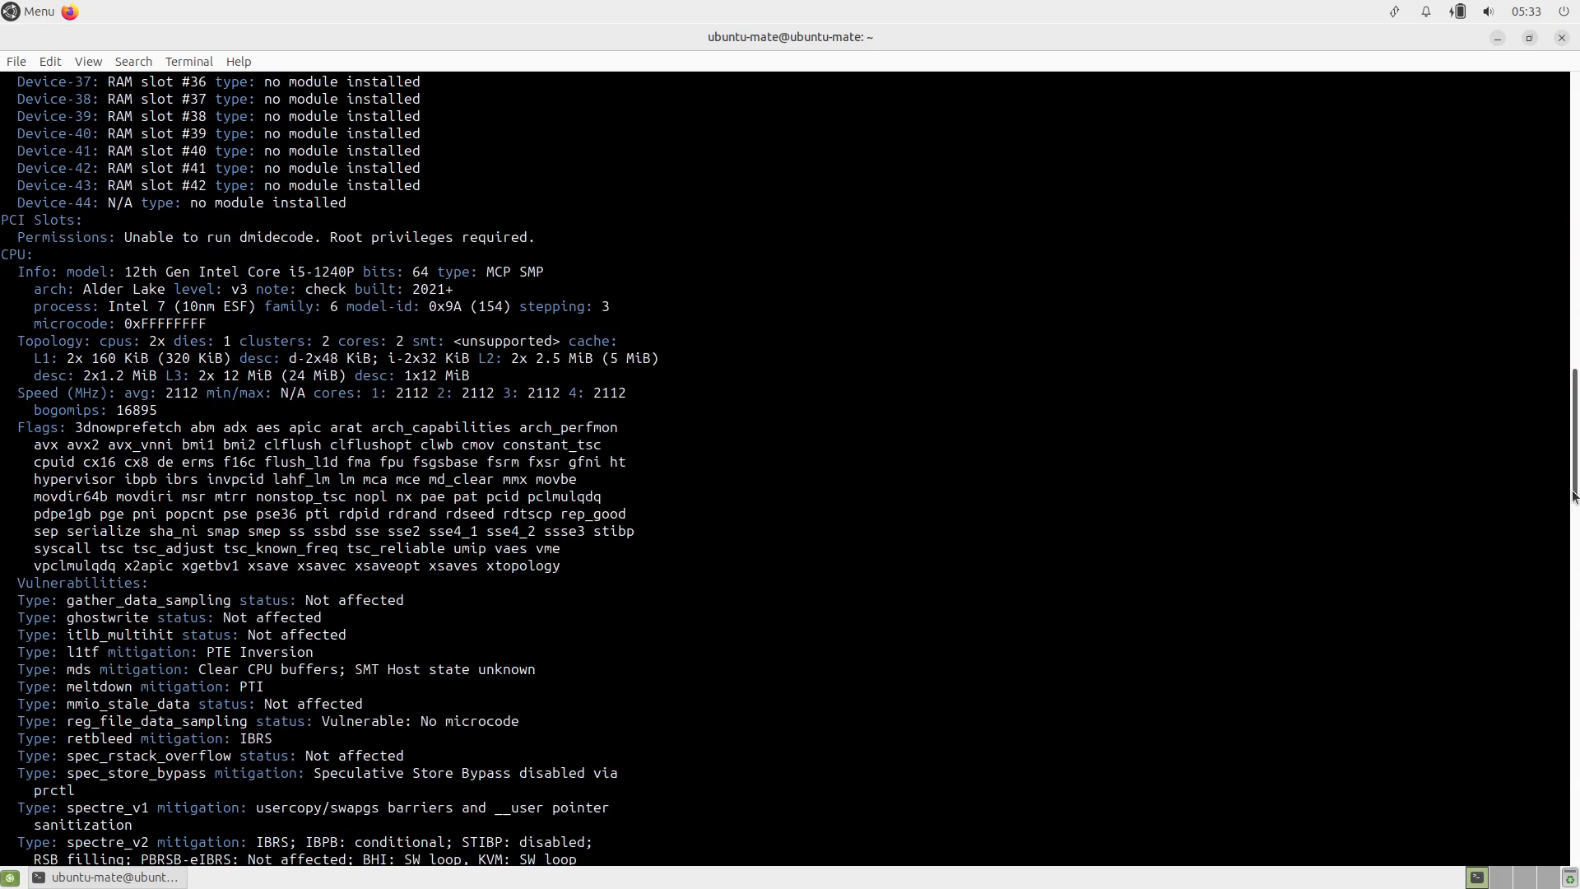
scroll("down", 3)
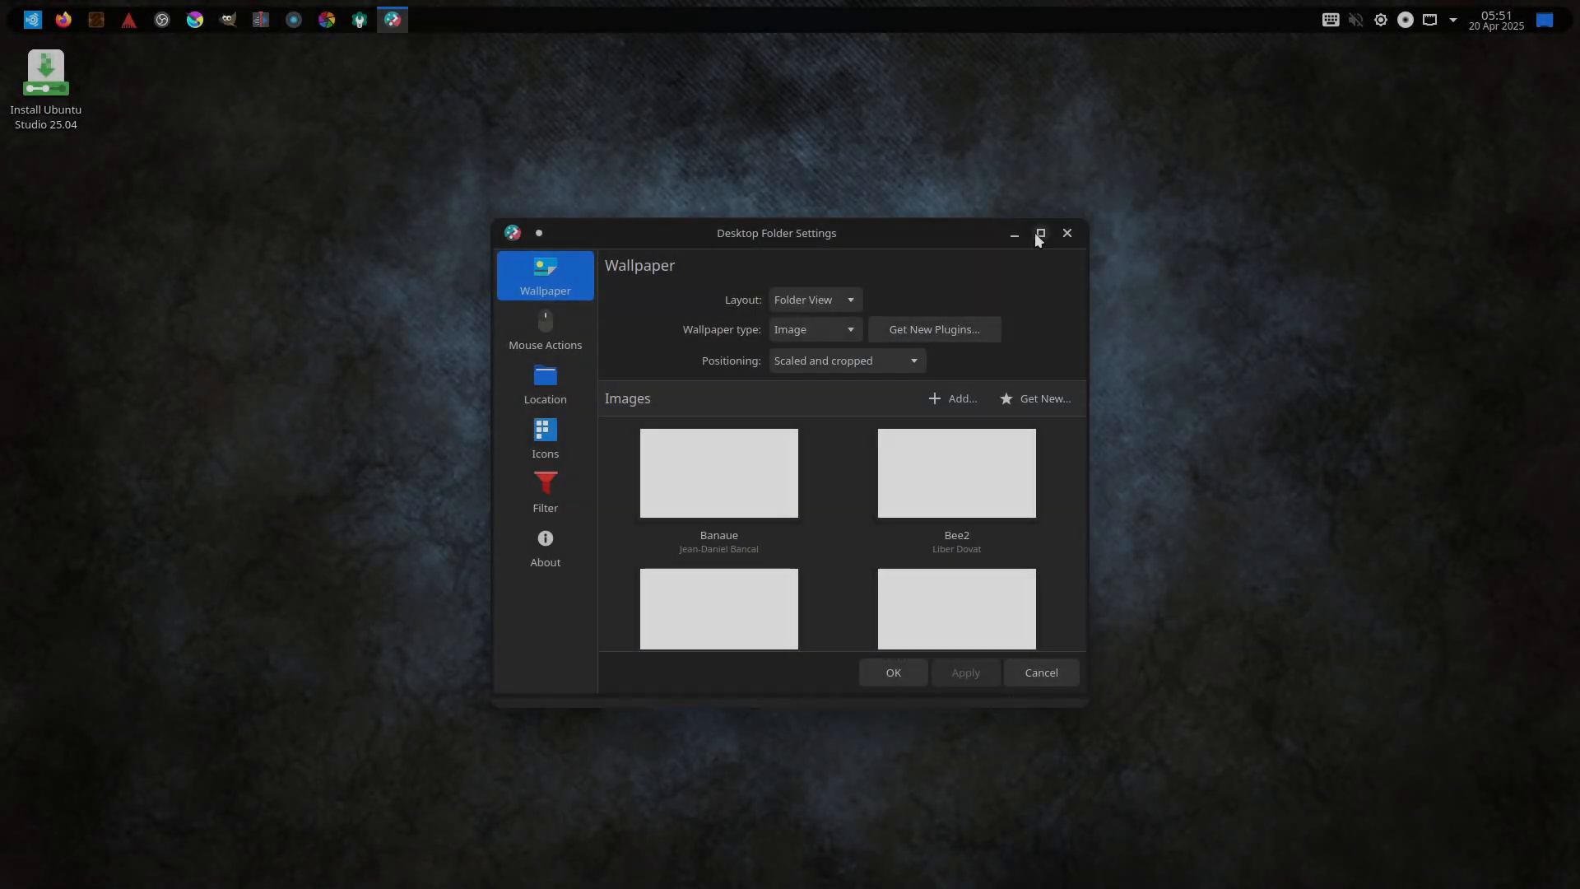
Step: Set the wallpaper to Glass Waves 1 Light and open Manage Desktops and Panels
left_click(1039, 233)
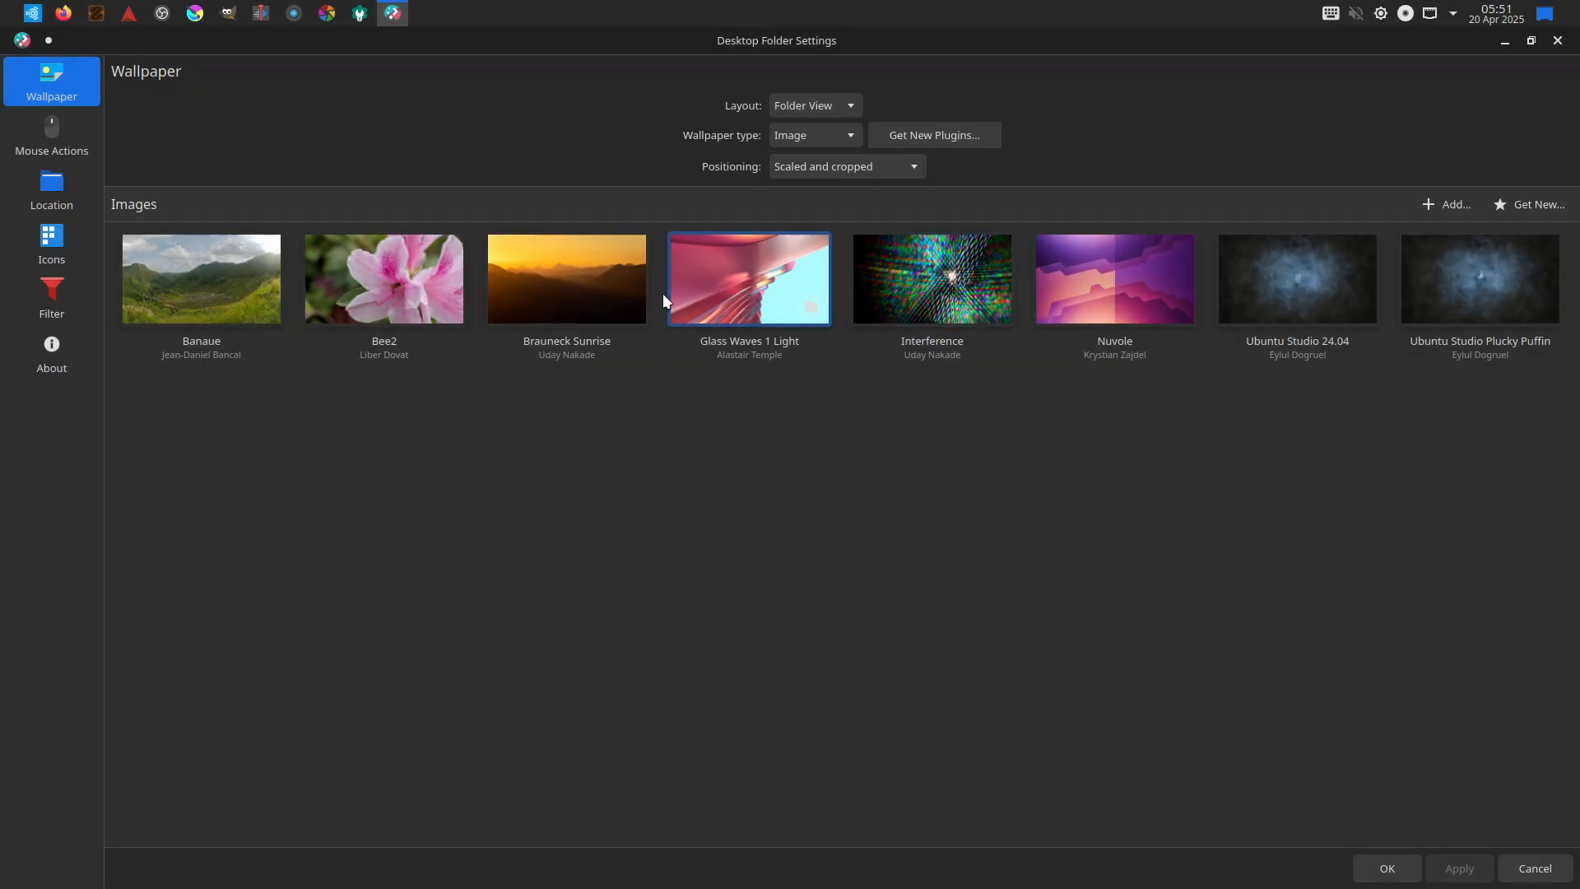
left_click(1384, 868)
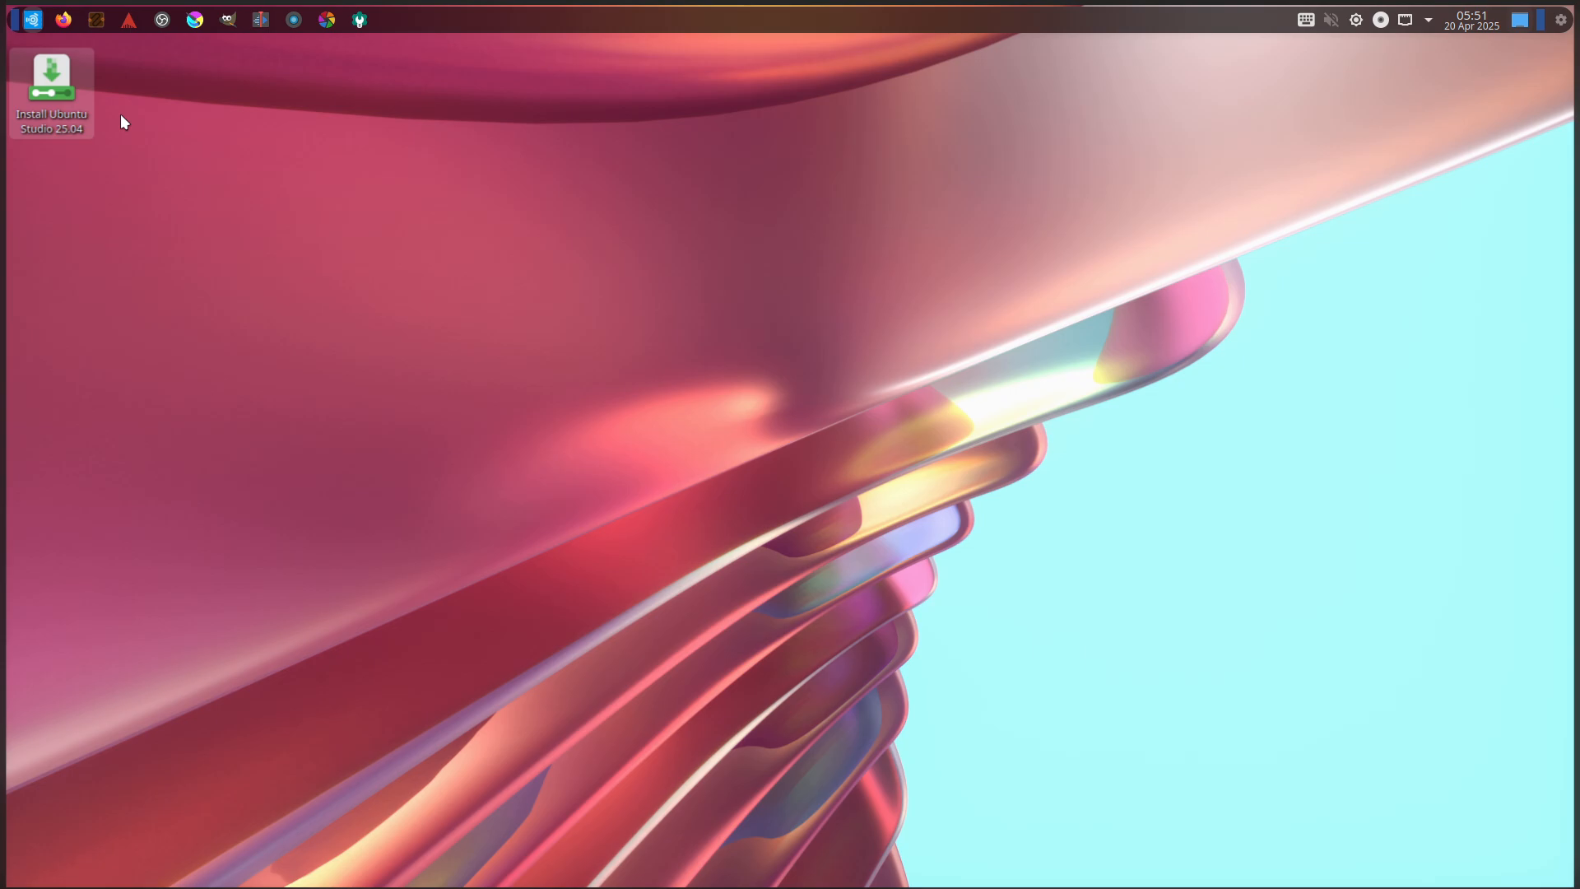
mouse_move(210, 231)
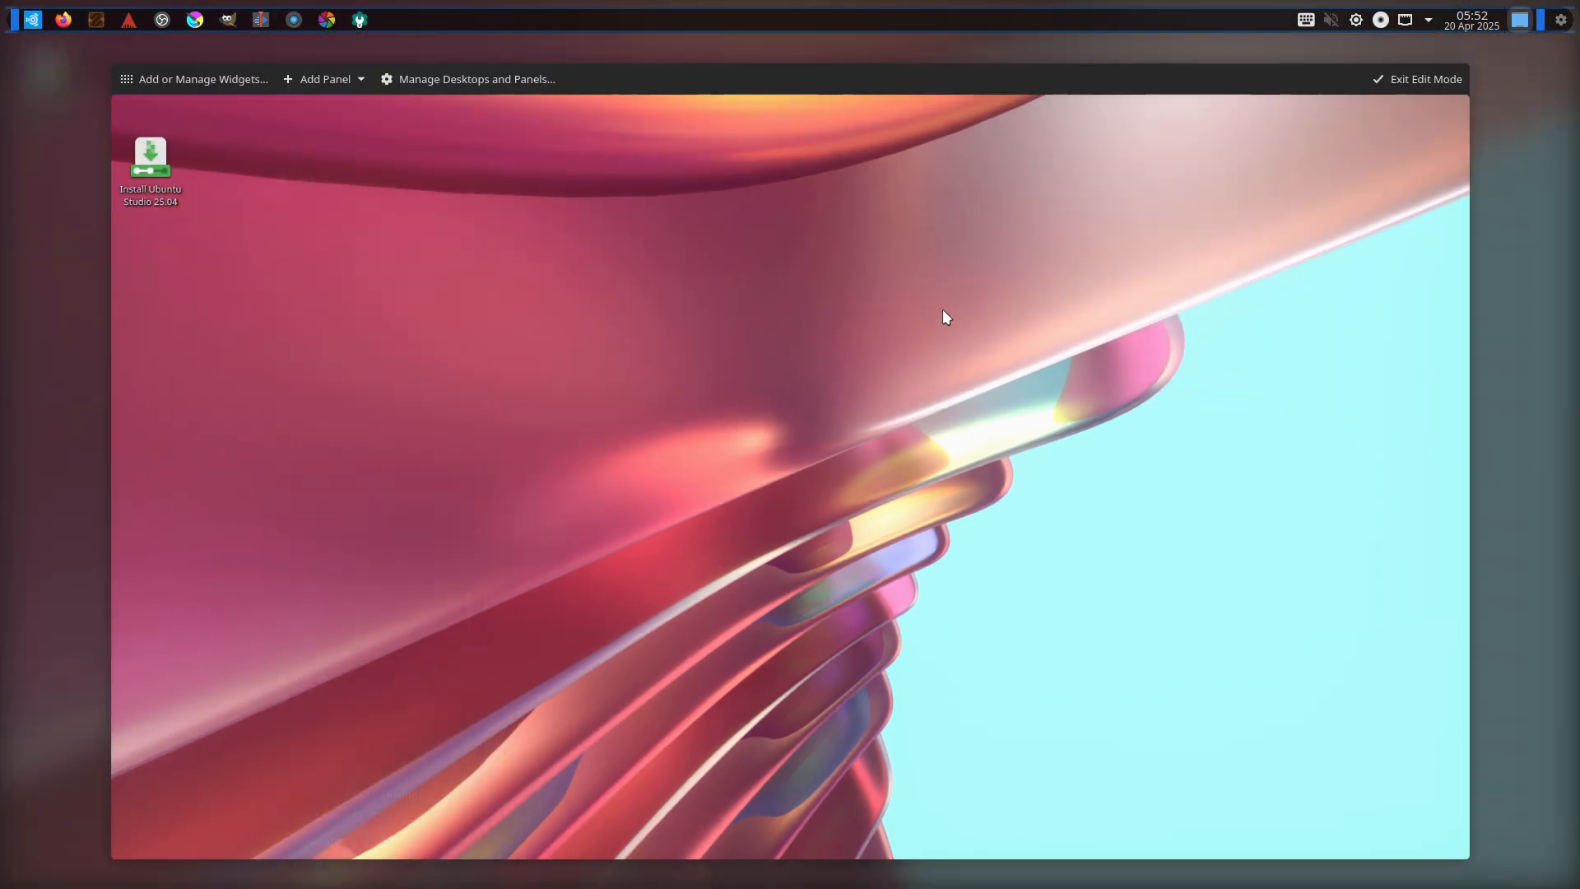
left_click(476, 79)
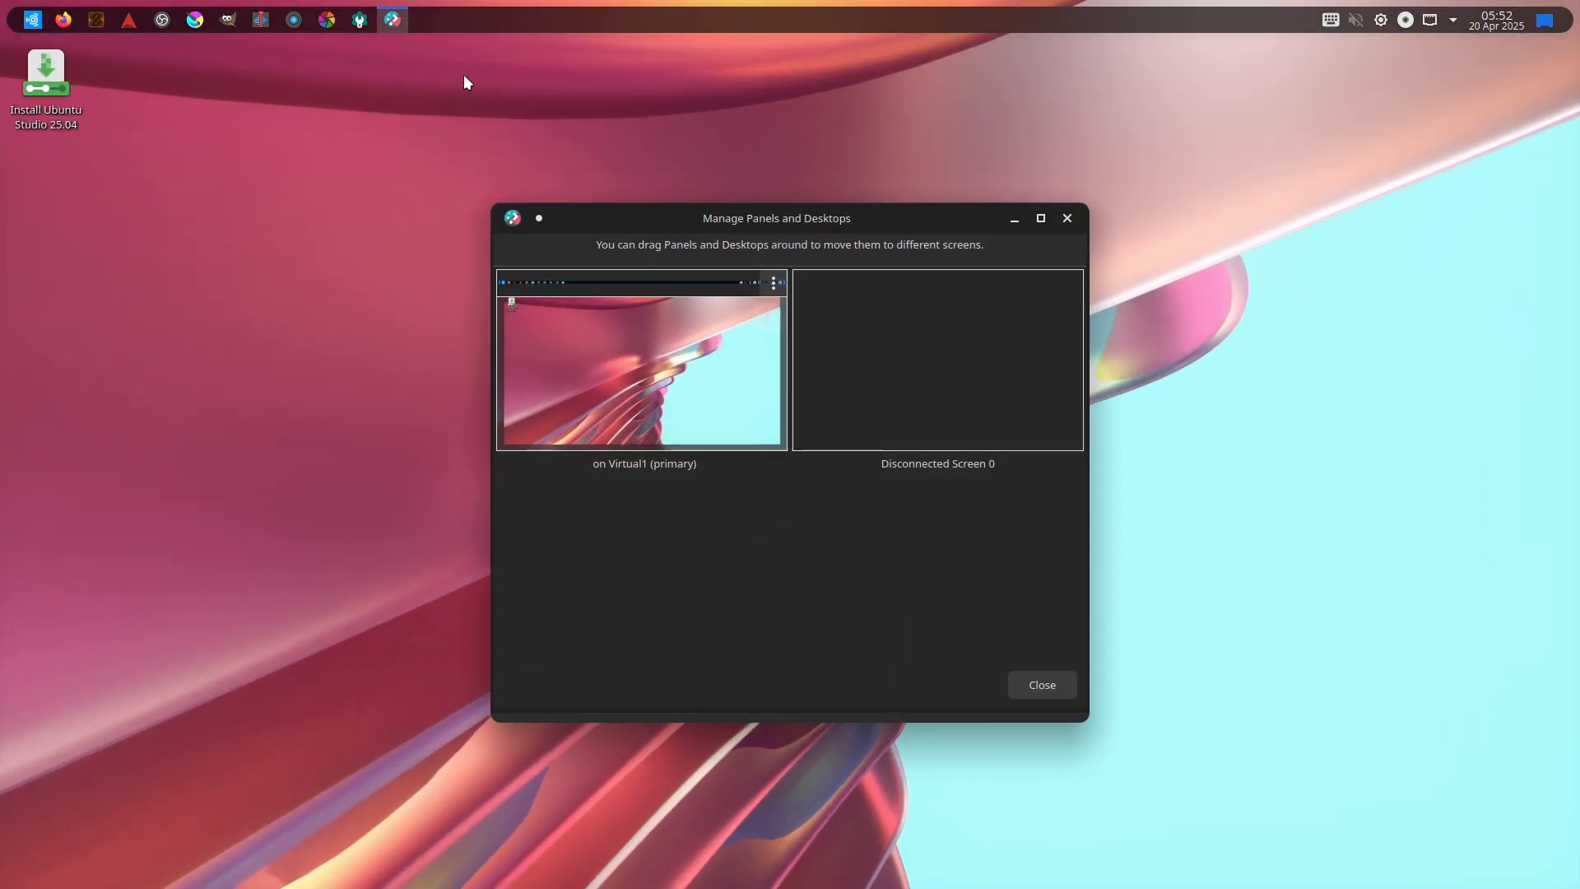
left_click(33, 19)
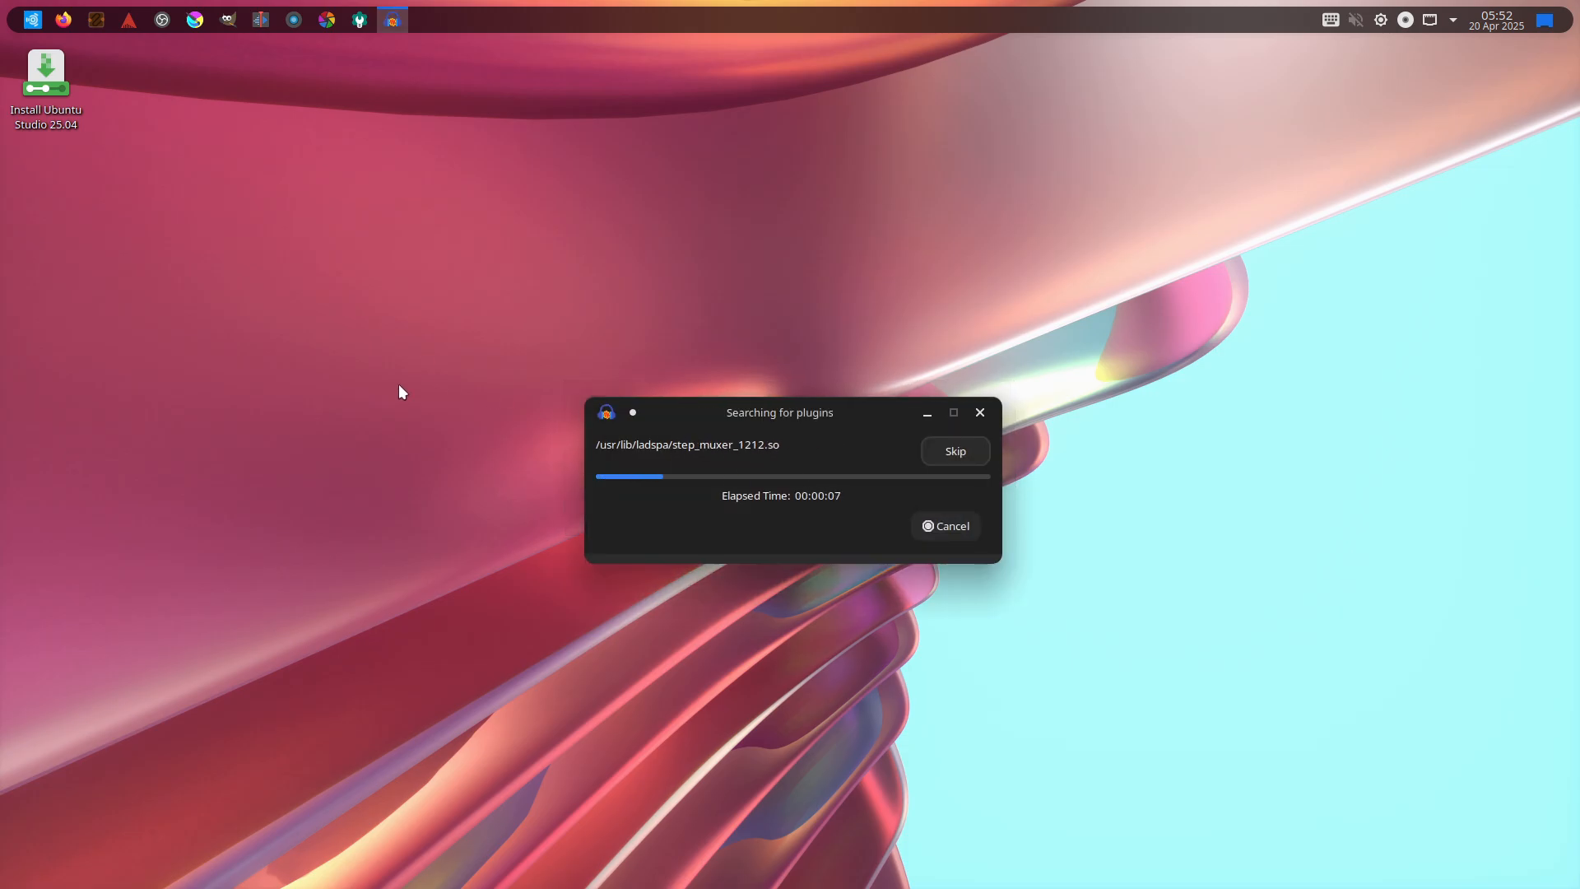
left_click(31, 19)
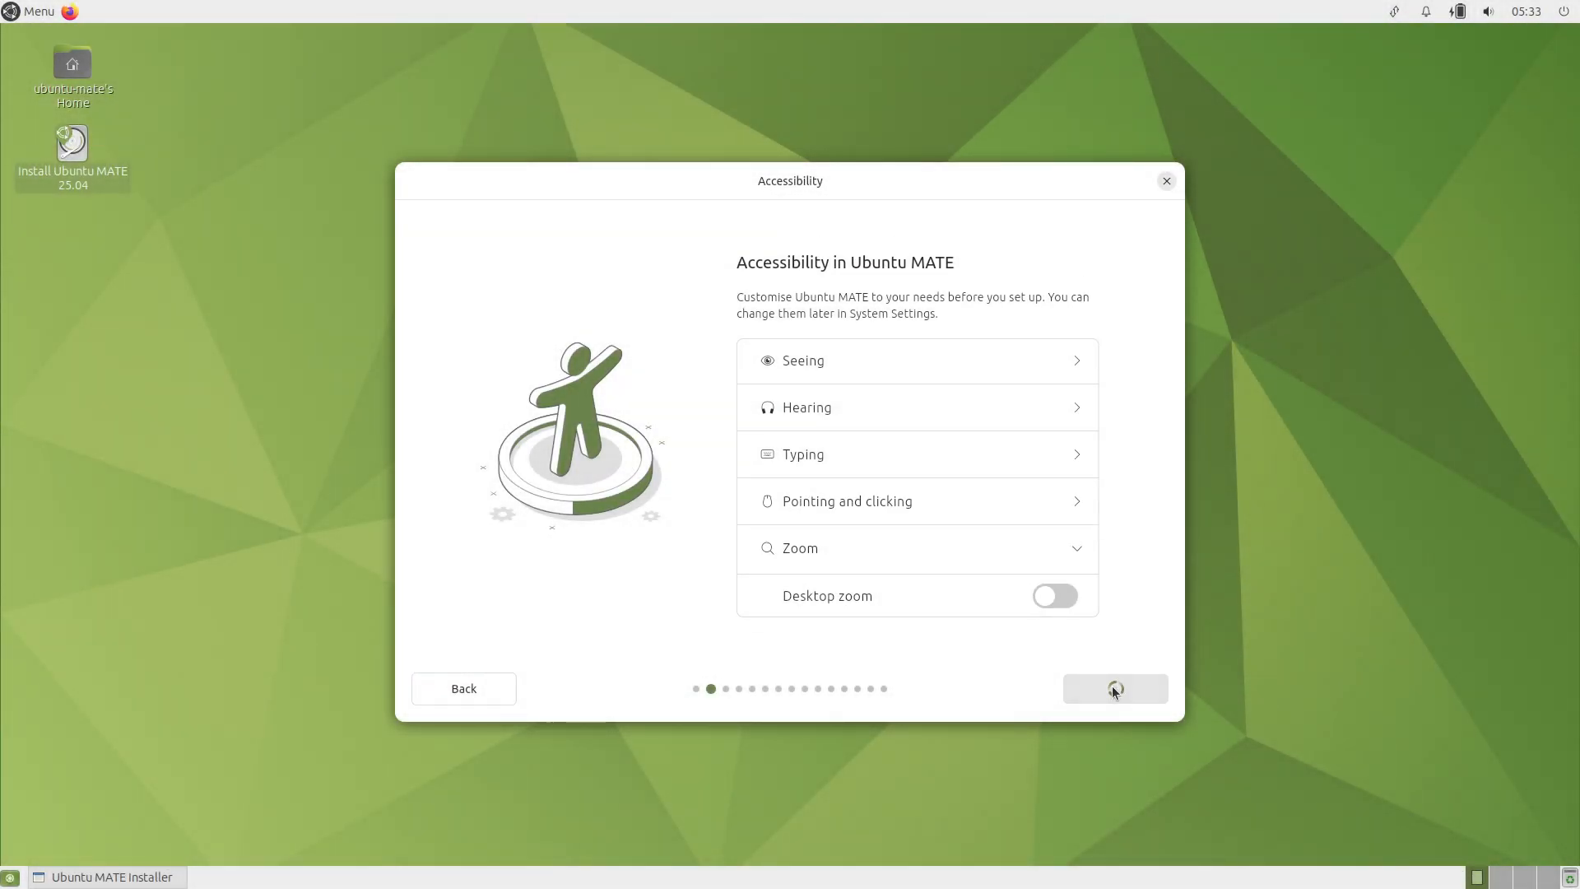
Step: Accept erase disk, no encryption, codecs and drivers through the installer pages
left_click(1114, 688)
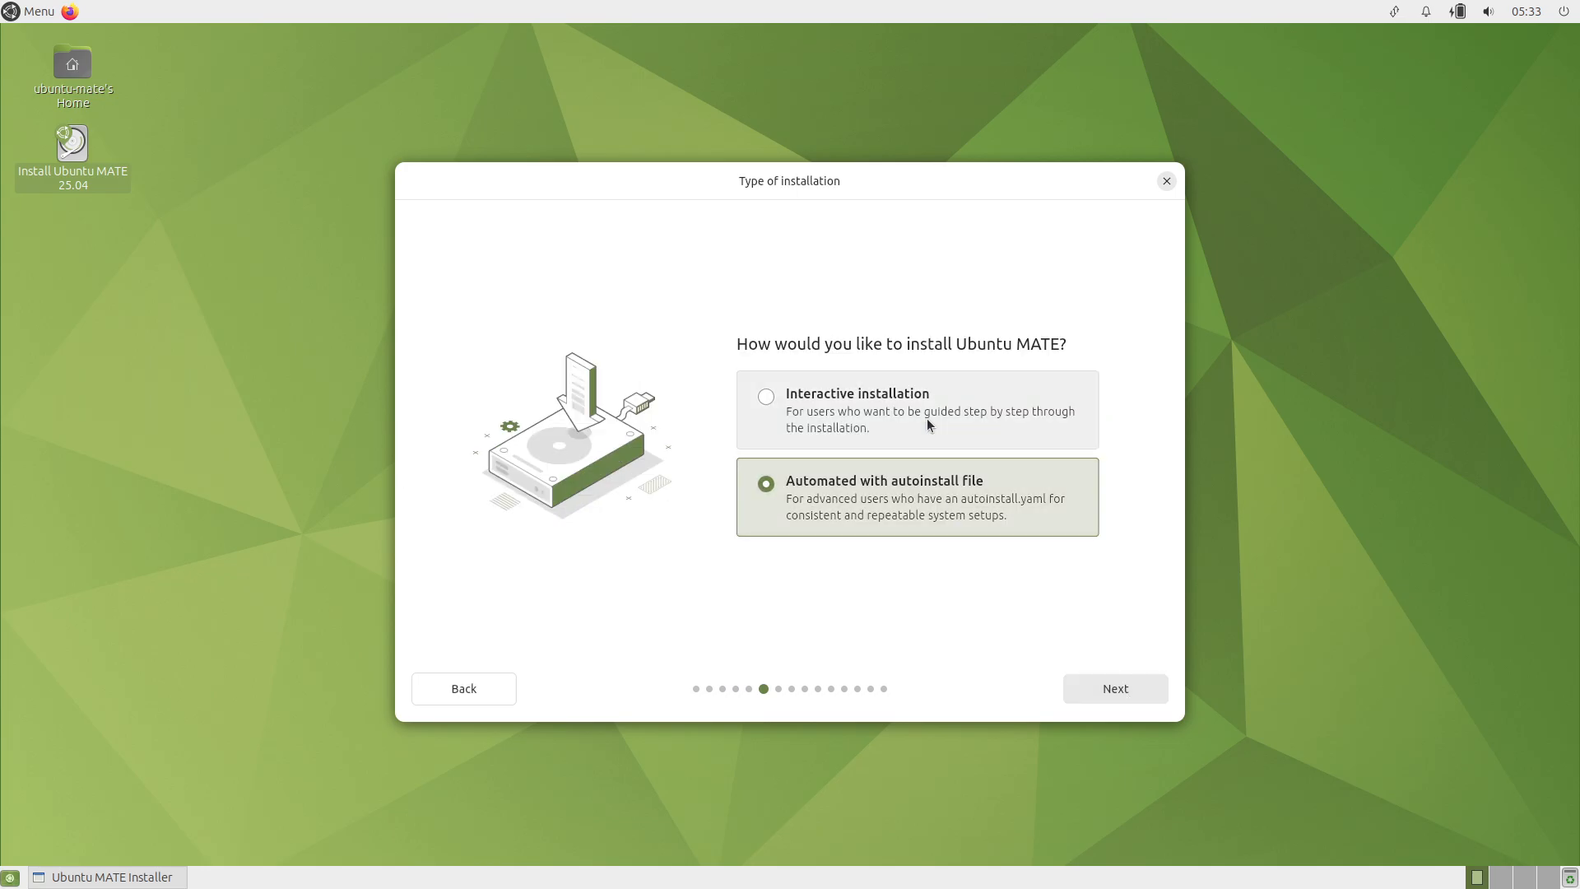
left_click(1114, 689)
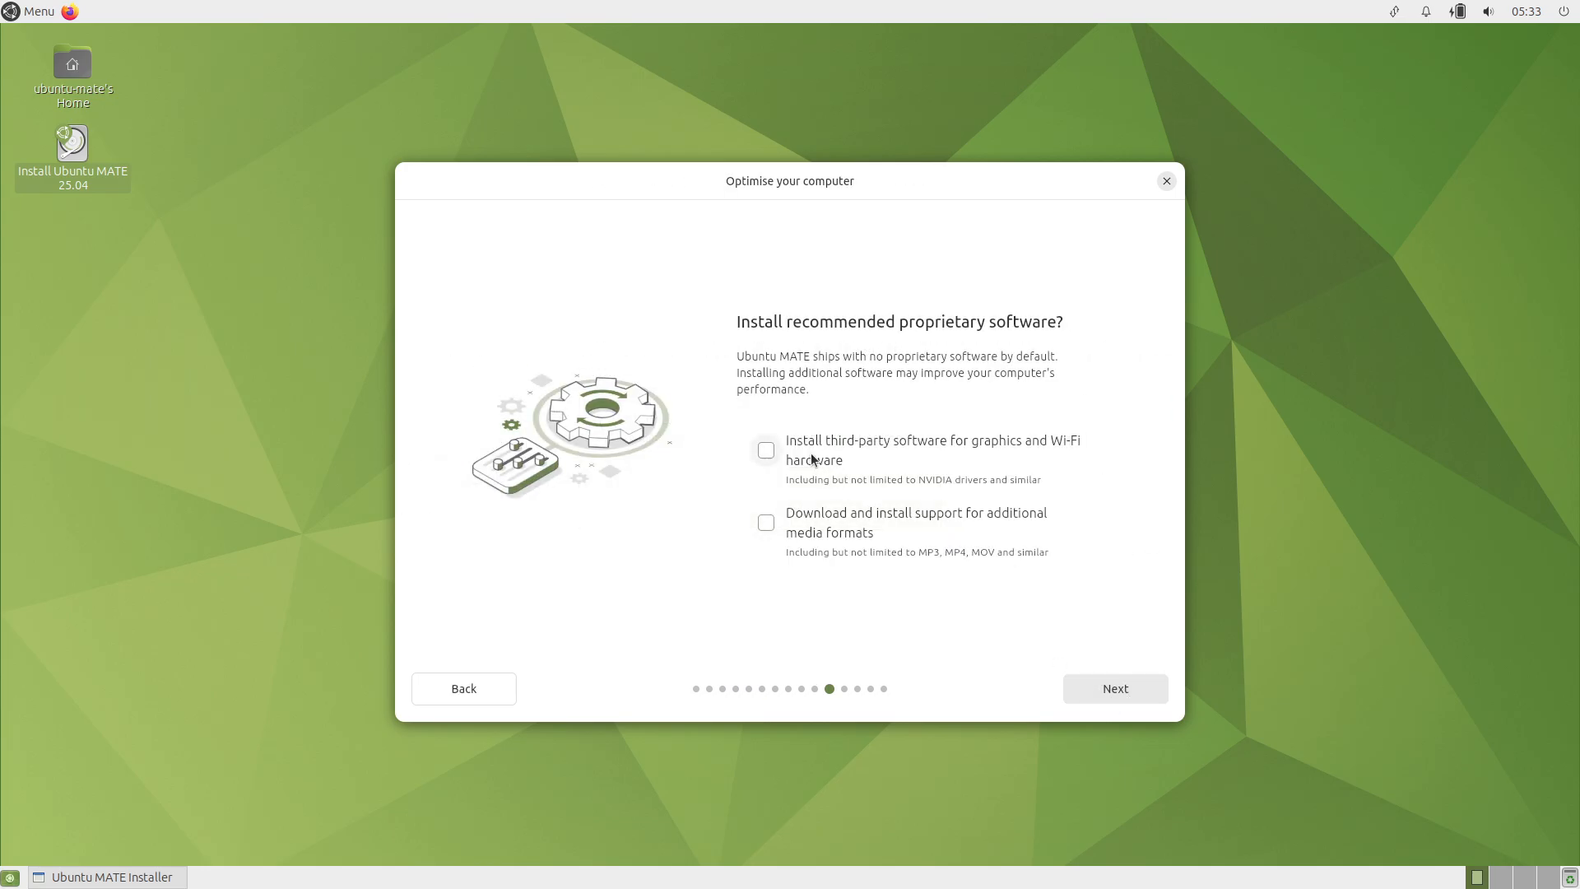
left_click(1114, 688)
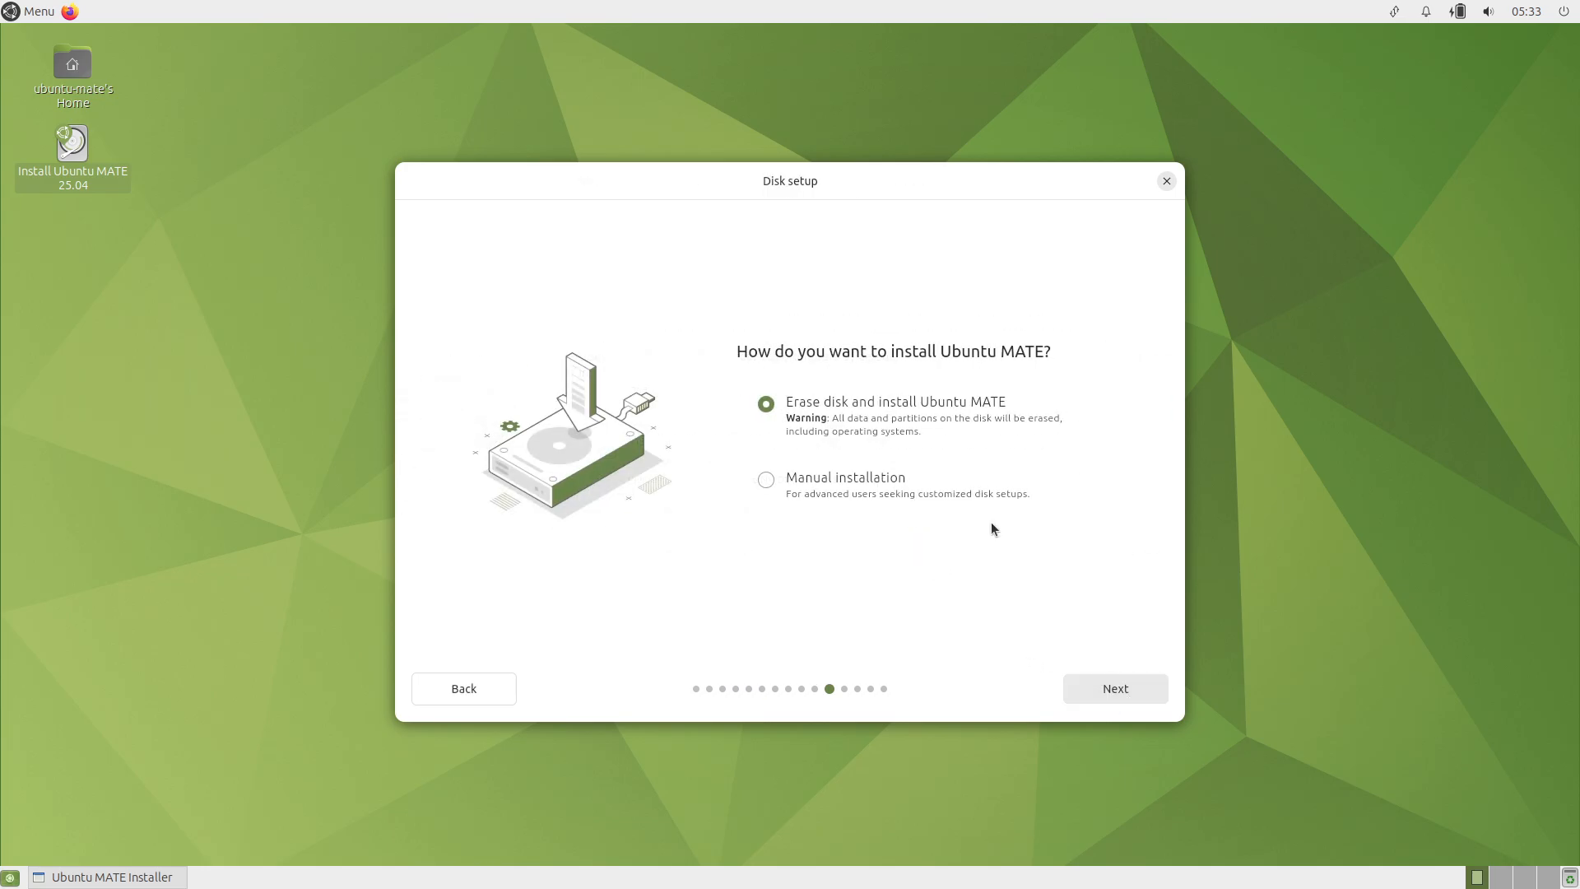
left_click(1114, 688)
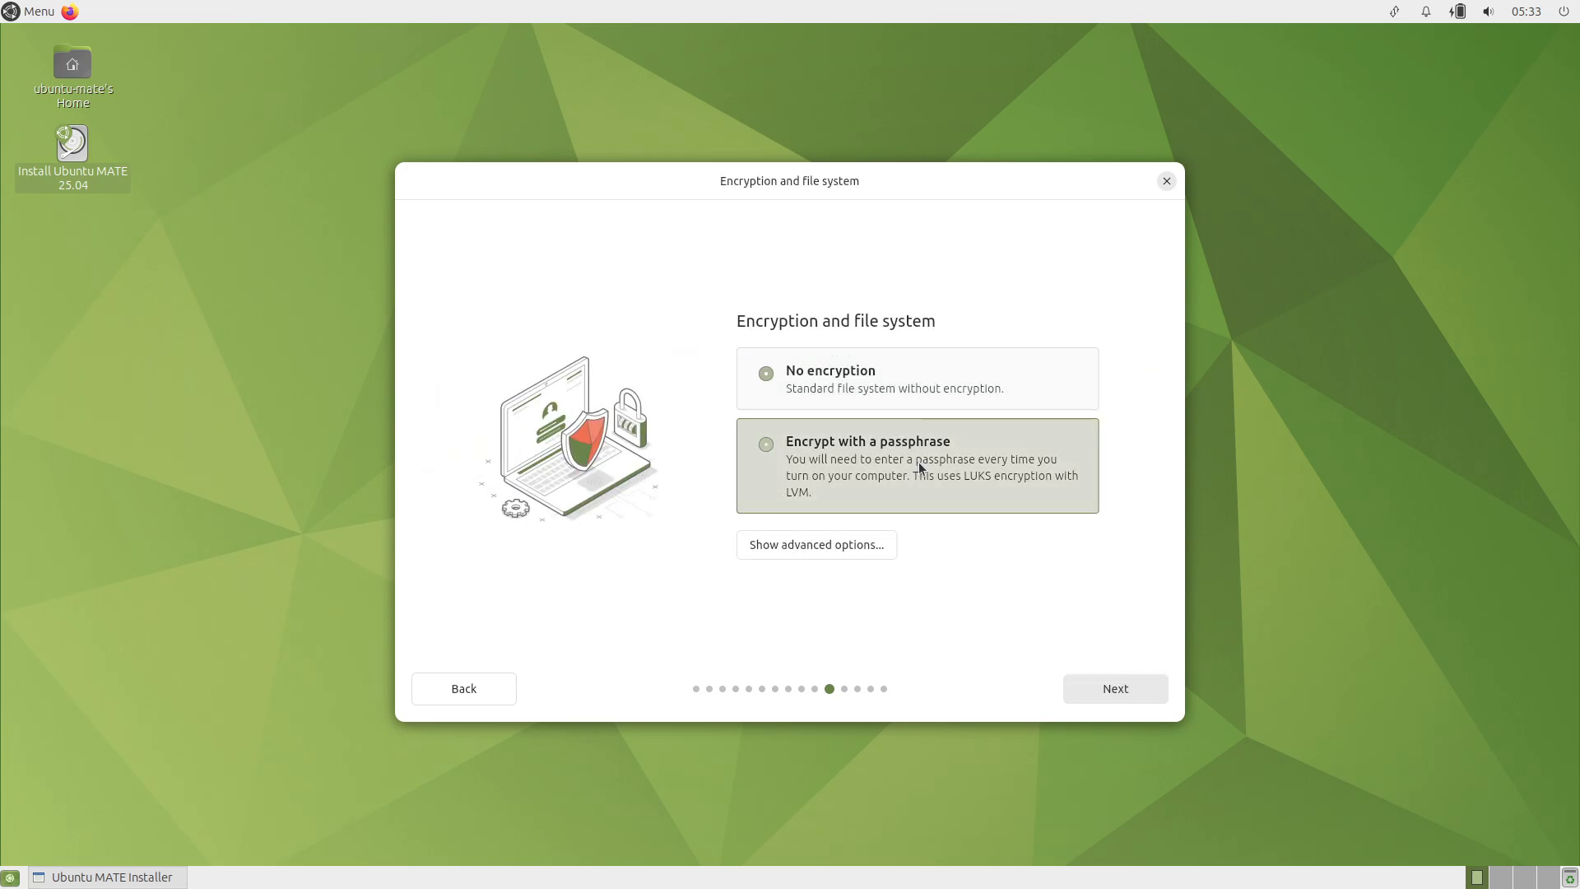
left_click(1114, 688)
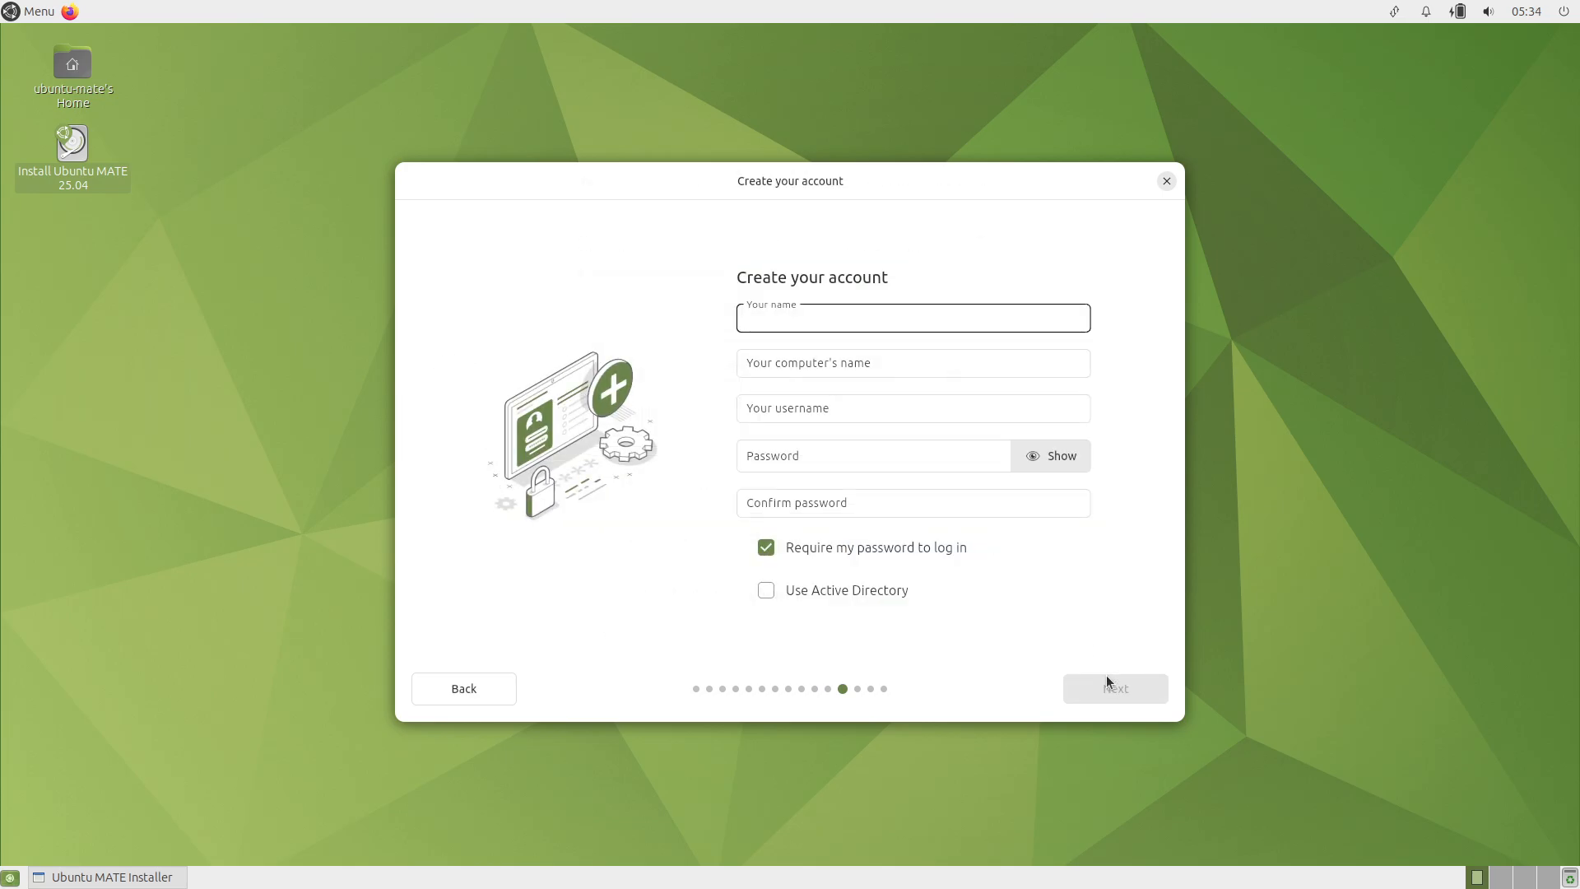
Step: Create the user account 'runboxing' and continue to the review screen
type("runboxing")
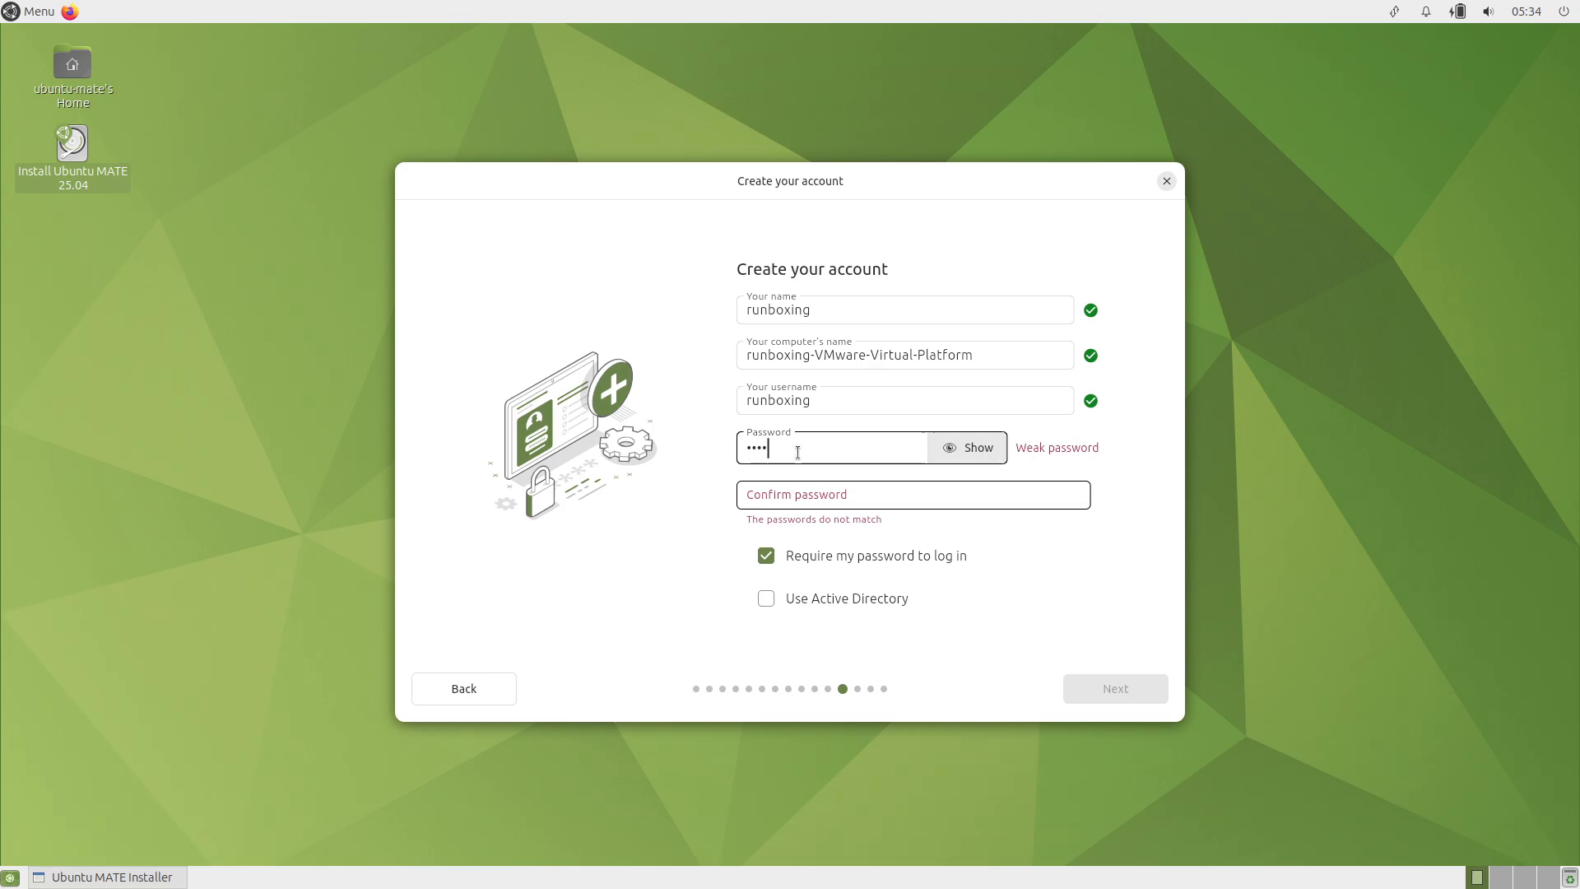
left_click(1113, 688)
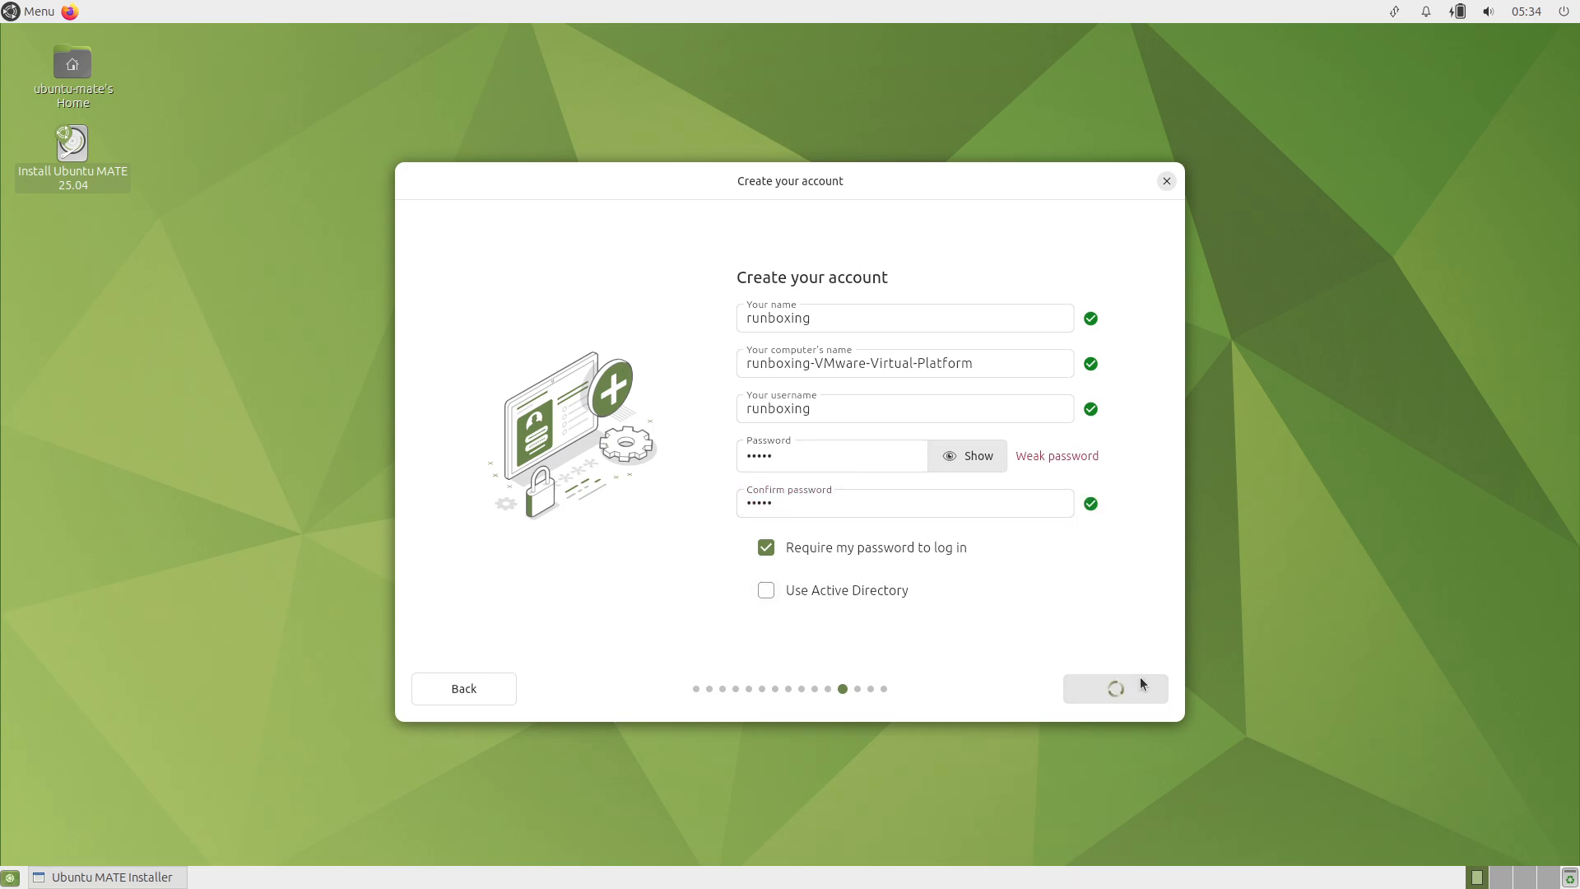
left_click(1114, 688)
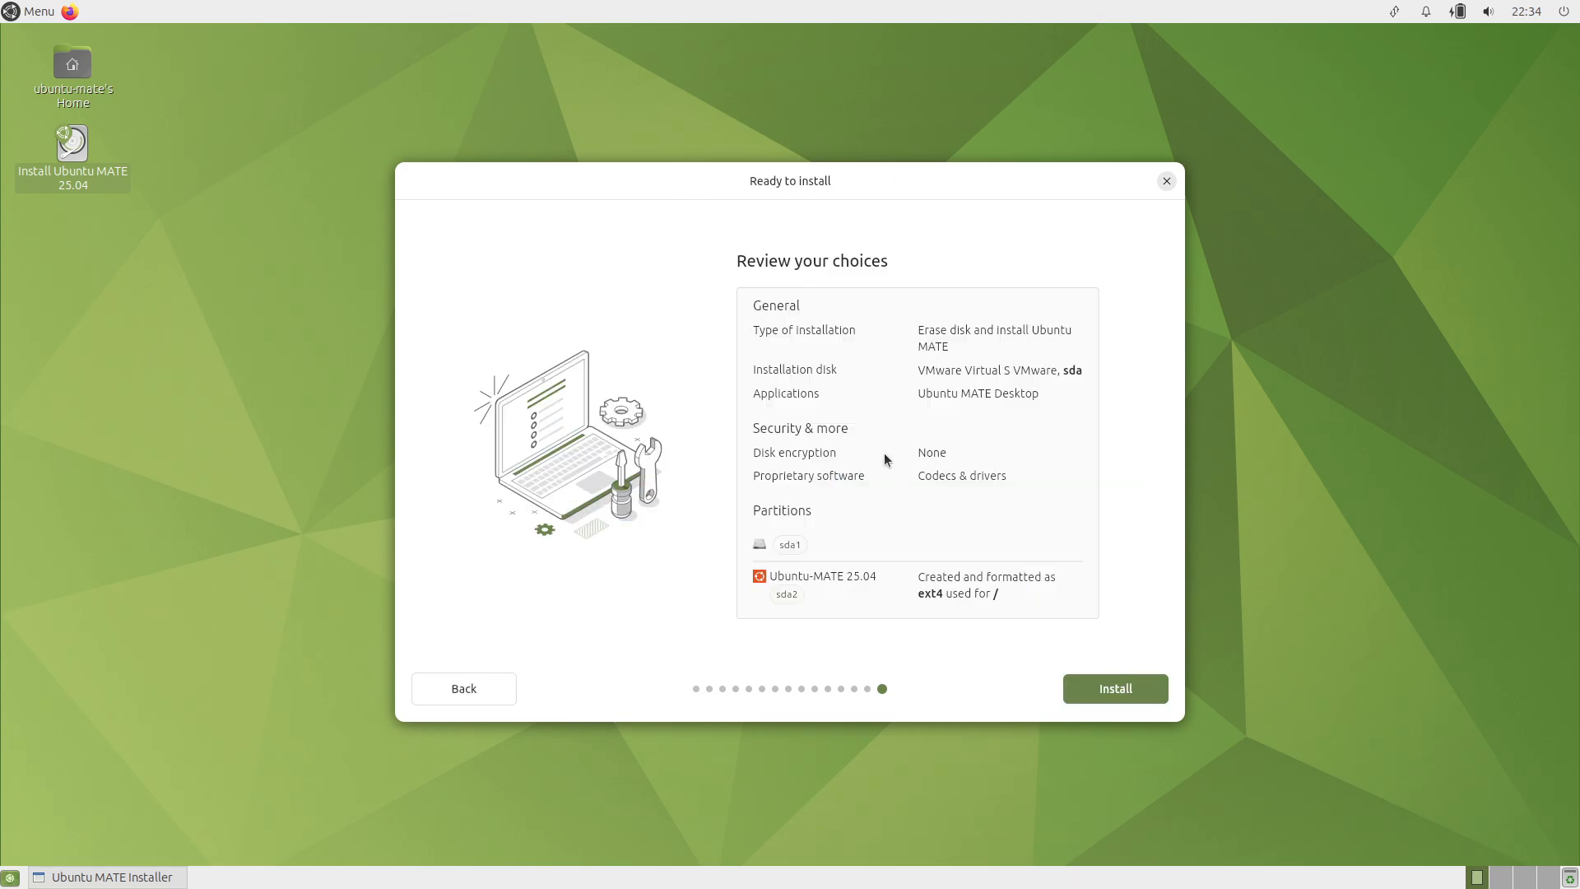
left_click(1115, 688)
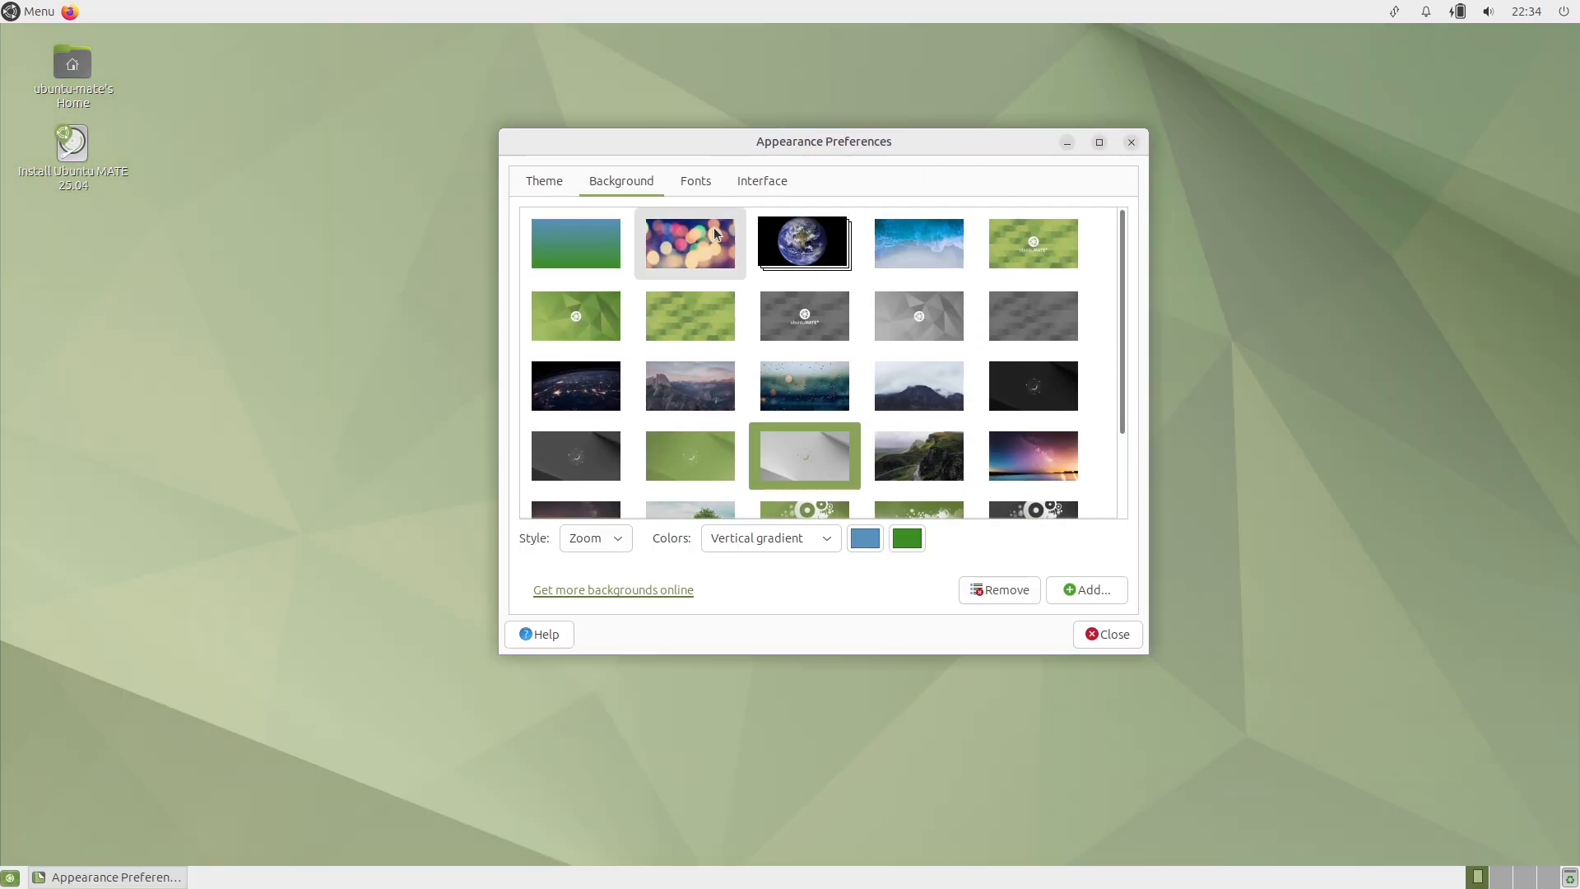
Step: Check the Theme tab, close Appearance Preferences with the grey wallpaper applied, and open the Menu
left_click(543, 180)
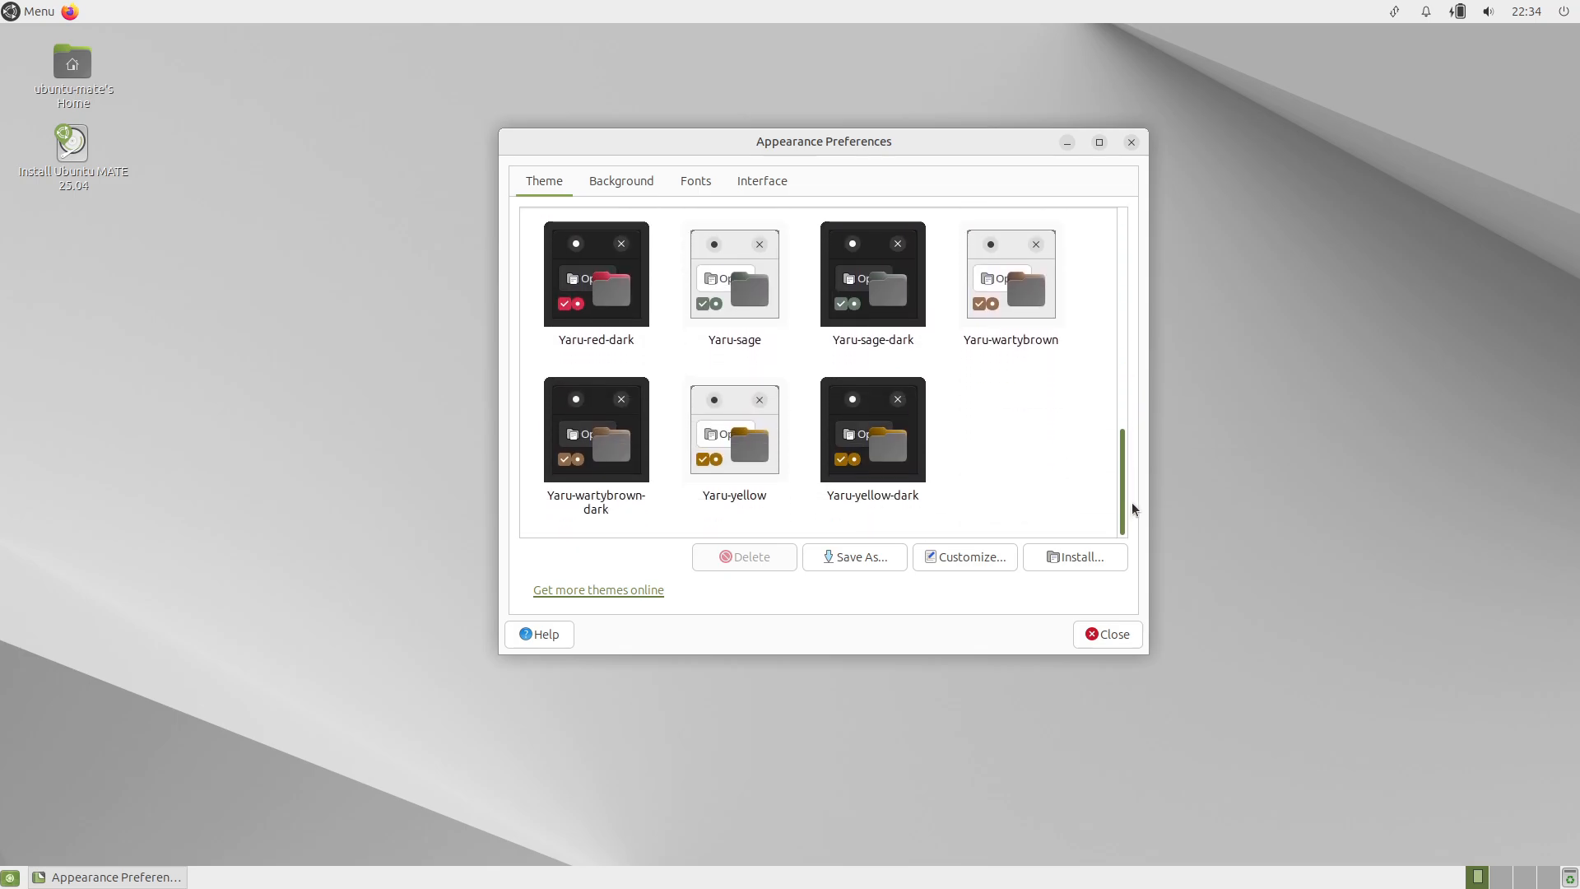
left_click(762, 181)
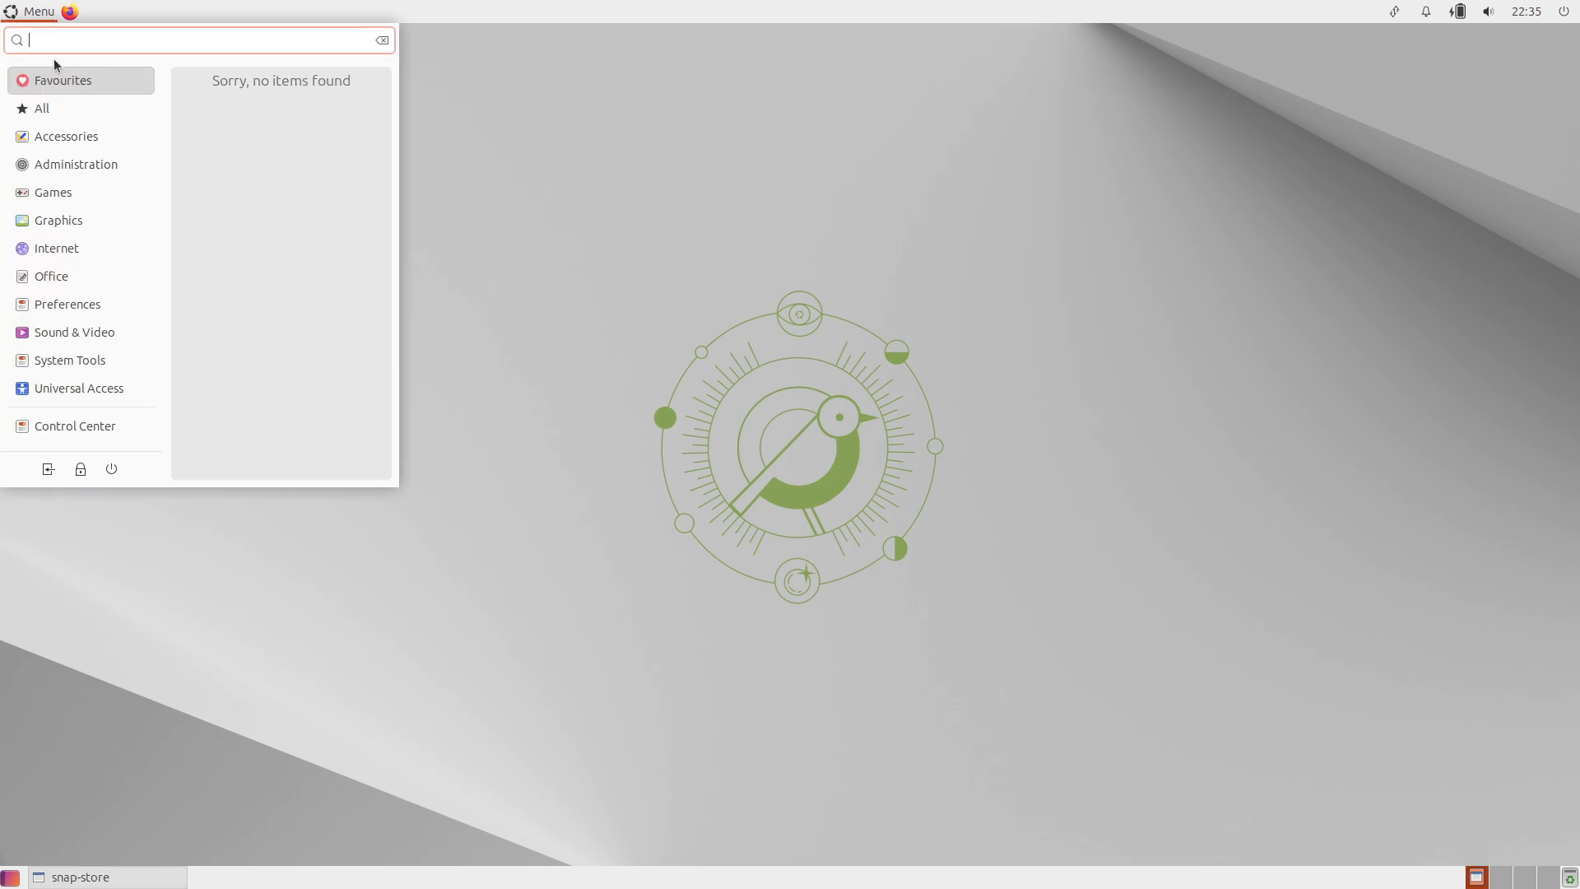
left_click(80, 876)
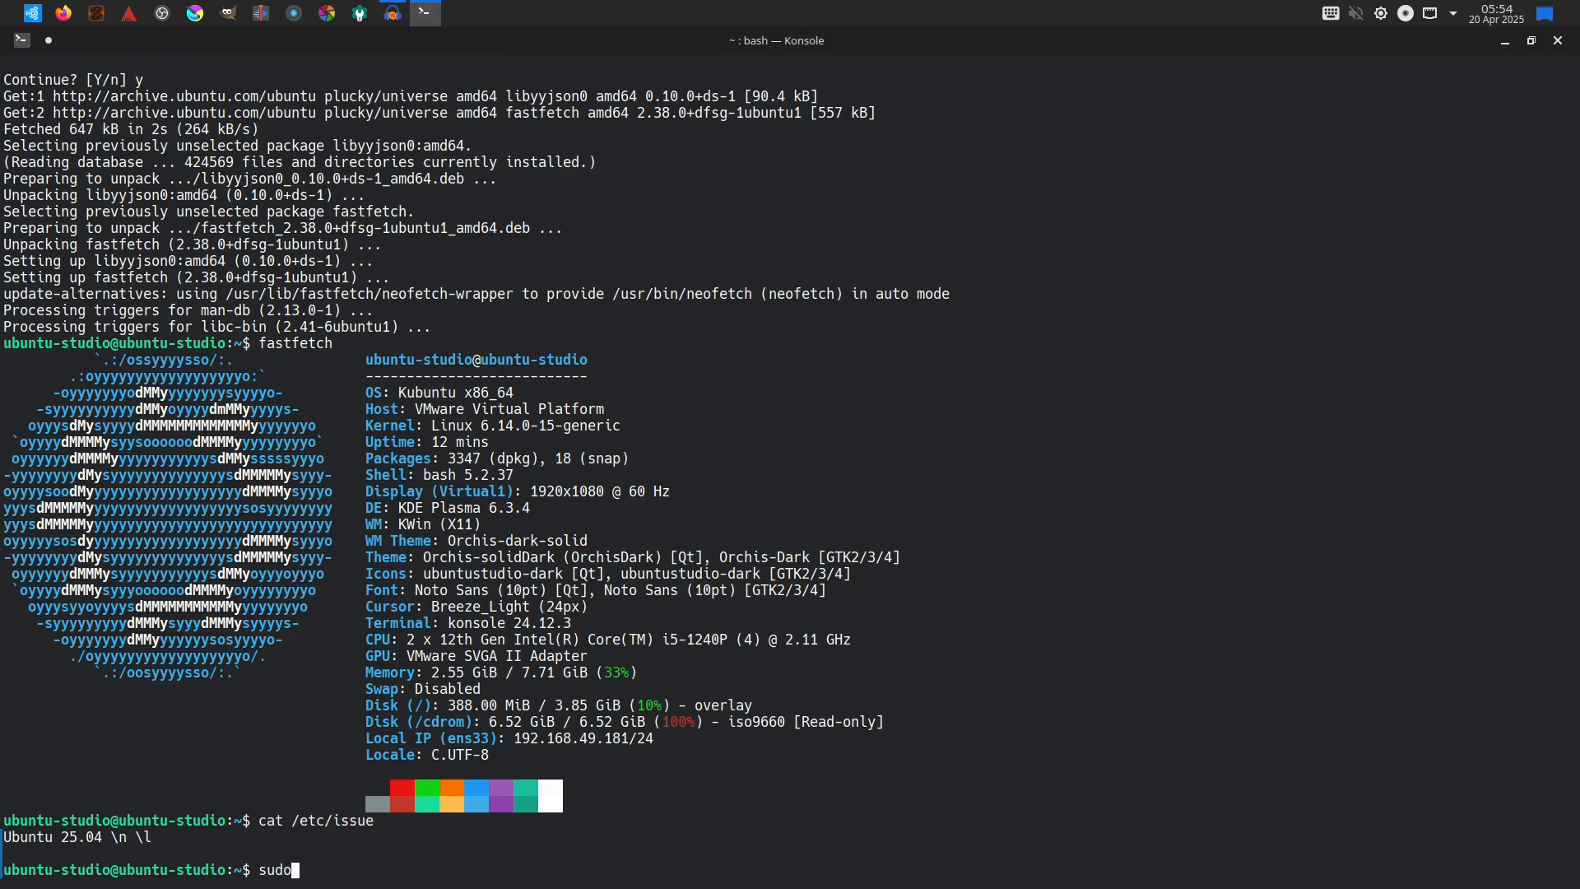
Step: Install inxi with apt, run inxi -sv8, and scroll up through the report
type("apt install inxi")
type("inxi -")
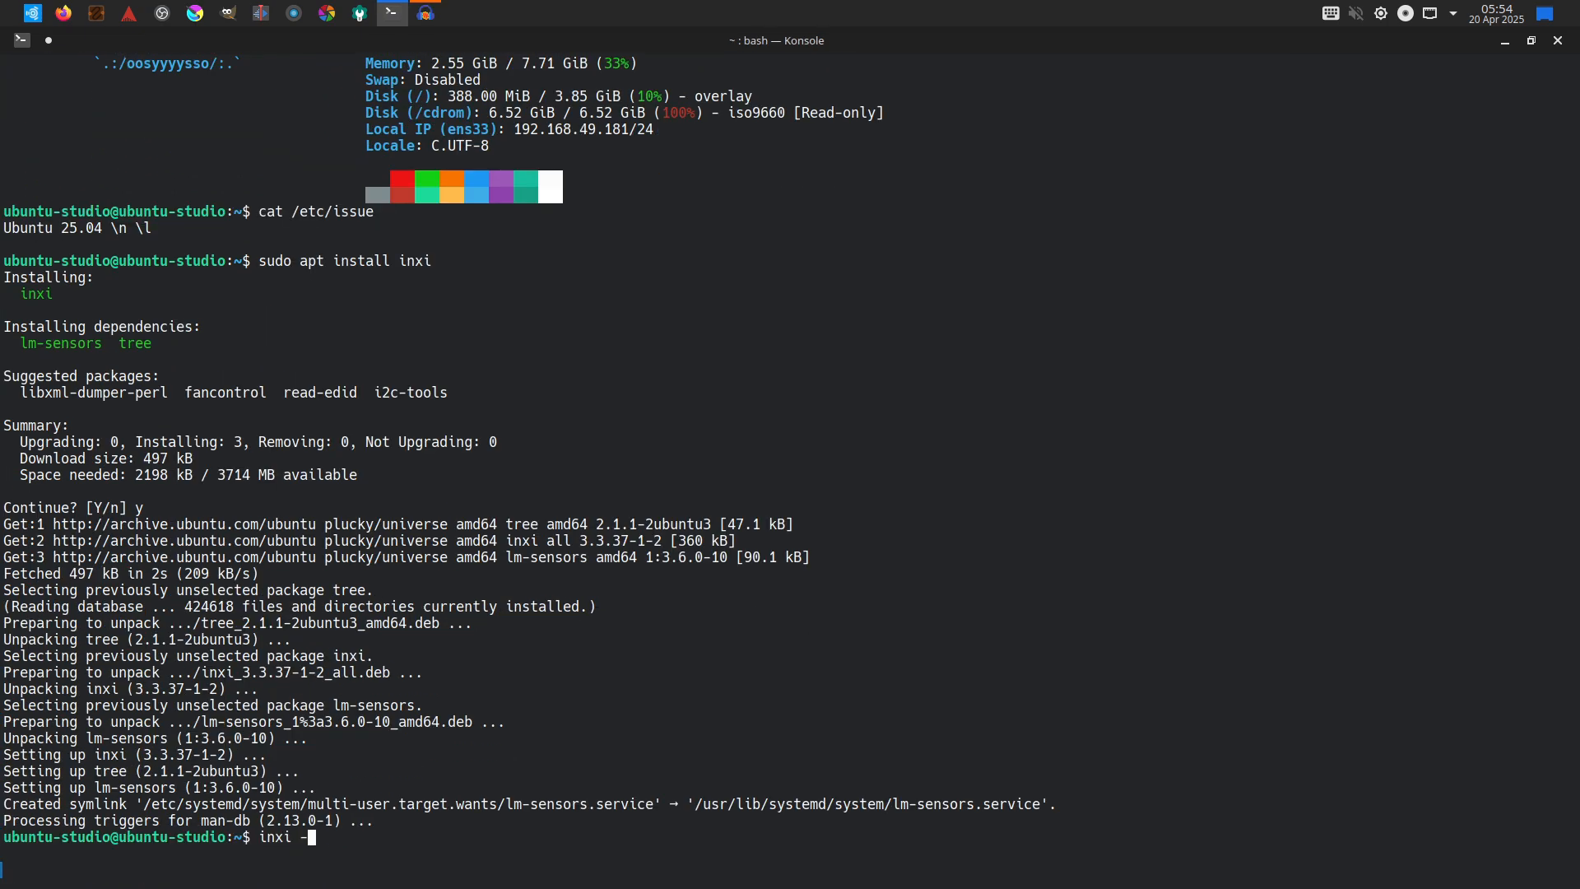
key("Return")
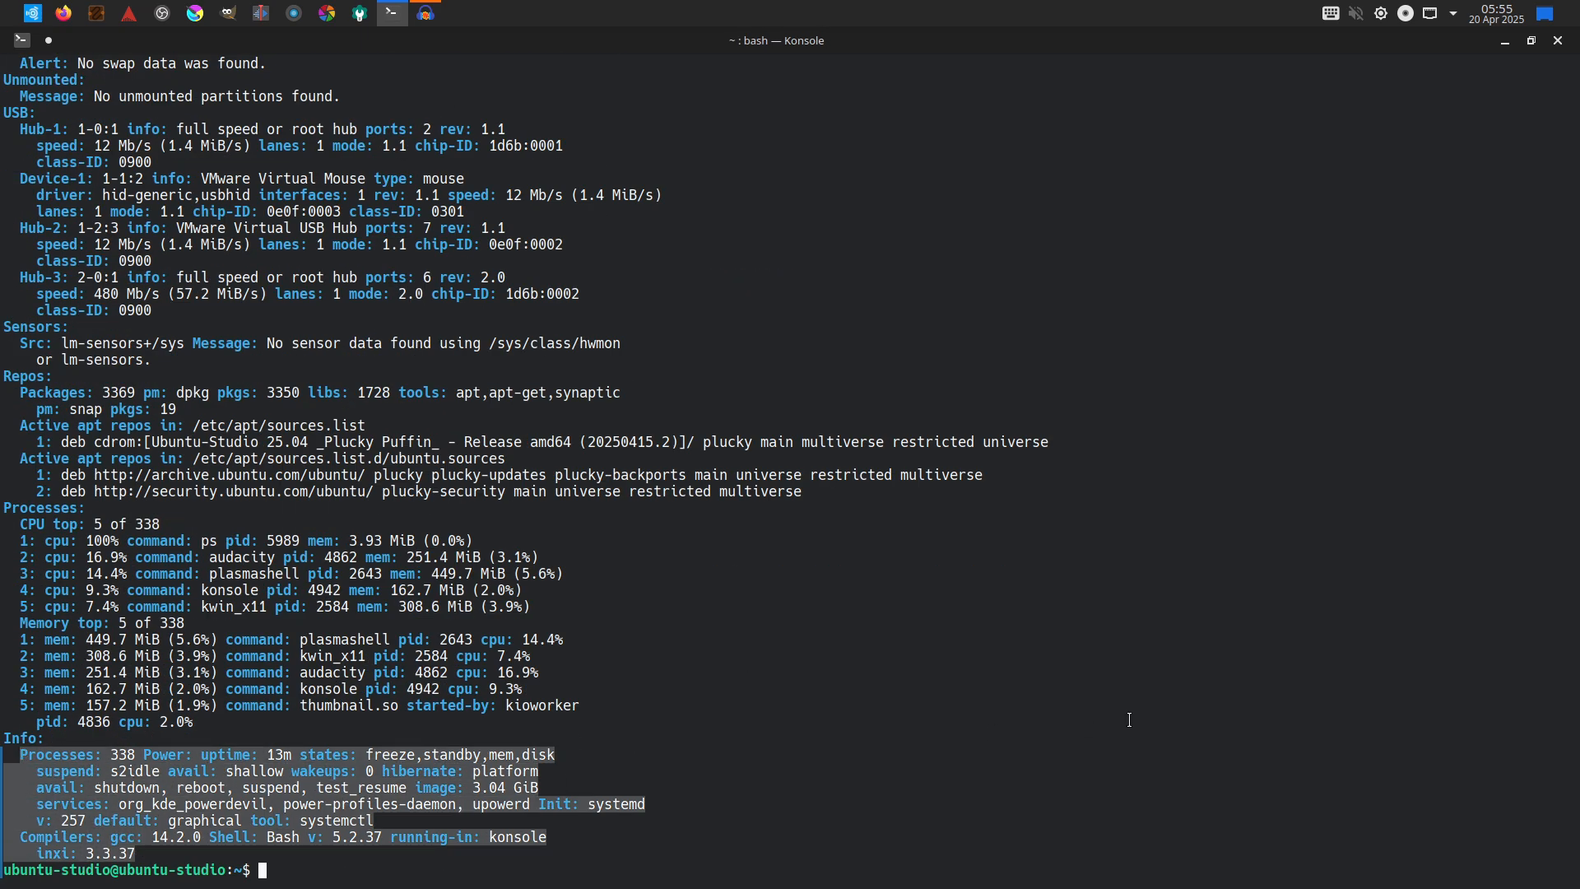
scroll("up", 3)
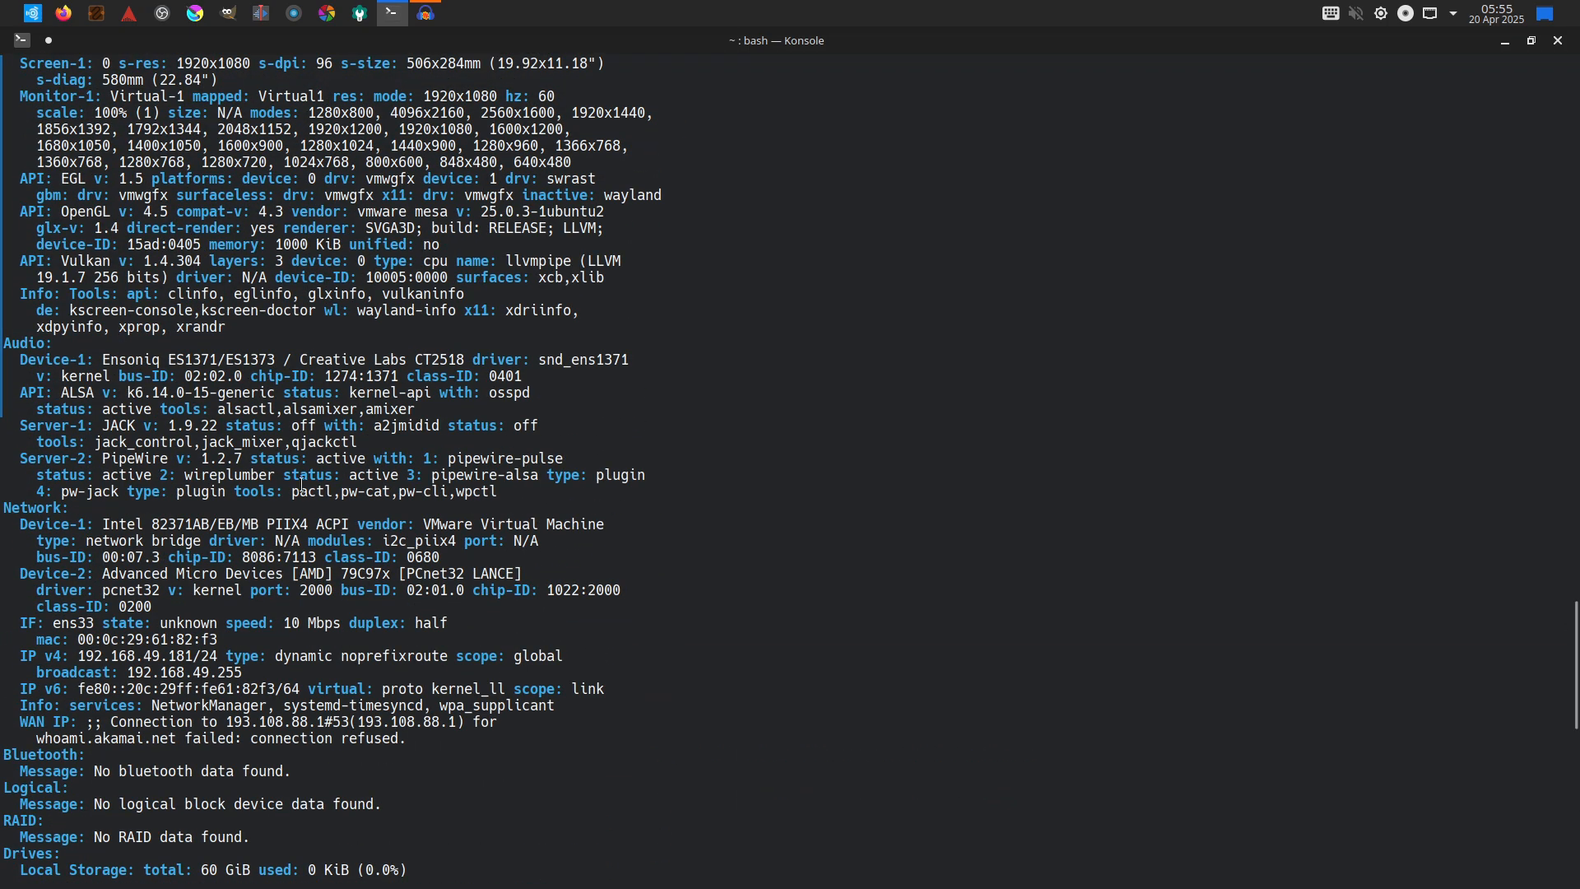
scroll("up", 3)
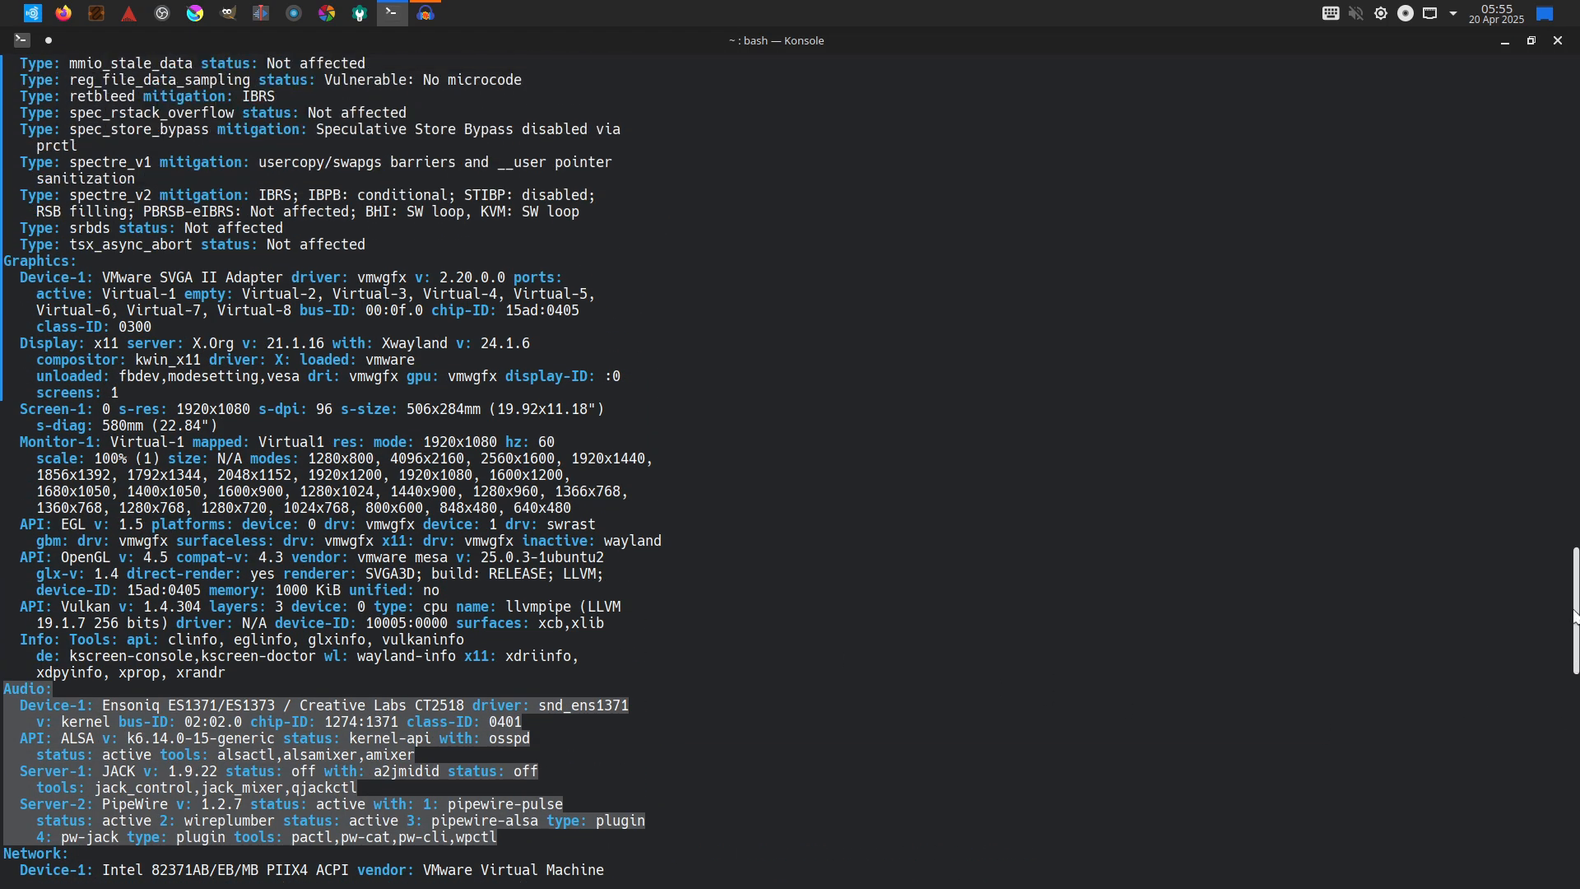
scroll("up", 3)
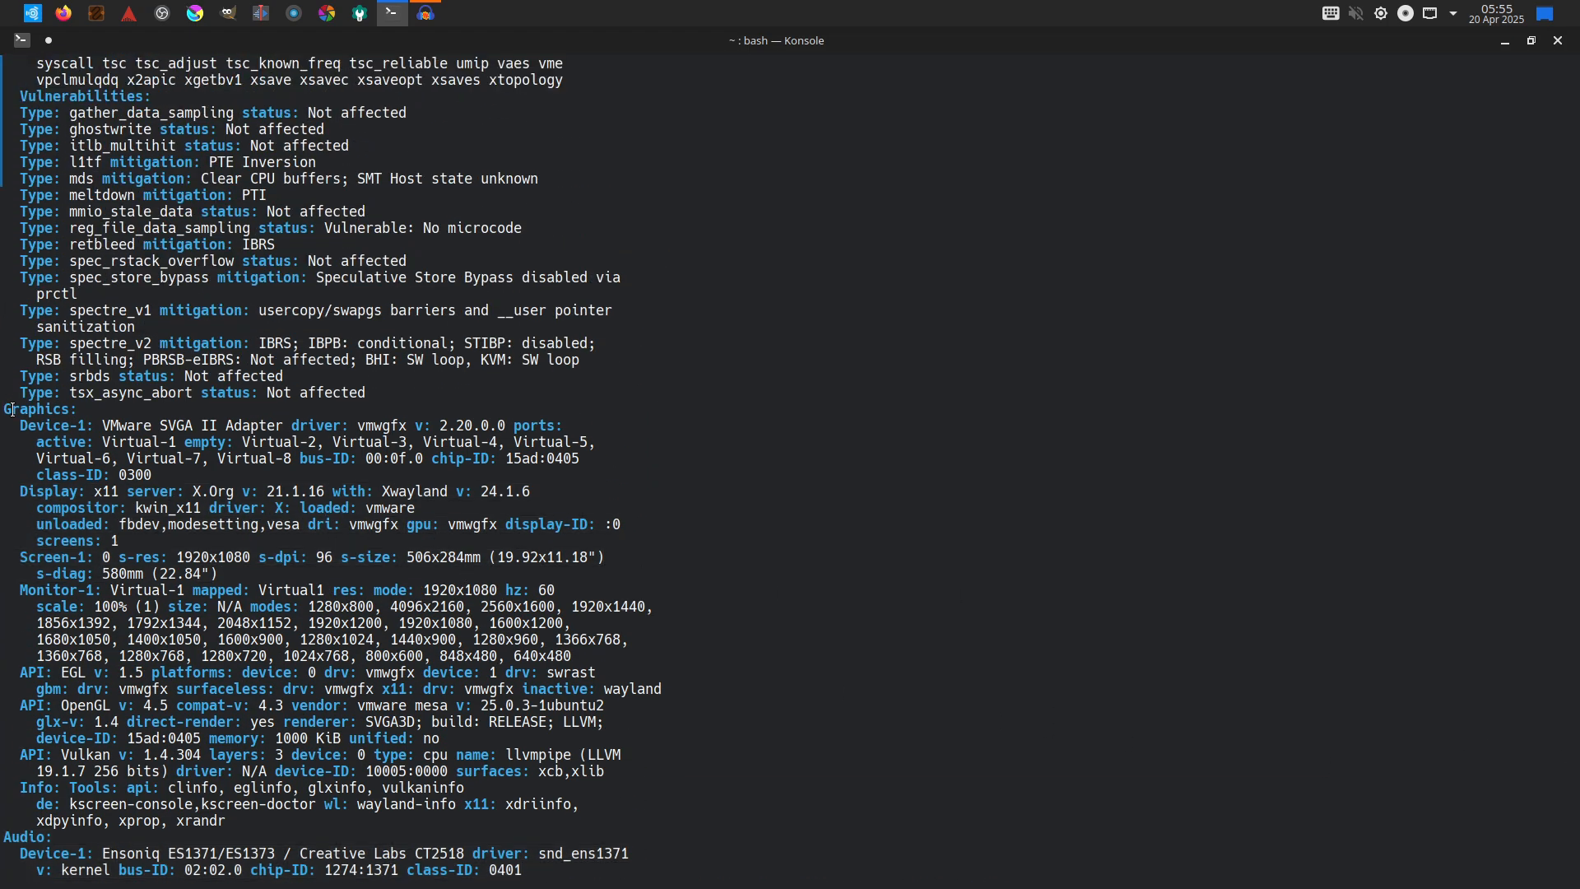
scroll("up", 3)
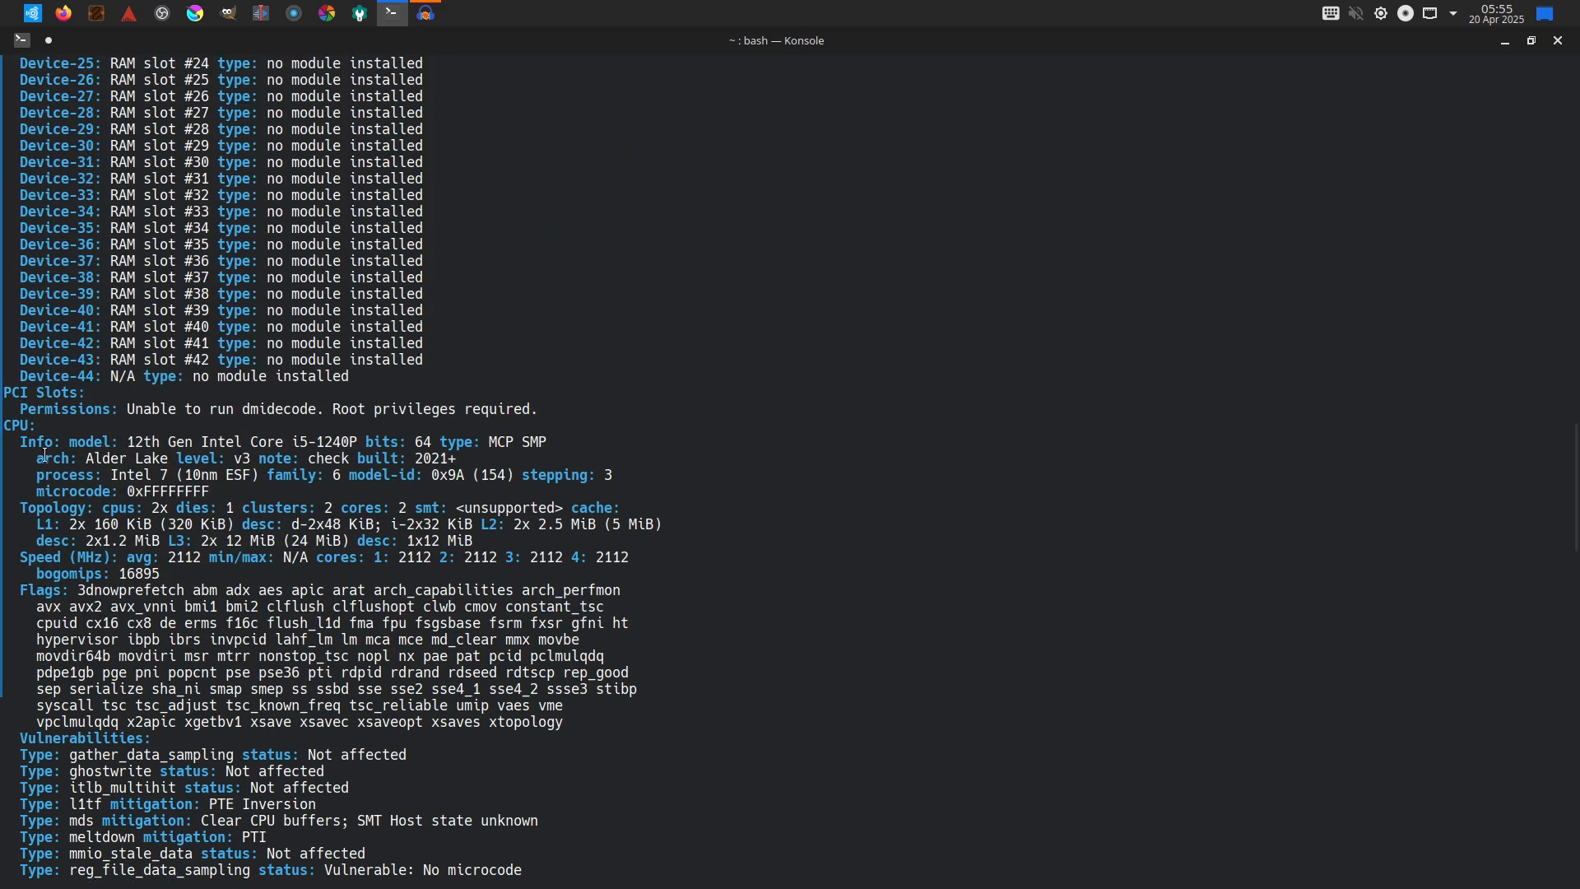
scroll("up", 3)
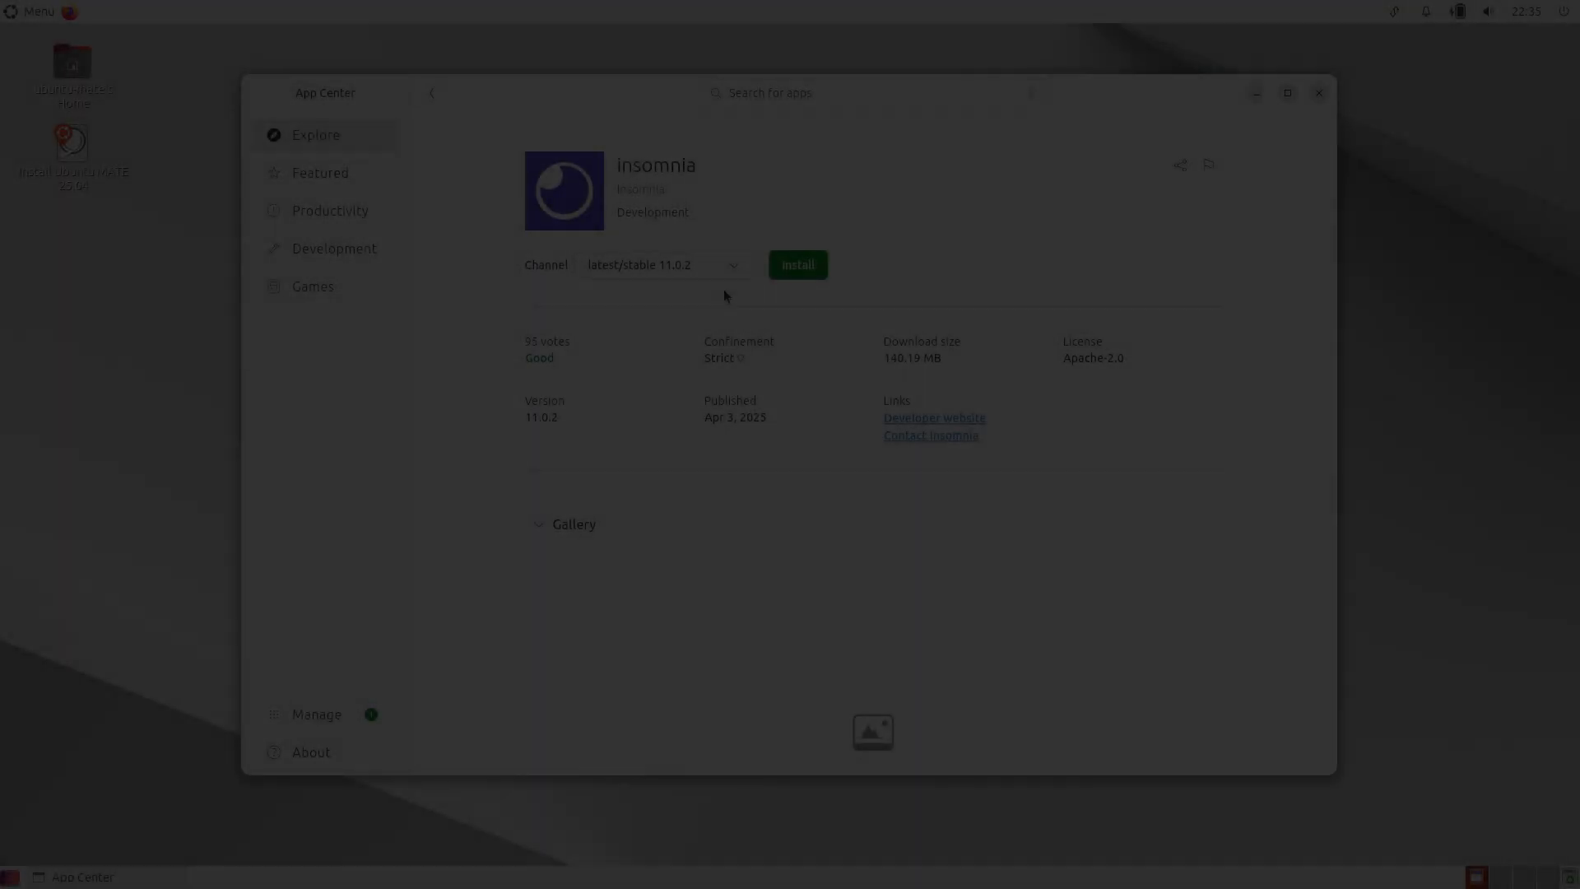
Step: Launch Firefox from Menu > Internet and dismiss the MATE Panel about box
left_click(33, 10)
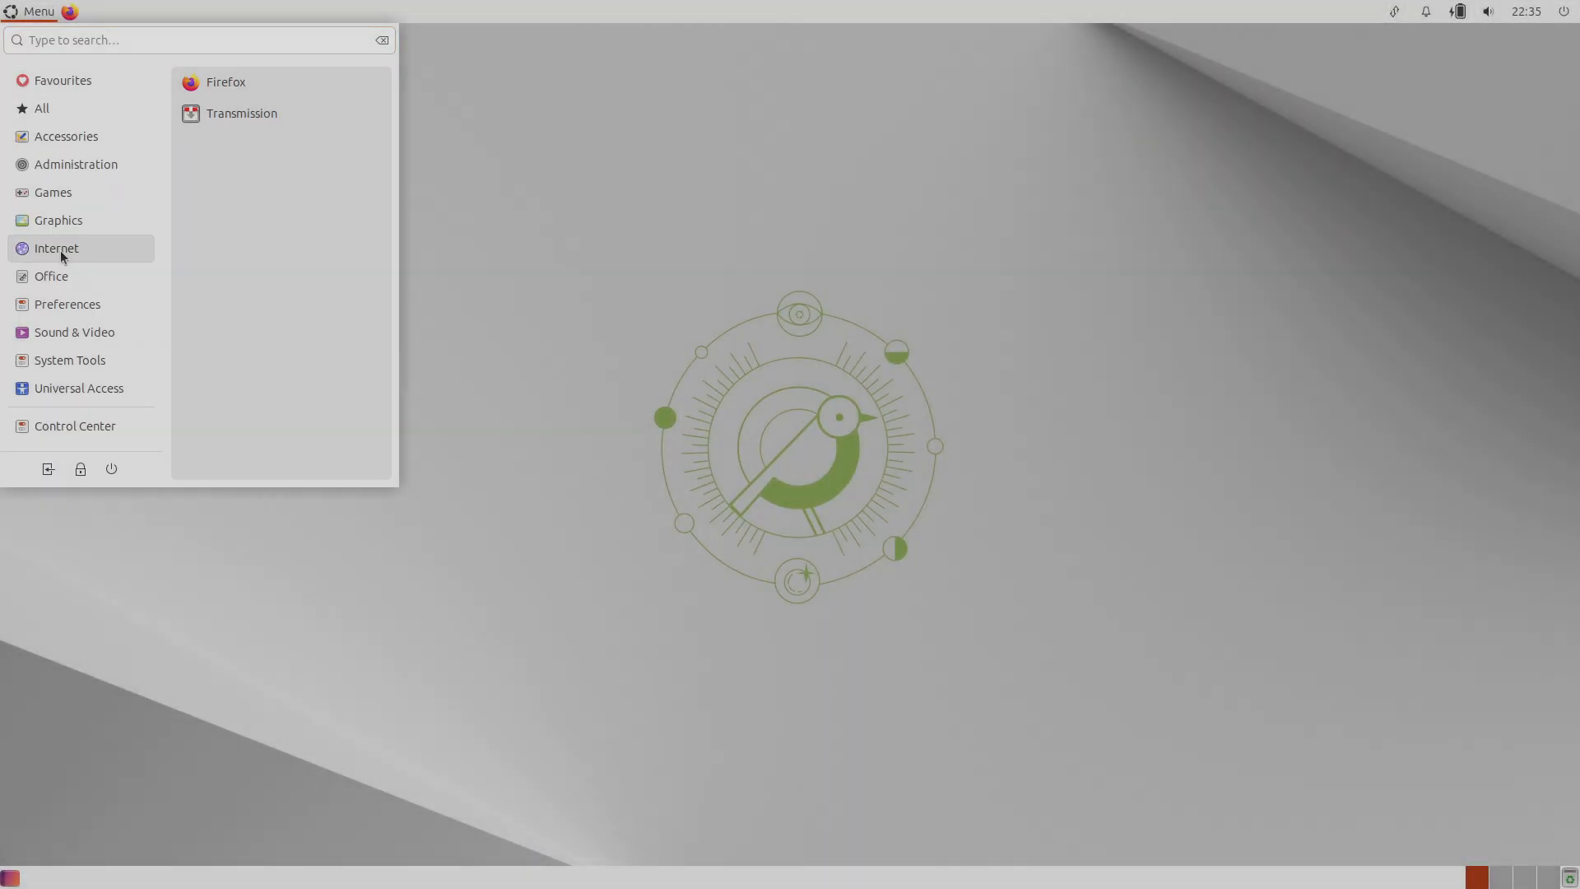
left_click(67, 304)
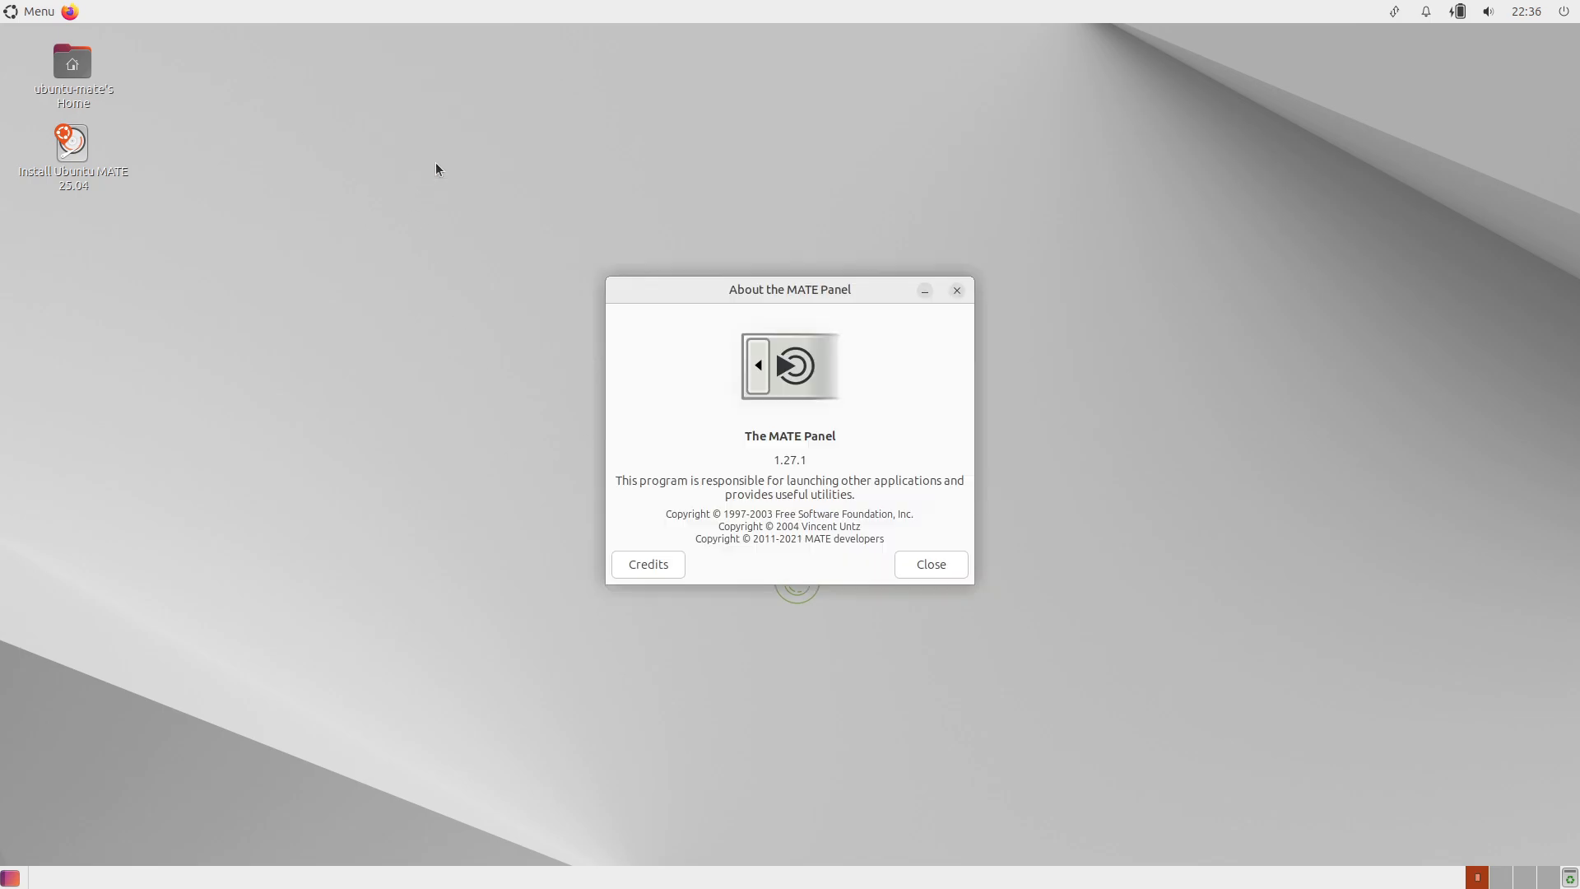
left_click(928, 563)
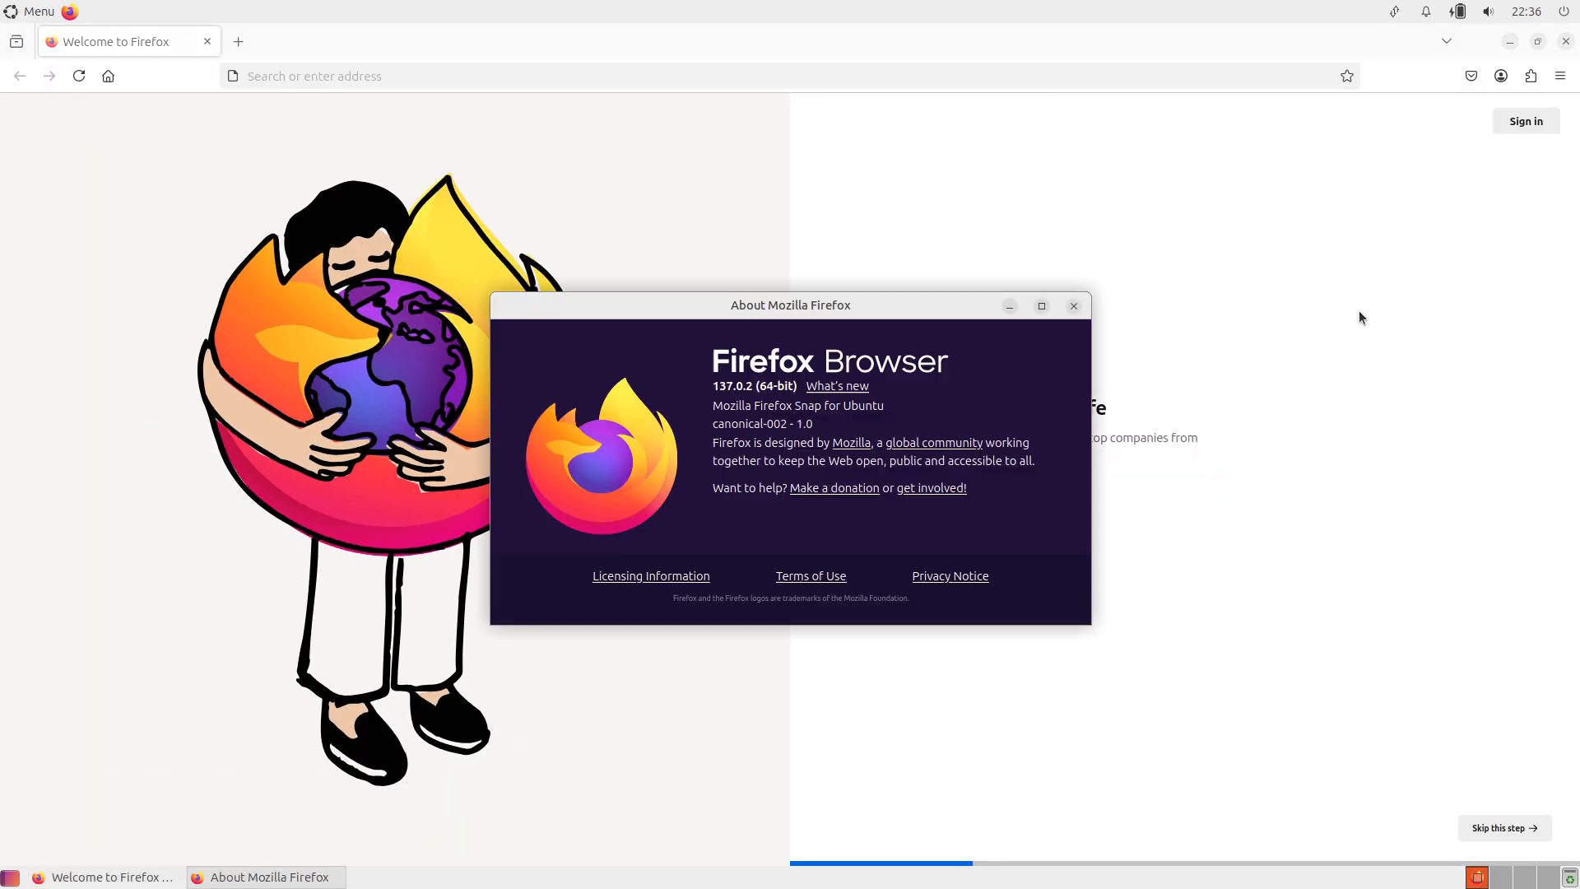
Step: Search 'ubuntu mate', open the 25.04 release notes, and dismiss About Firefox 137.0.2
type("ubuntu mat")
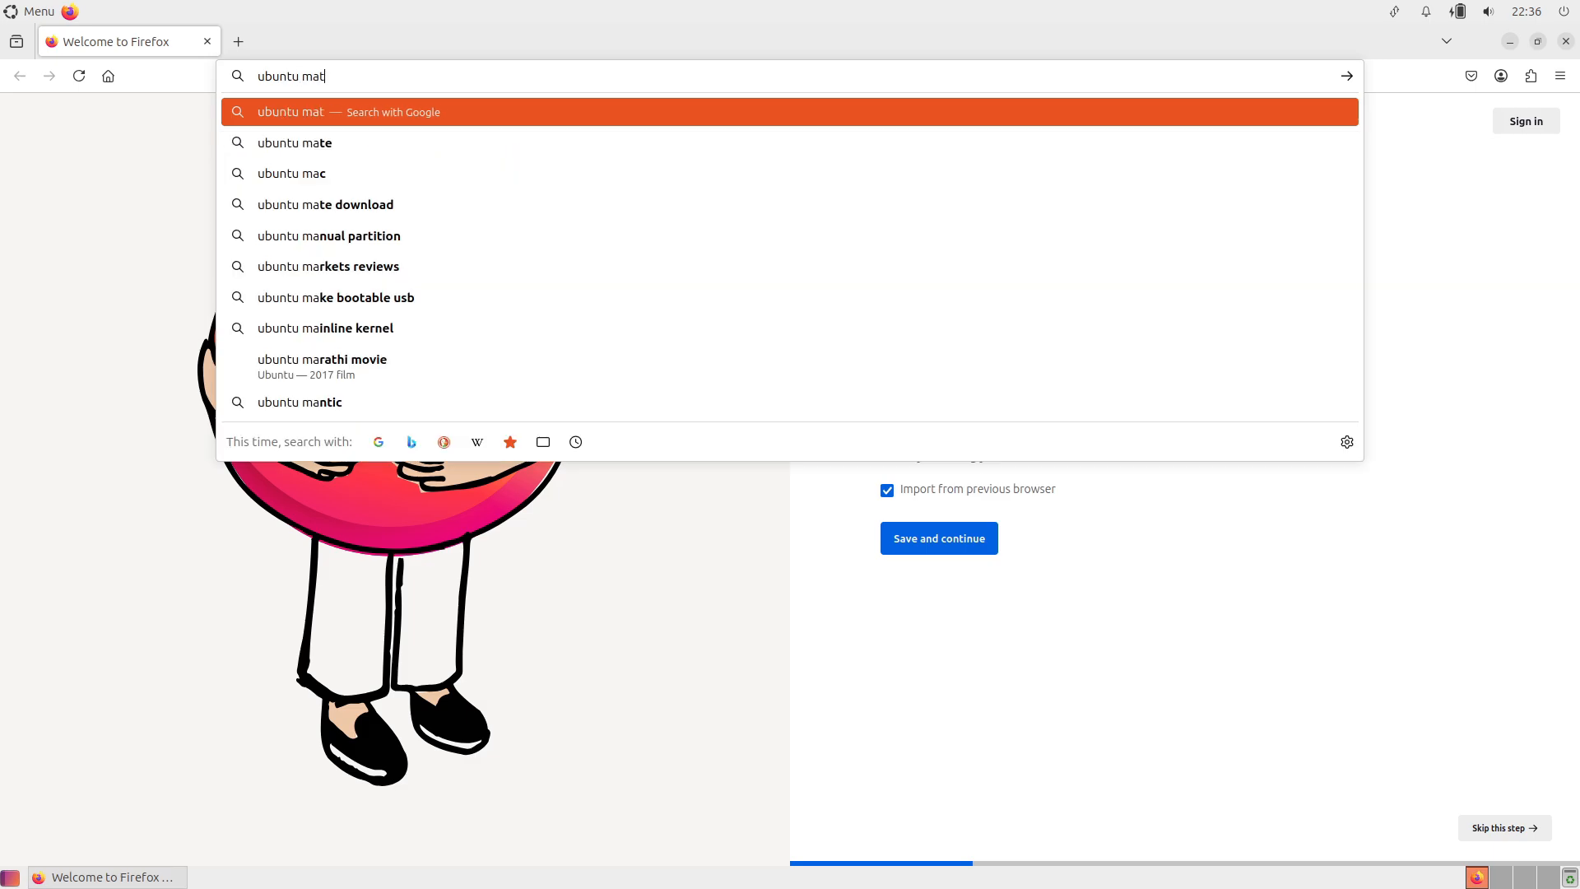
left_click(293, 143)
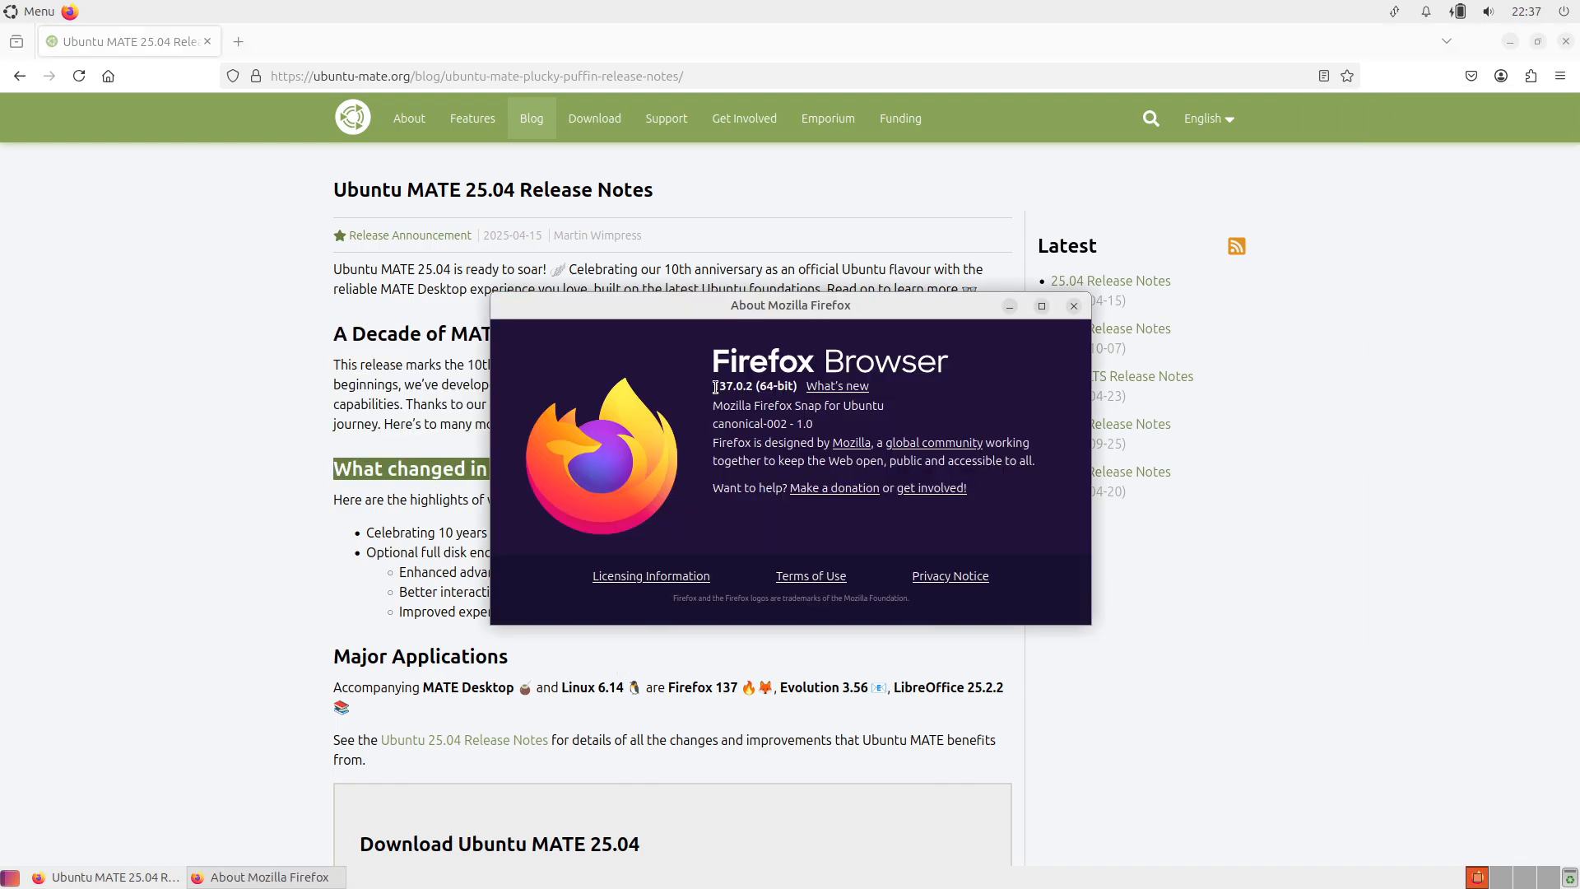
left_click(1073, 305)
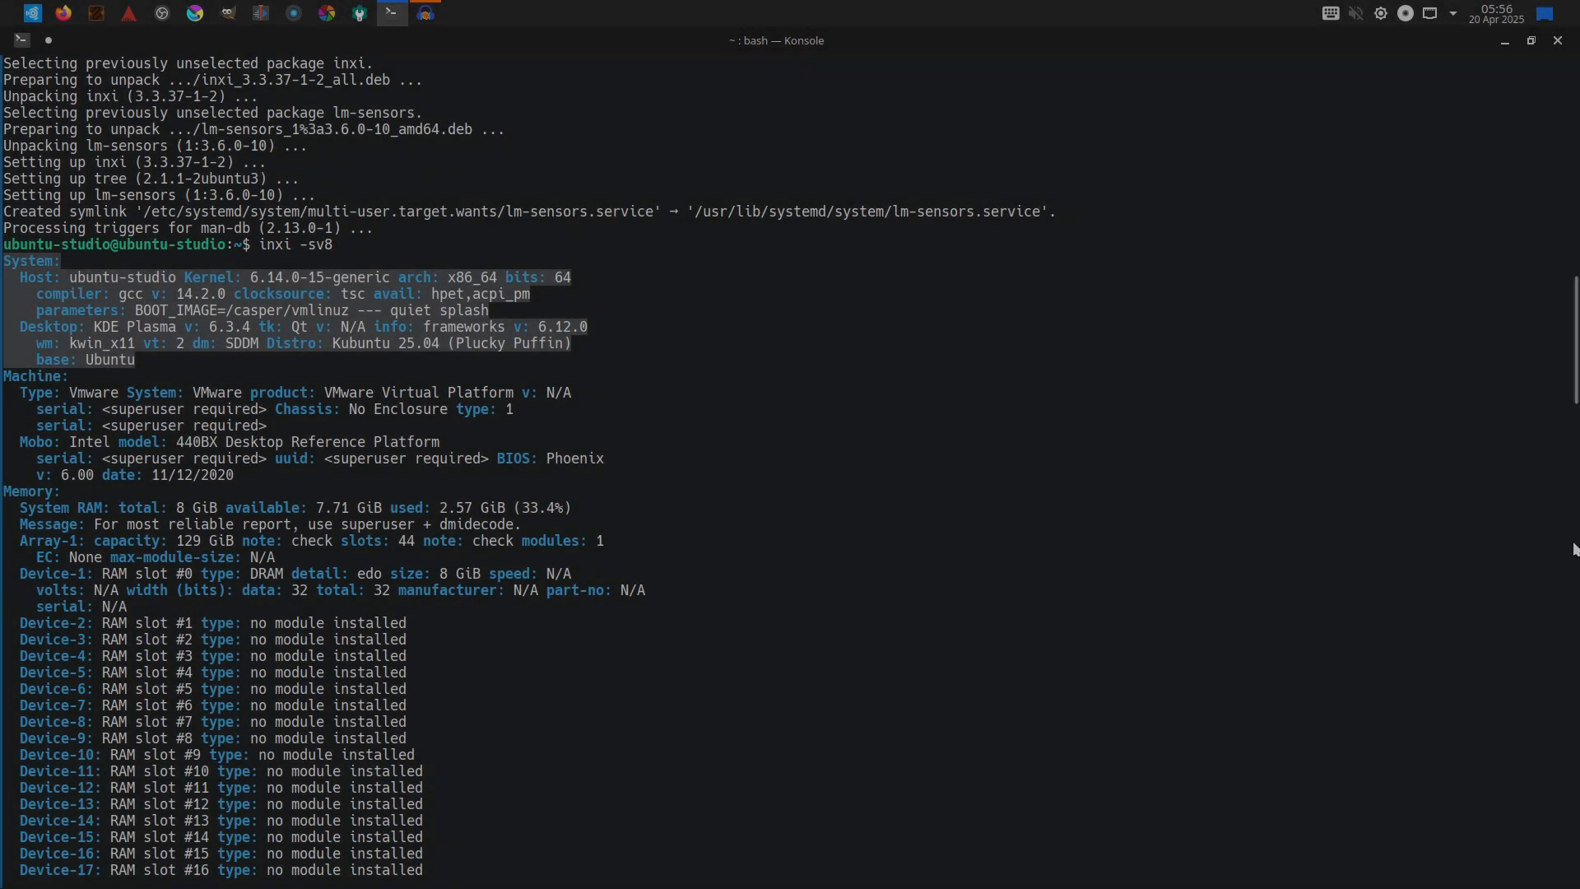
Step: Open Audacity past the plugins notice, close darktable, and launch Krita 5.2.9
left_click(391, 13)
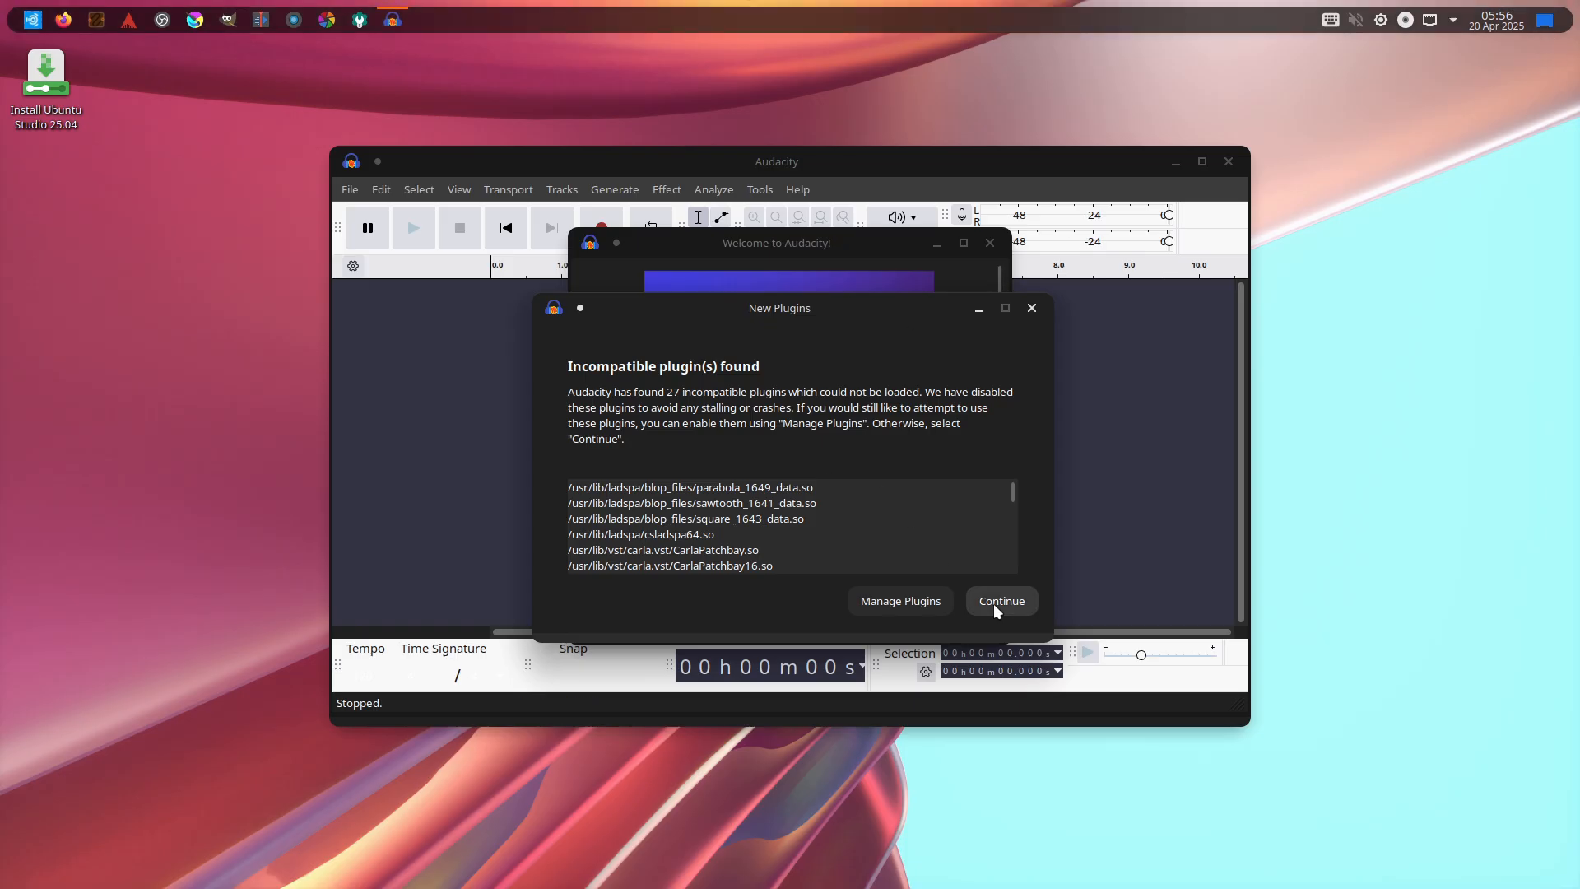
left_click(1000, 600)
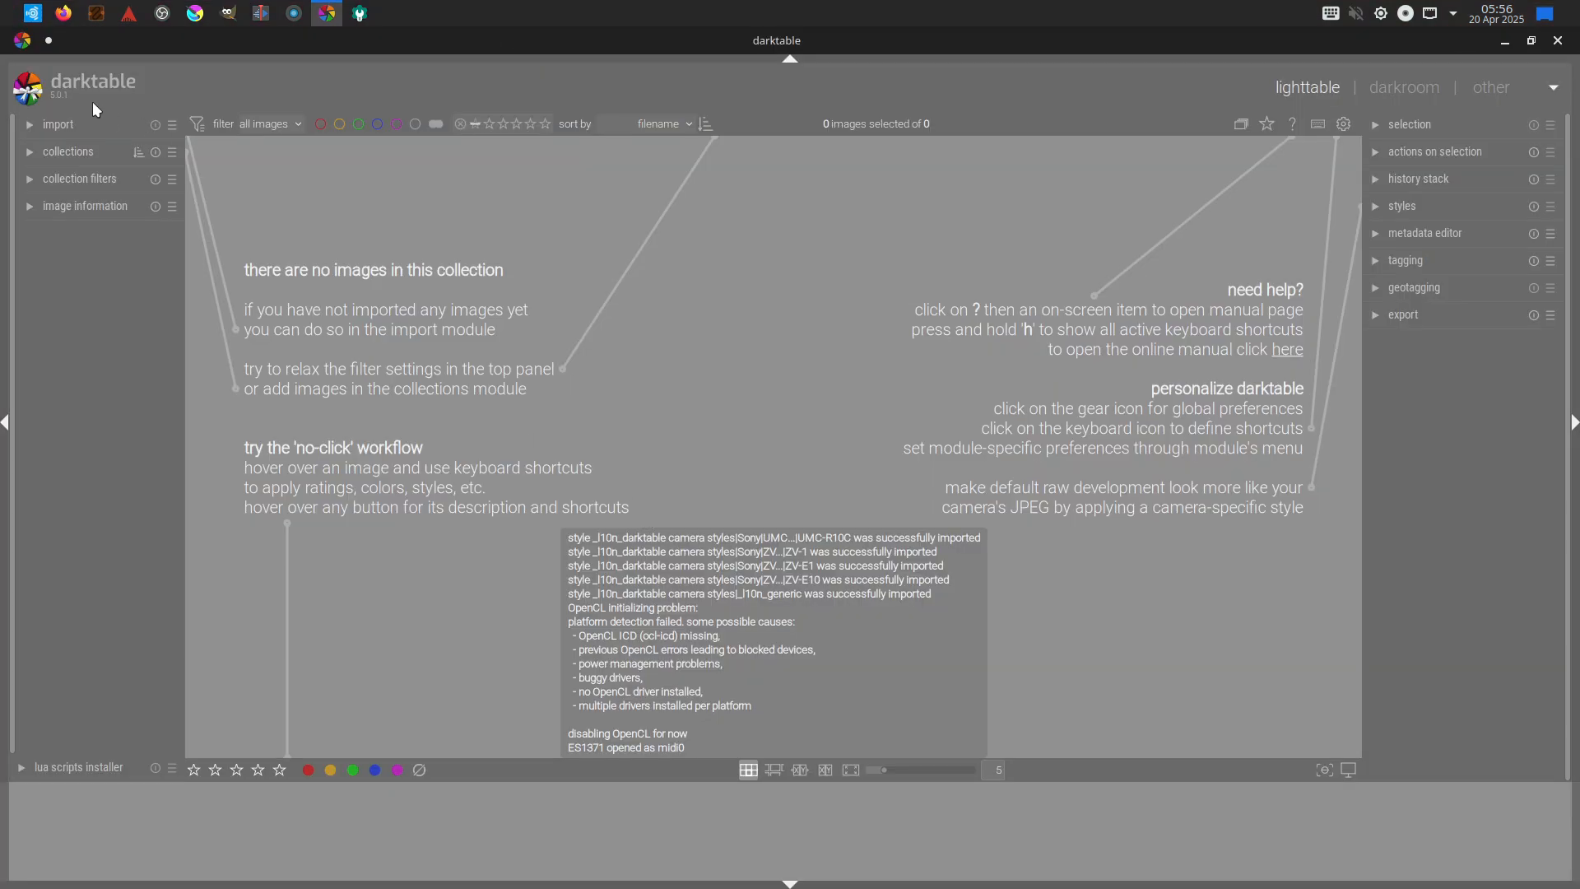
left_click(1558, 41)
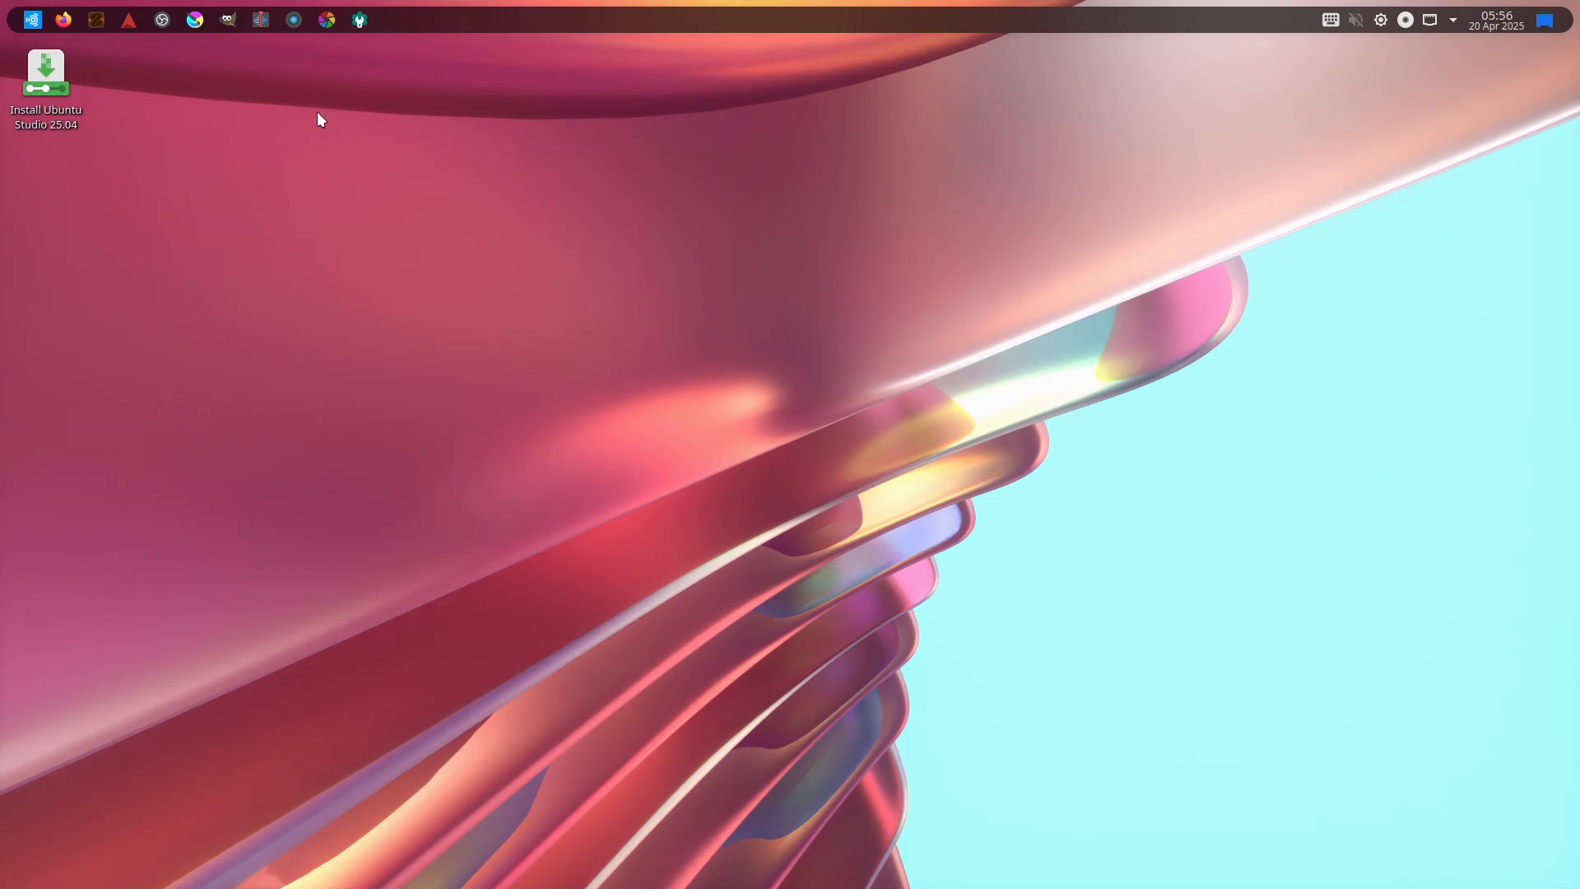
mouse_move(479, 328)
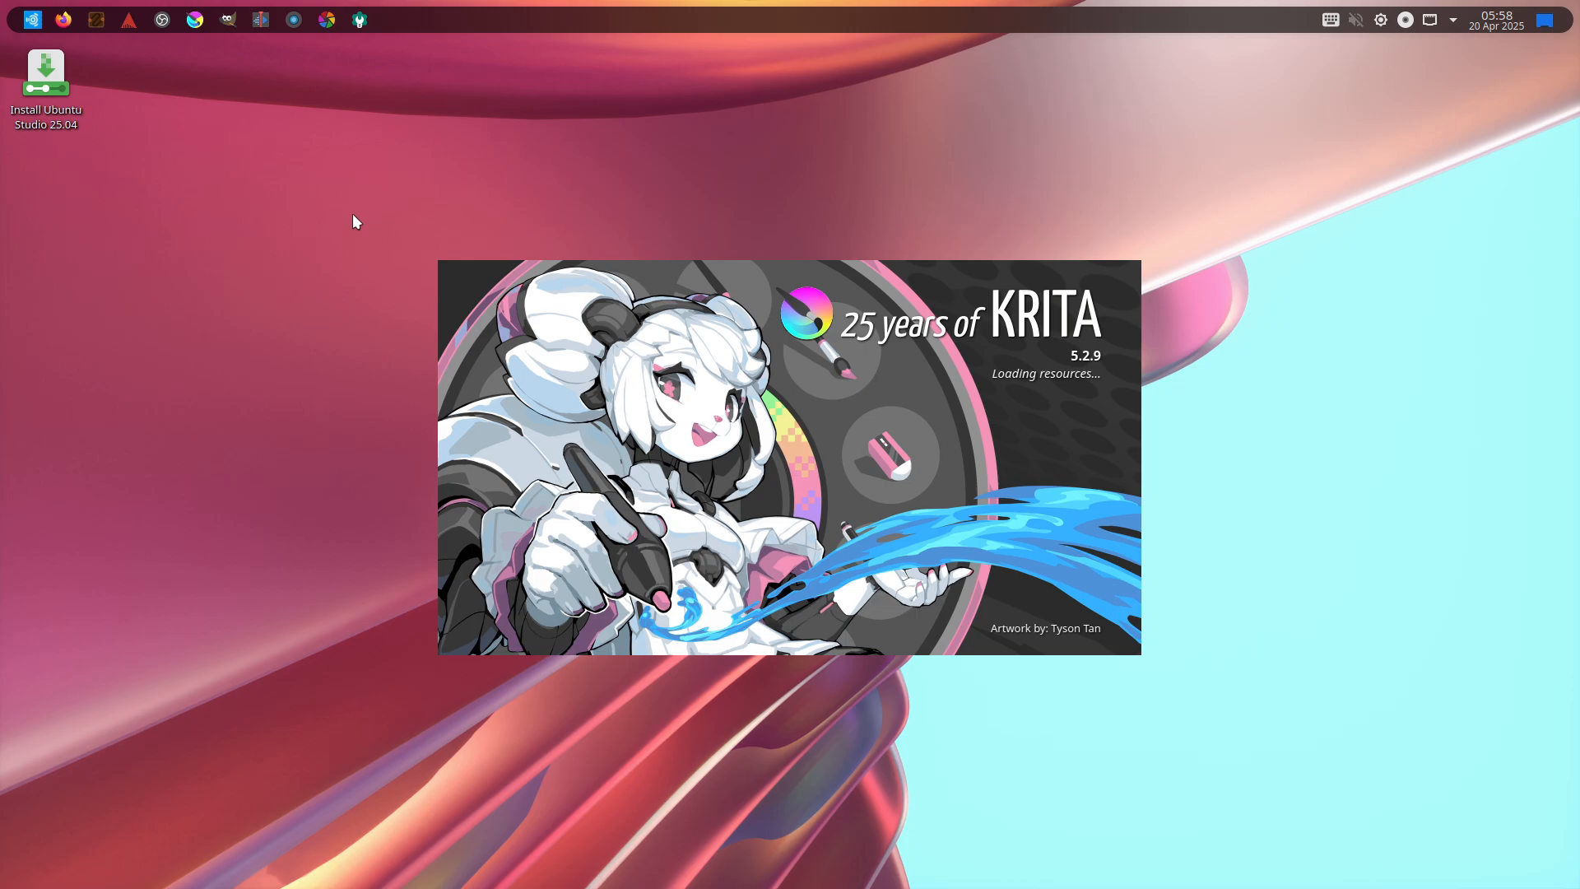
left_click(31, 19)
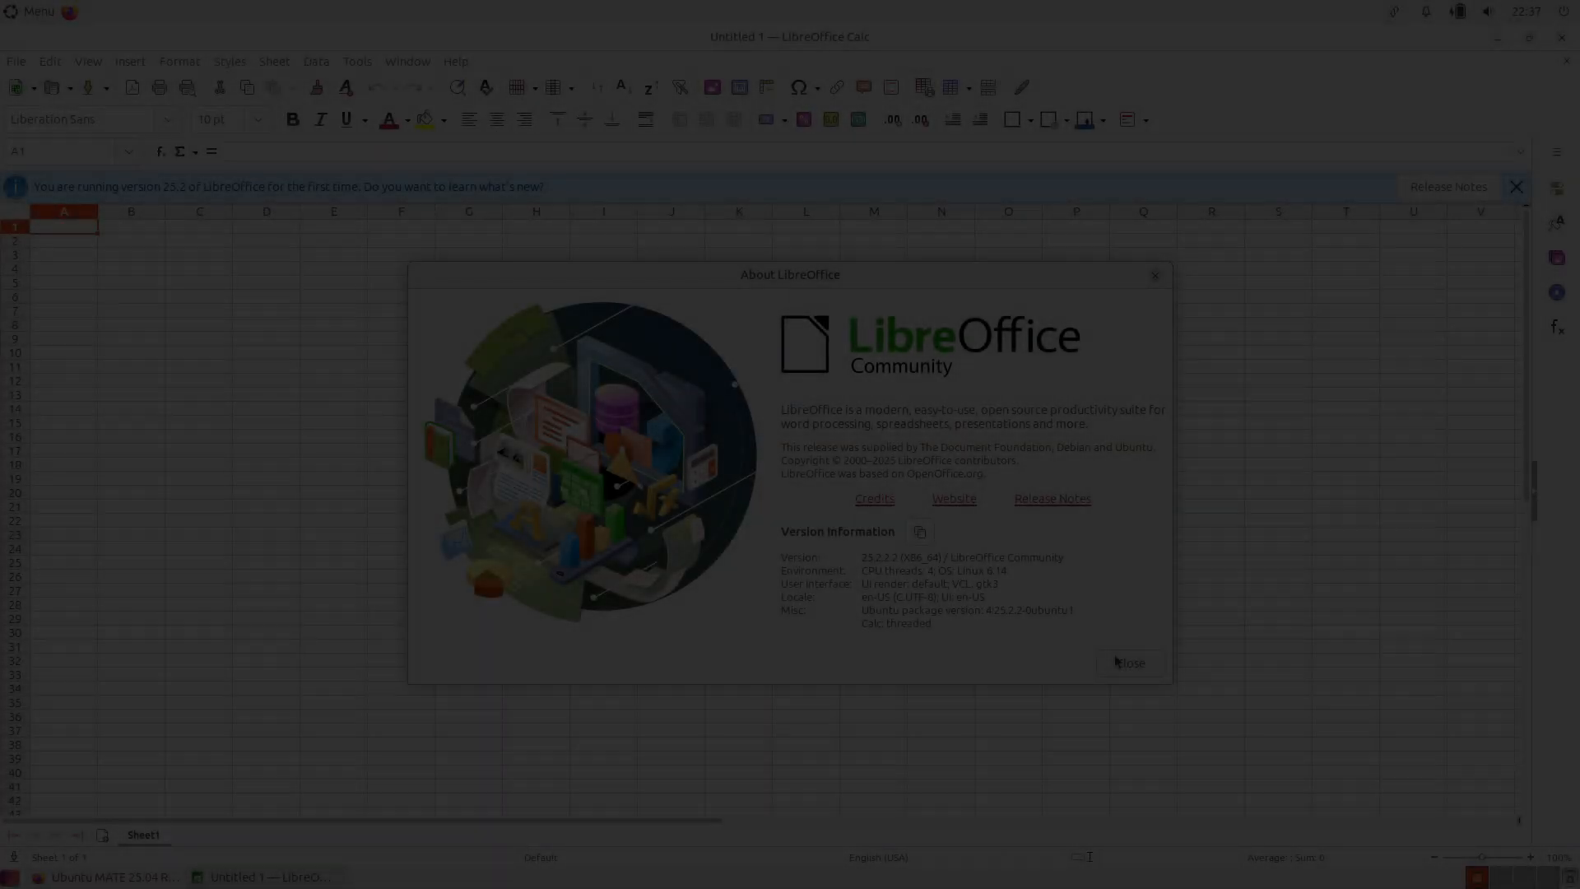
Step: Scroll the download page and start the direct Ubuntu MATE 25.04 ISO download
left_click(32, 11)
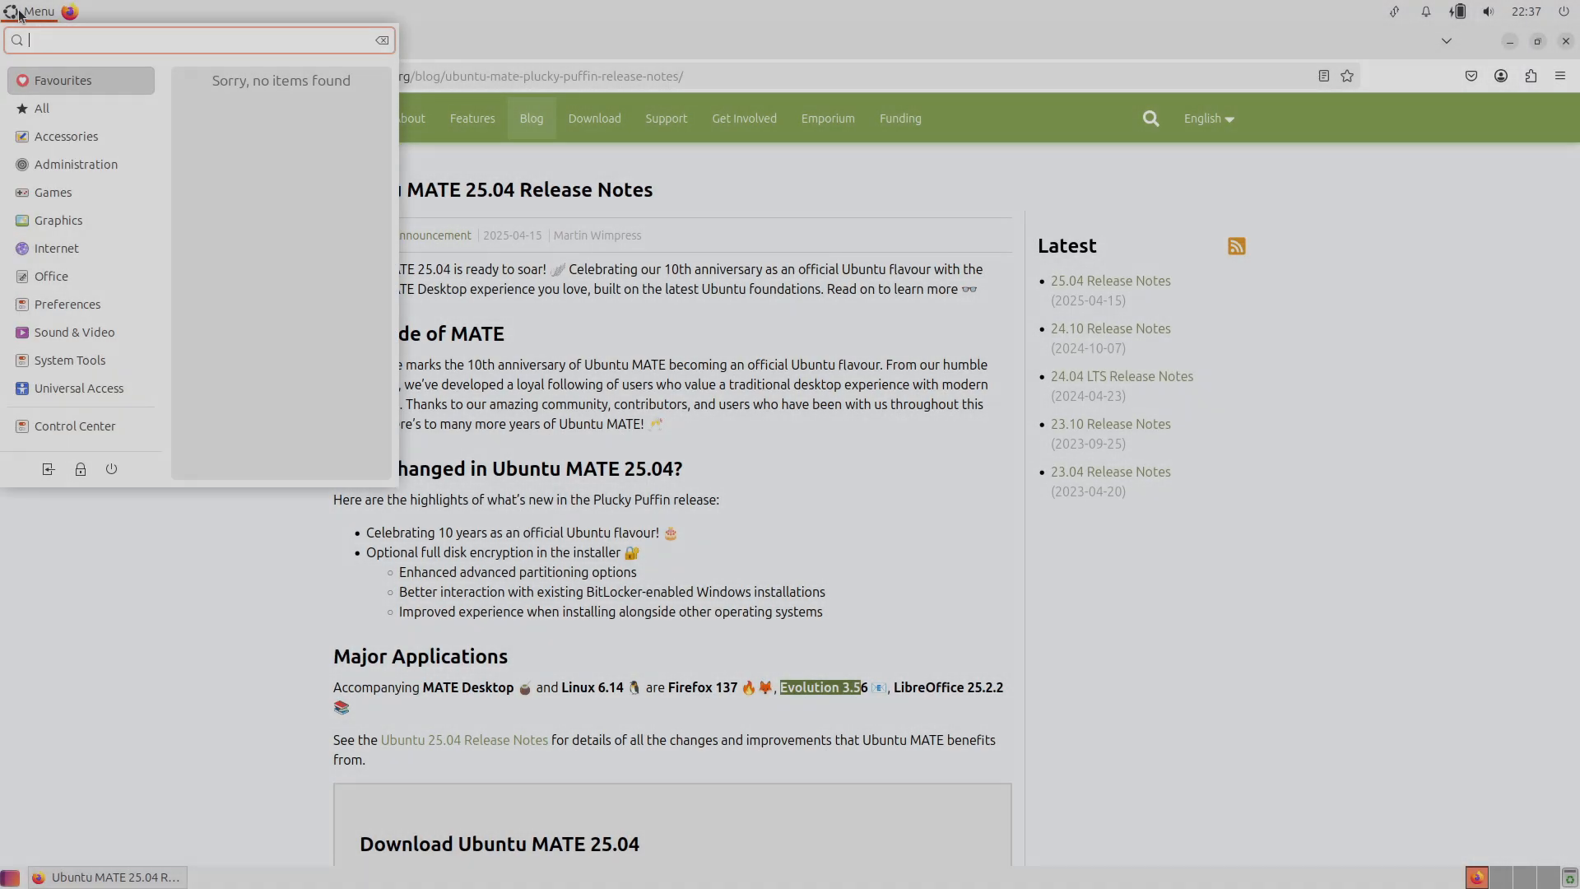
left_click(561, 448)
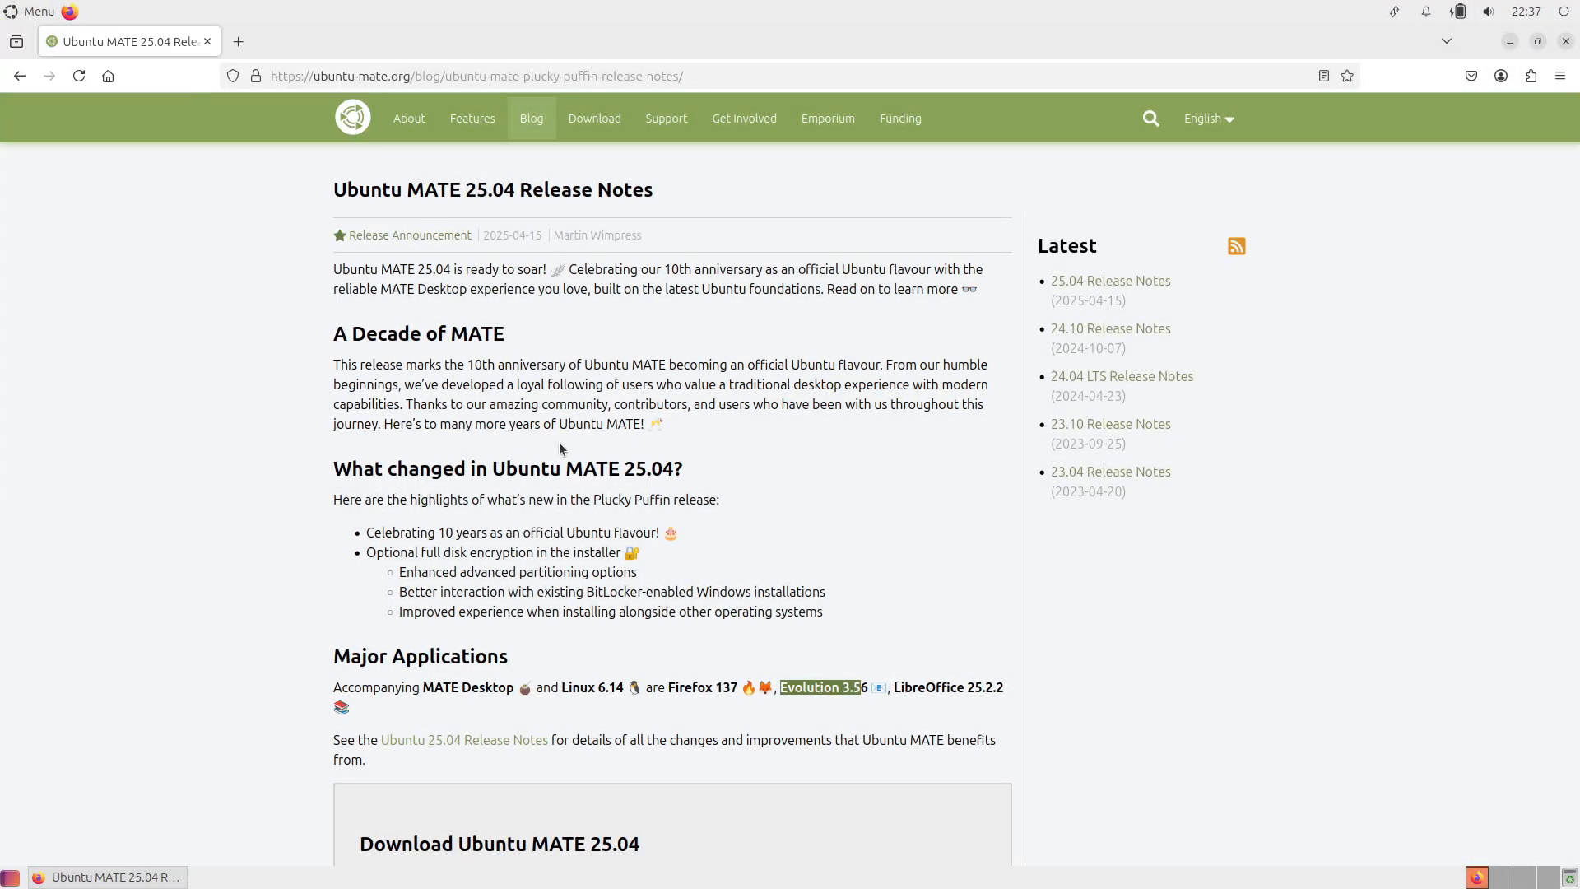
mouse_move(1567, 262)
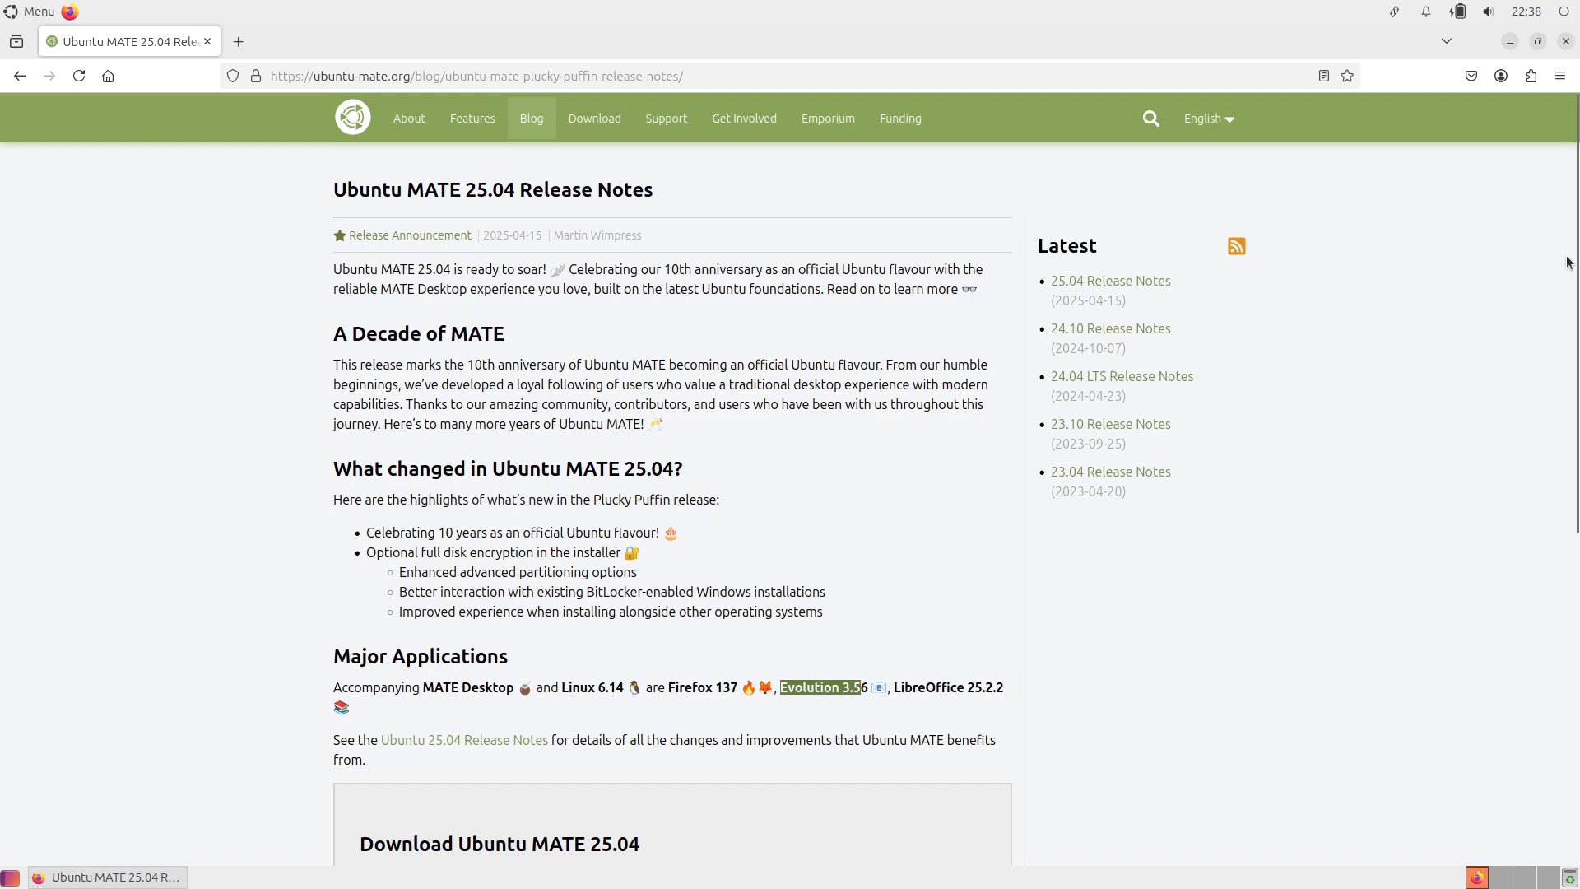
scroll("down", 3)
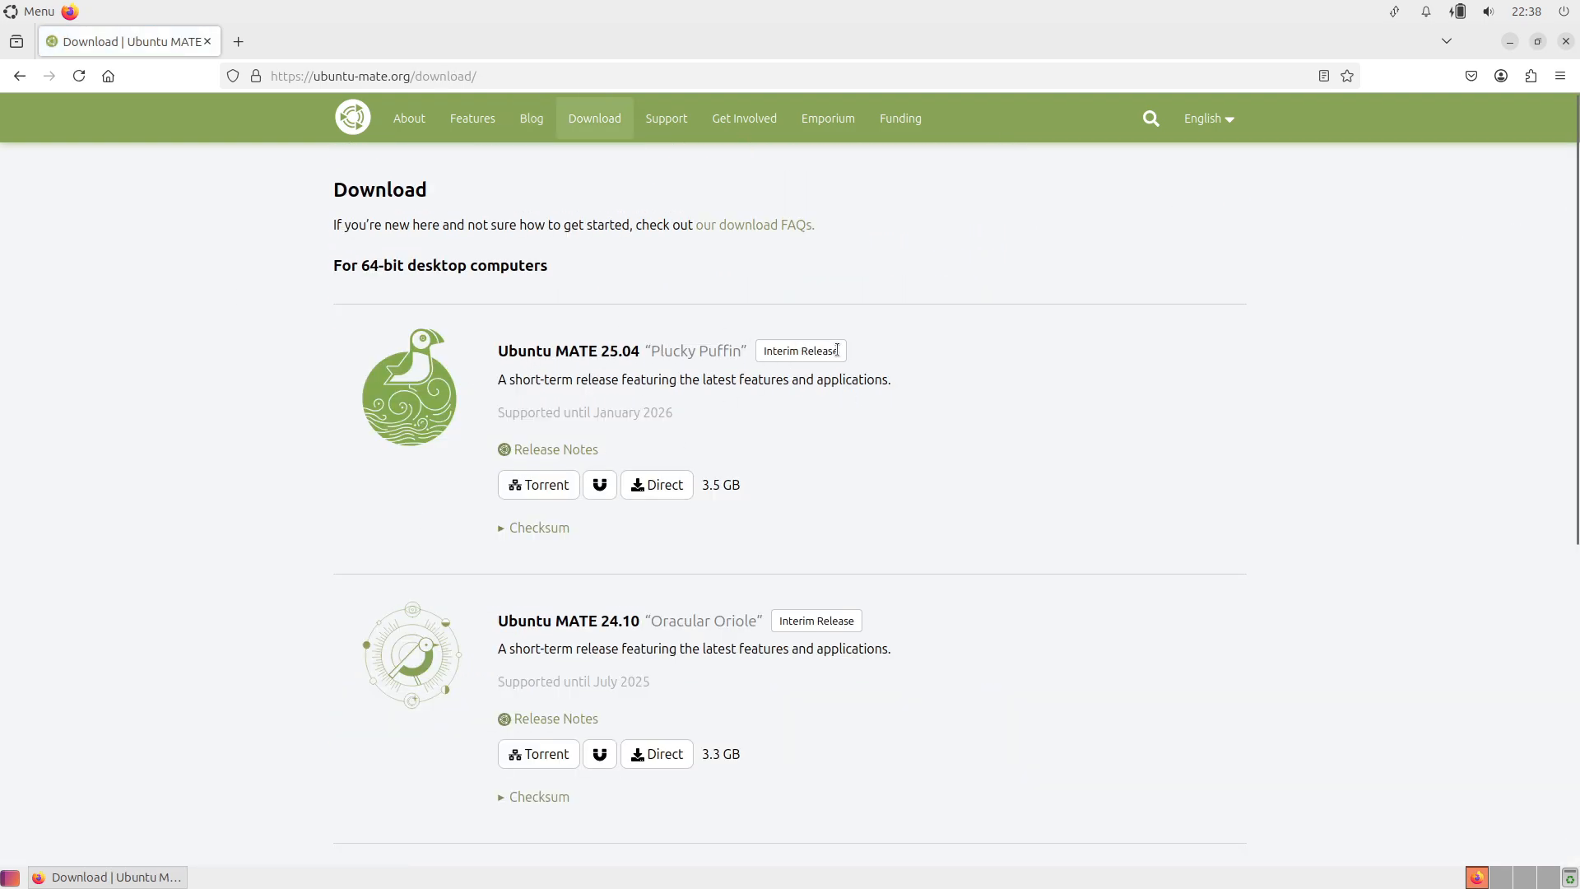
left_click(656, 484)
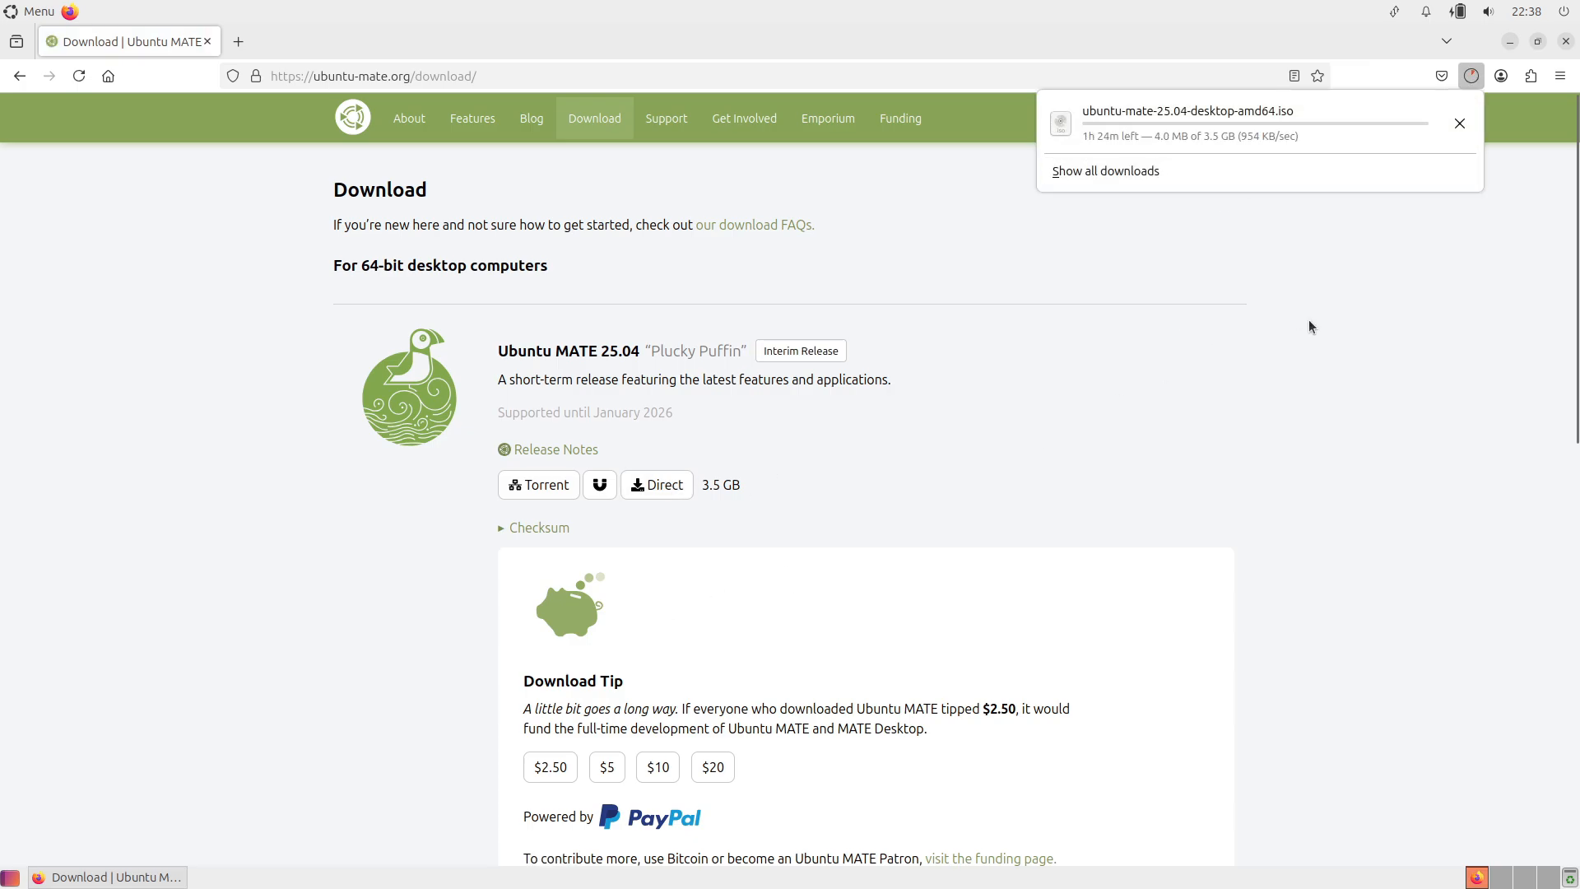
Step: Go back, open the Ubuntu 25.04 upgrade guide, and close Firefox
left_click(556, 450)
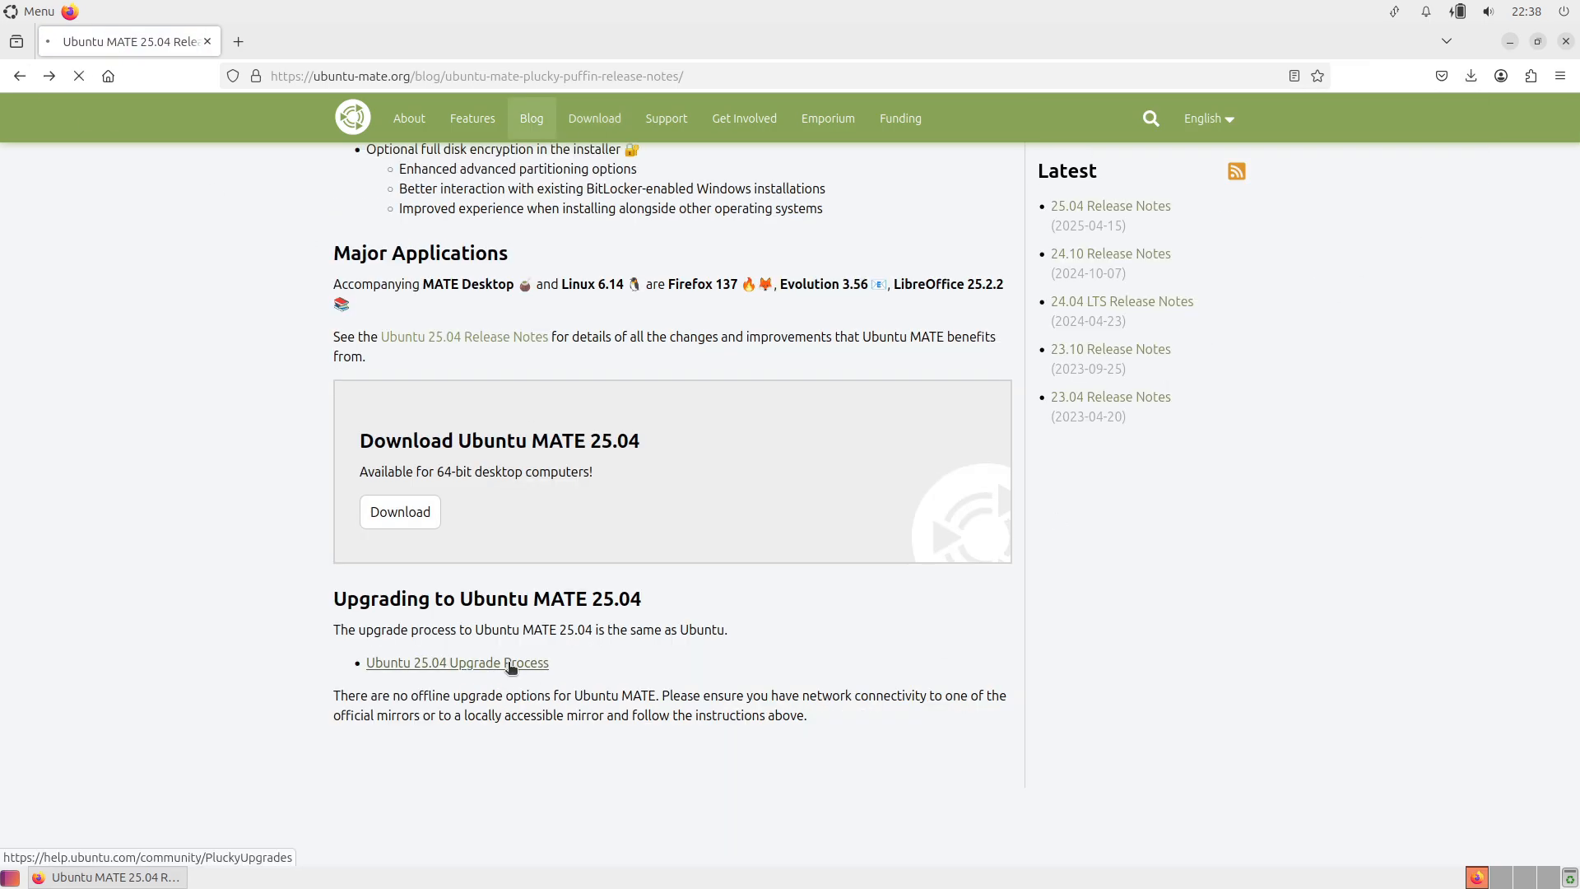
left_click(457, 662)
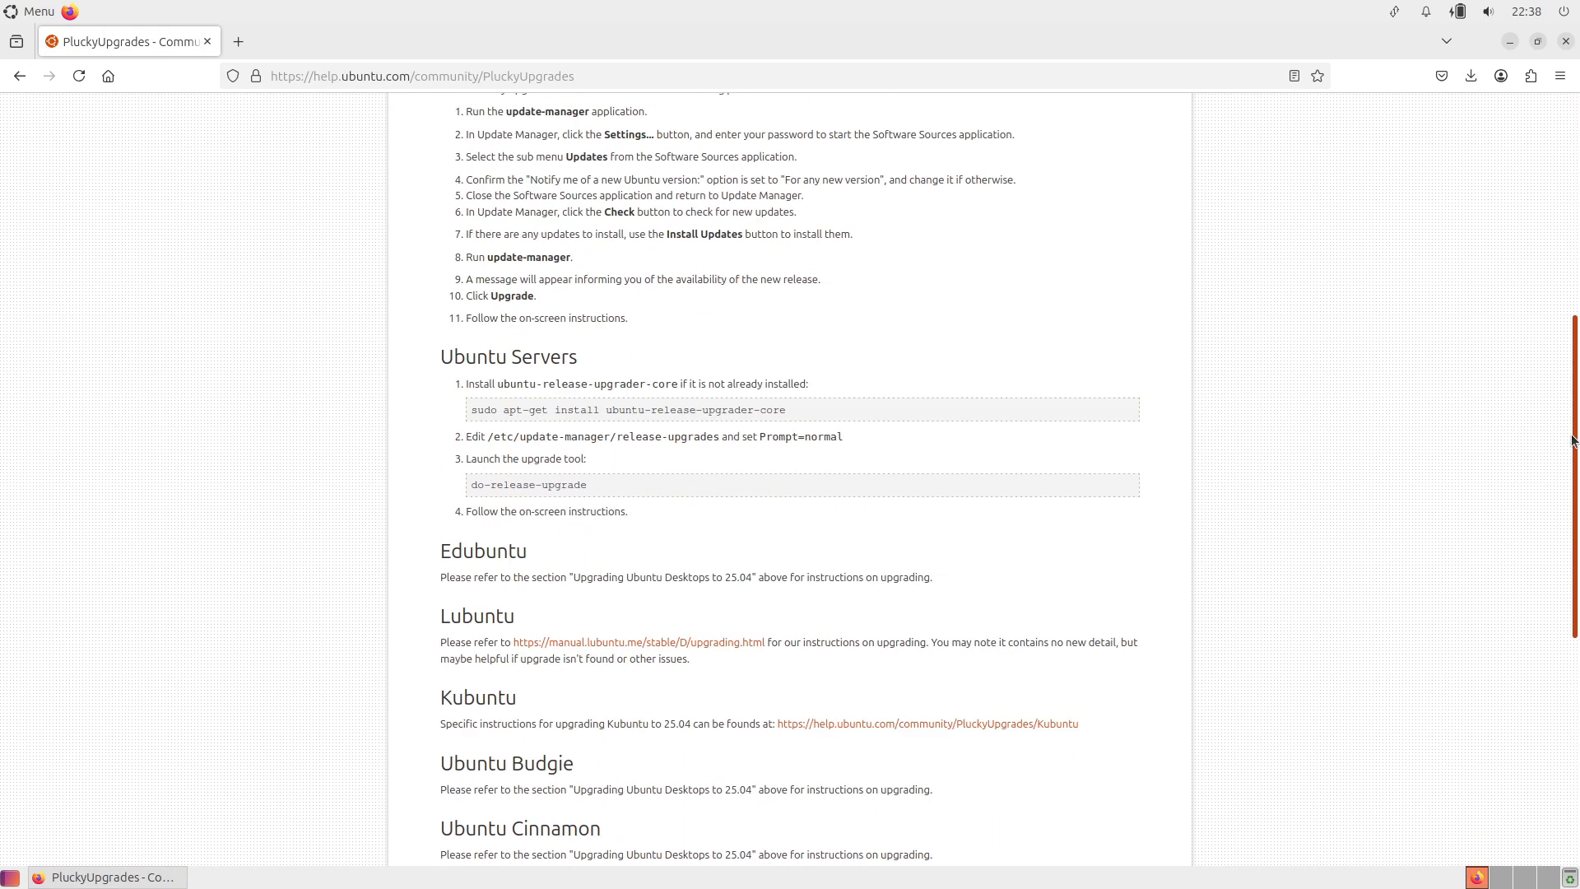
left_click(19, 76)
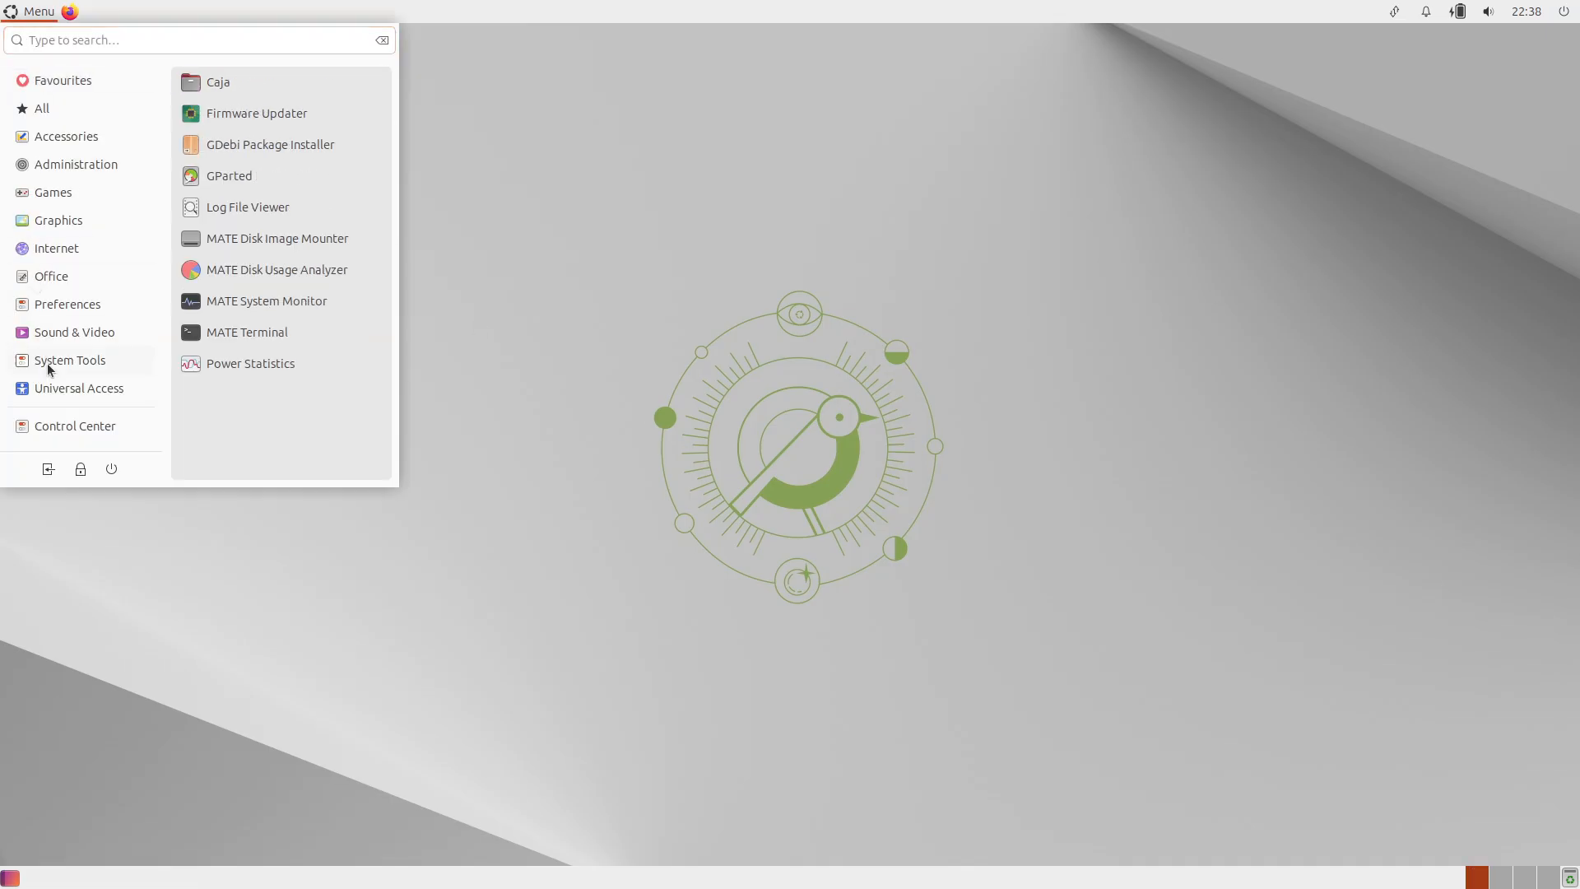
Step: Check MATE 1.26.2 details and running processes in MATE System Monitor, then close it
left_click(266, 300)
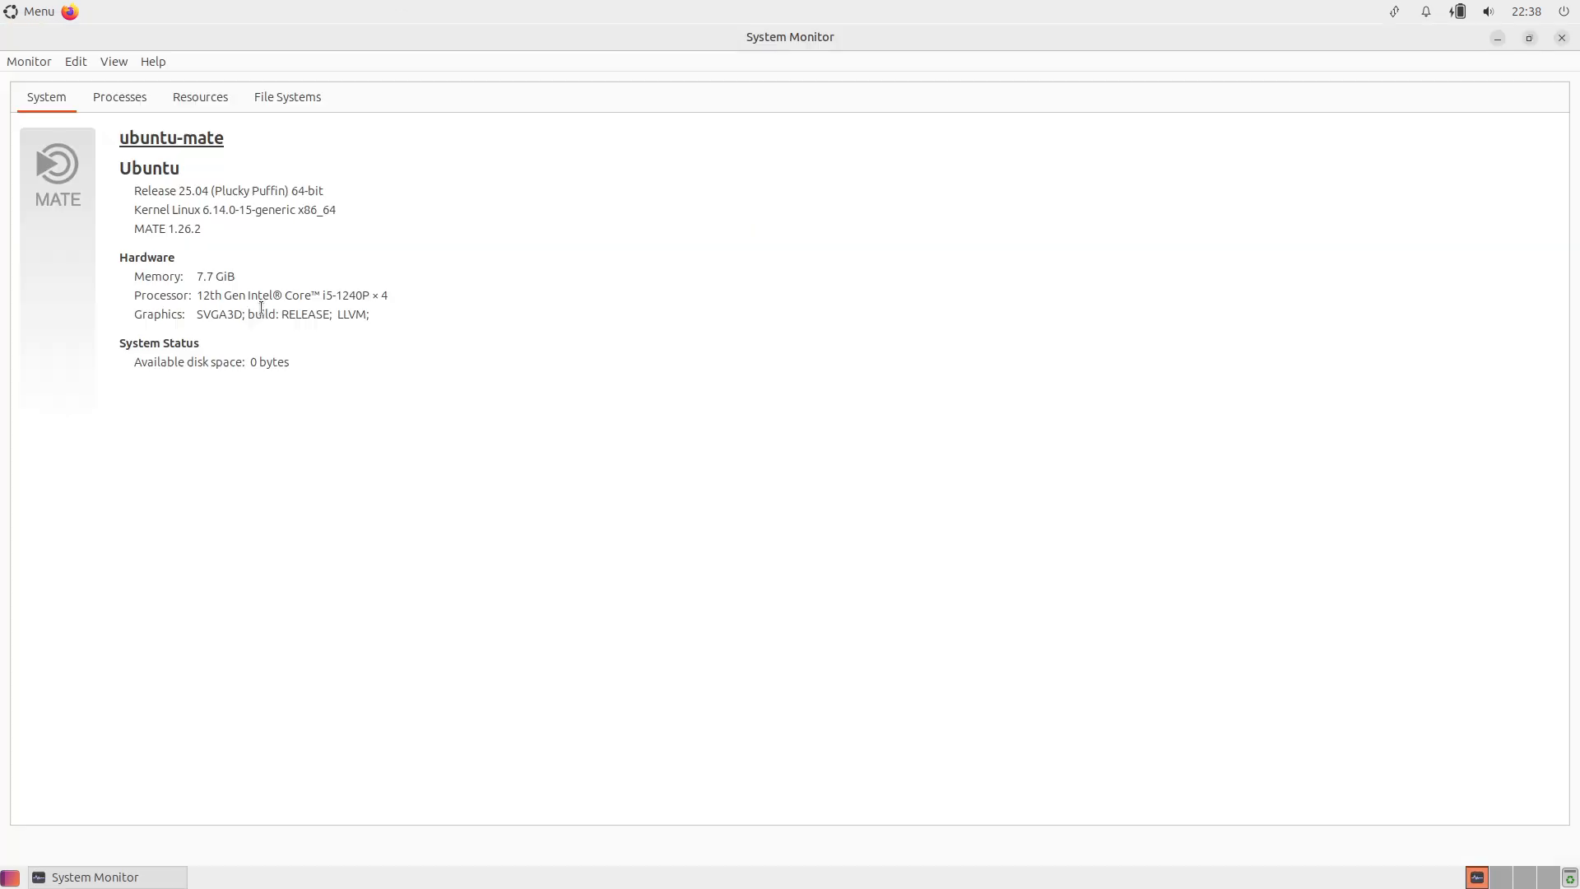
double_click(167, 228)
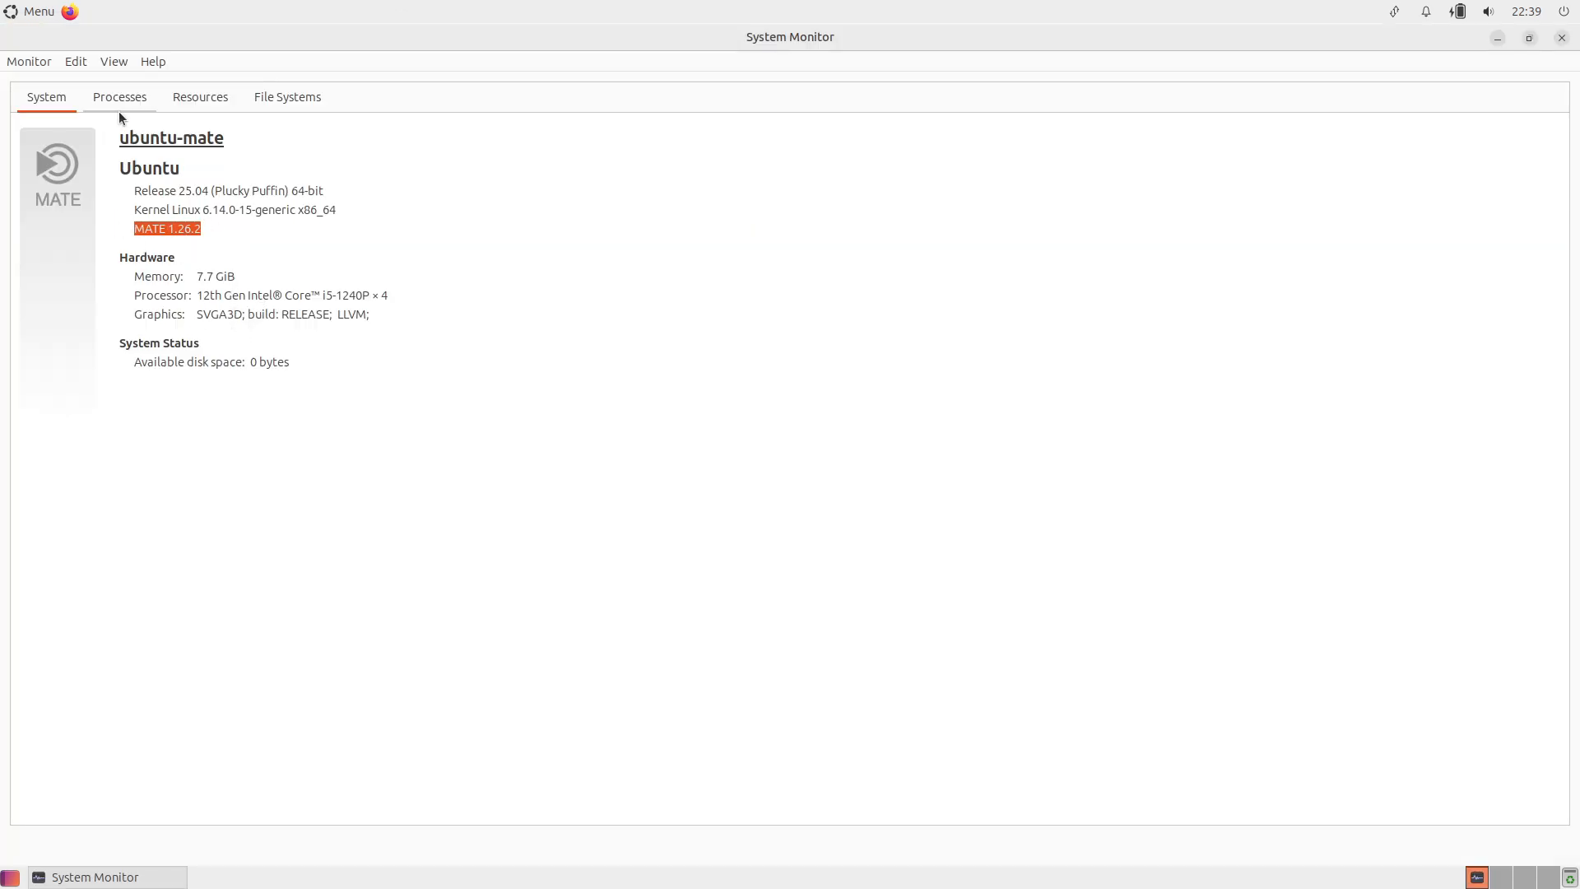
left_click(117, 97)
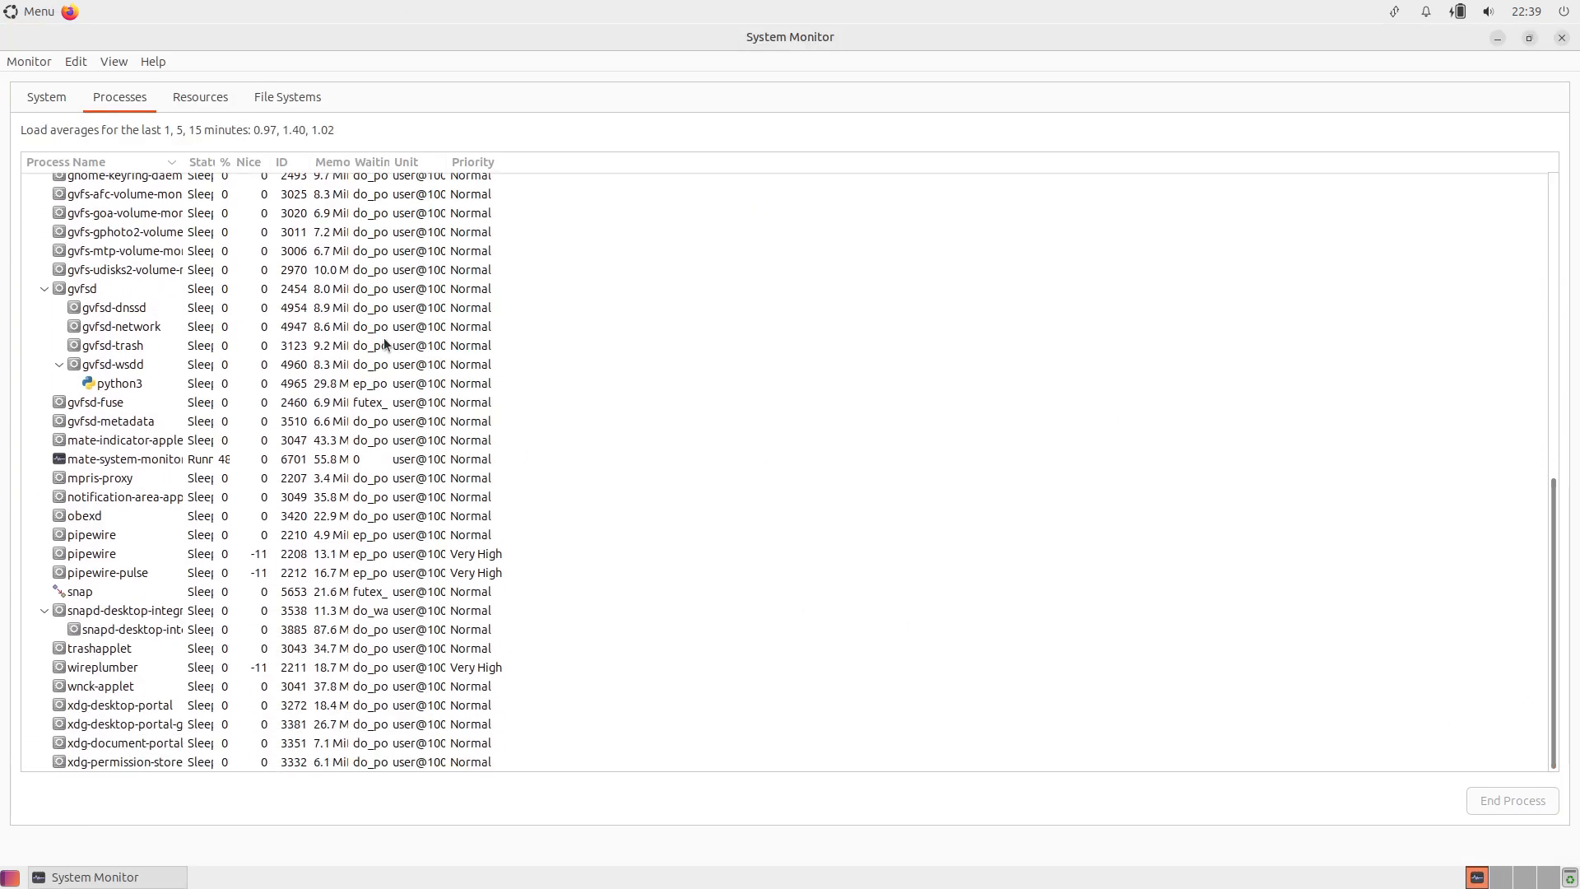
left_click(1566, 11)
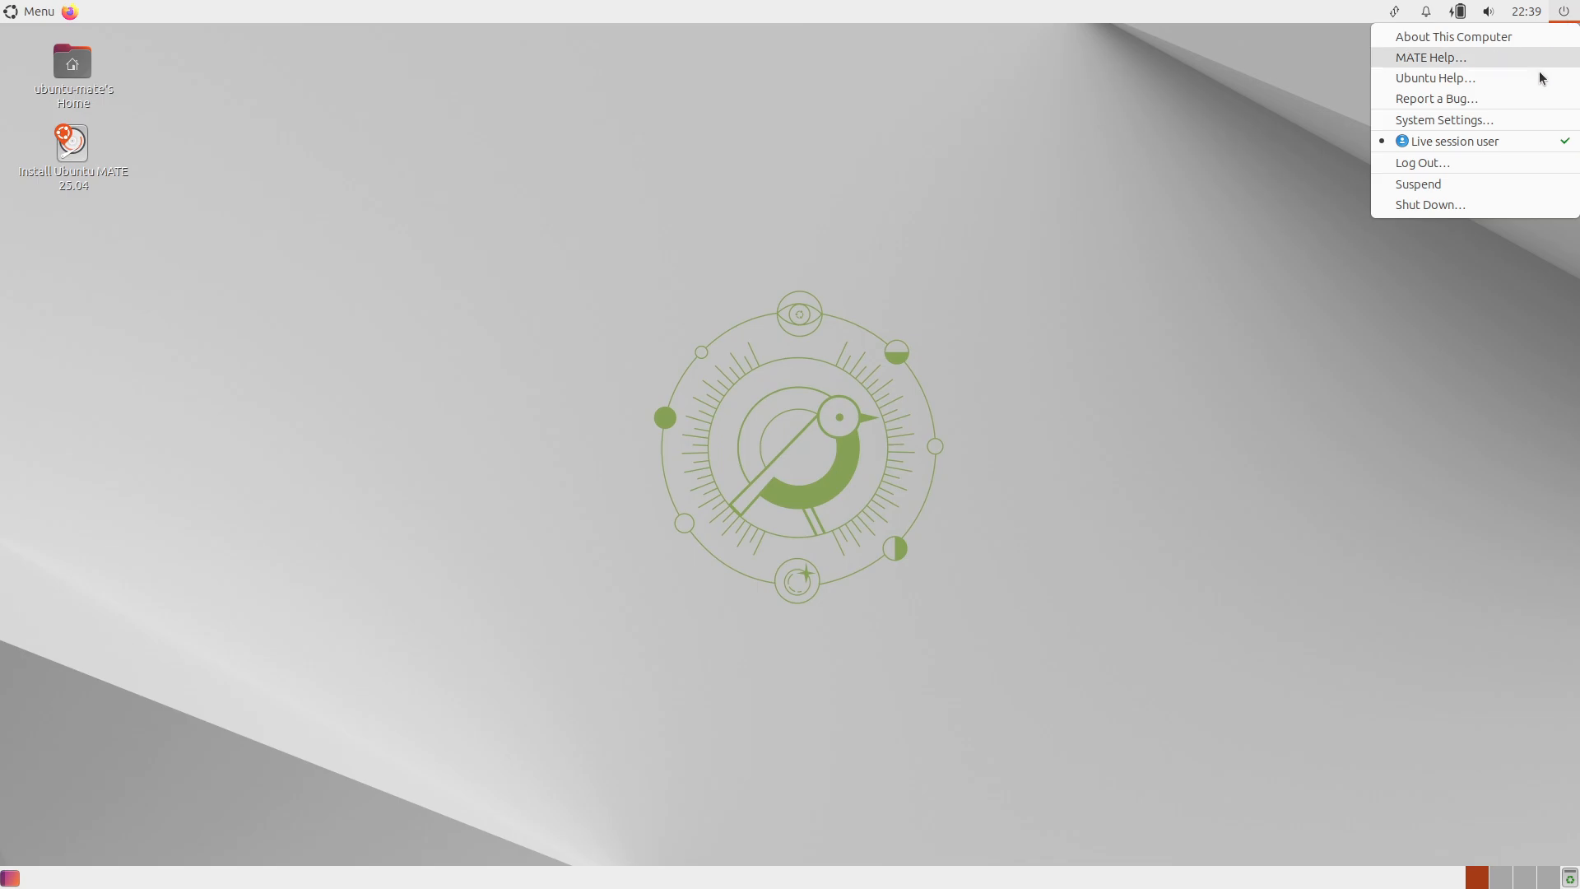
mouse_move(1500, 99)
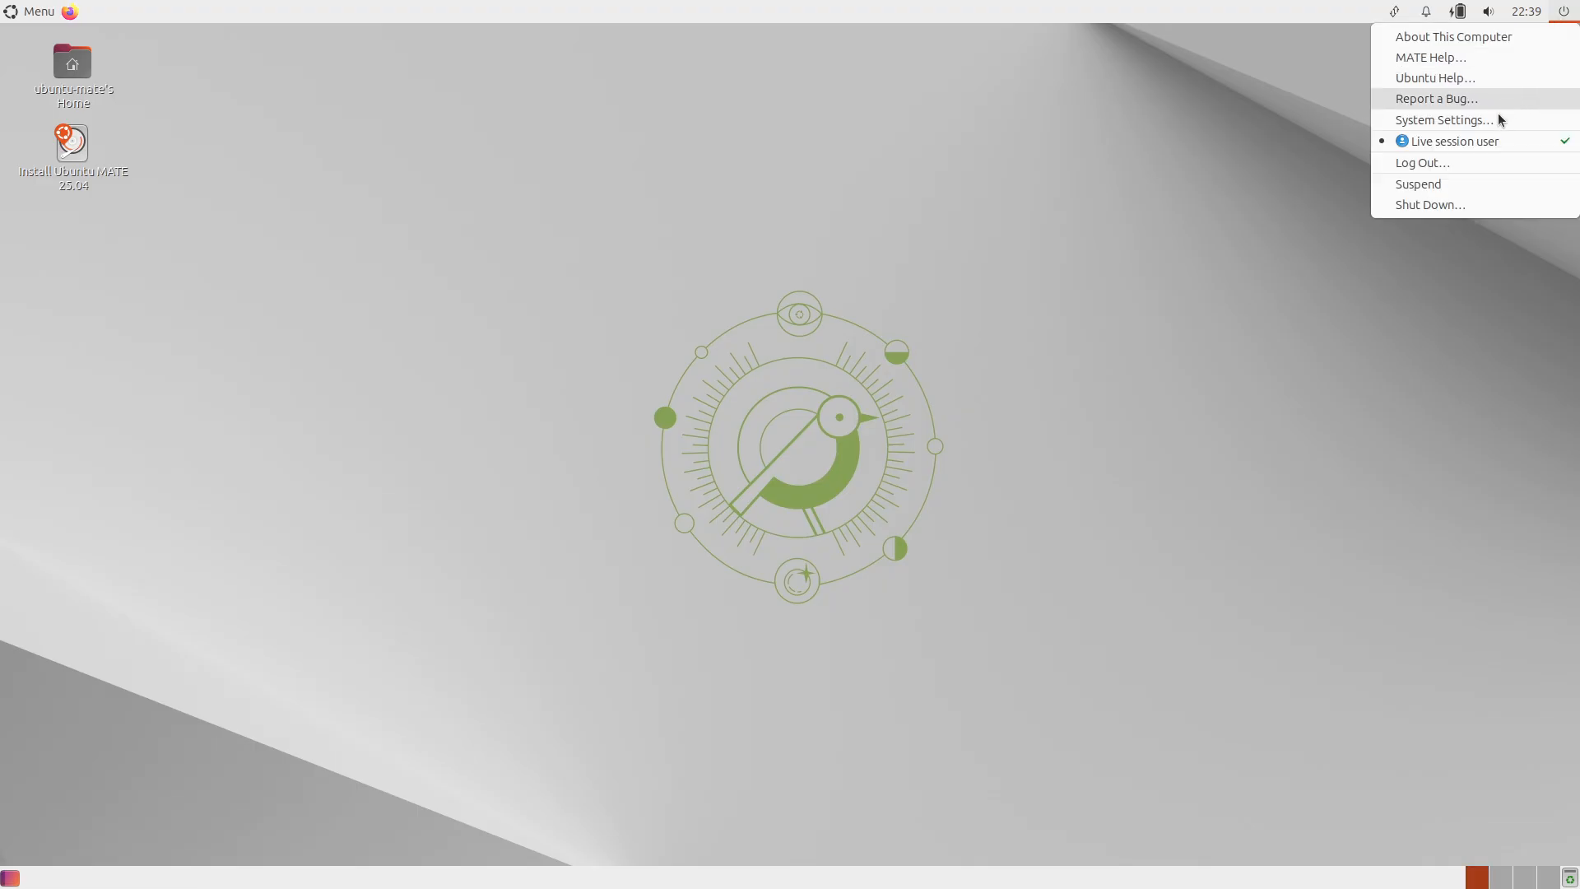
left_click(1421, 162)
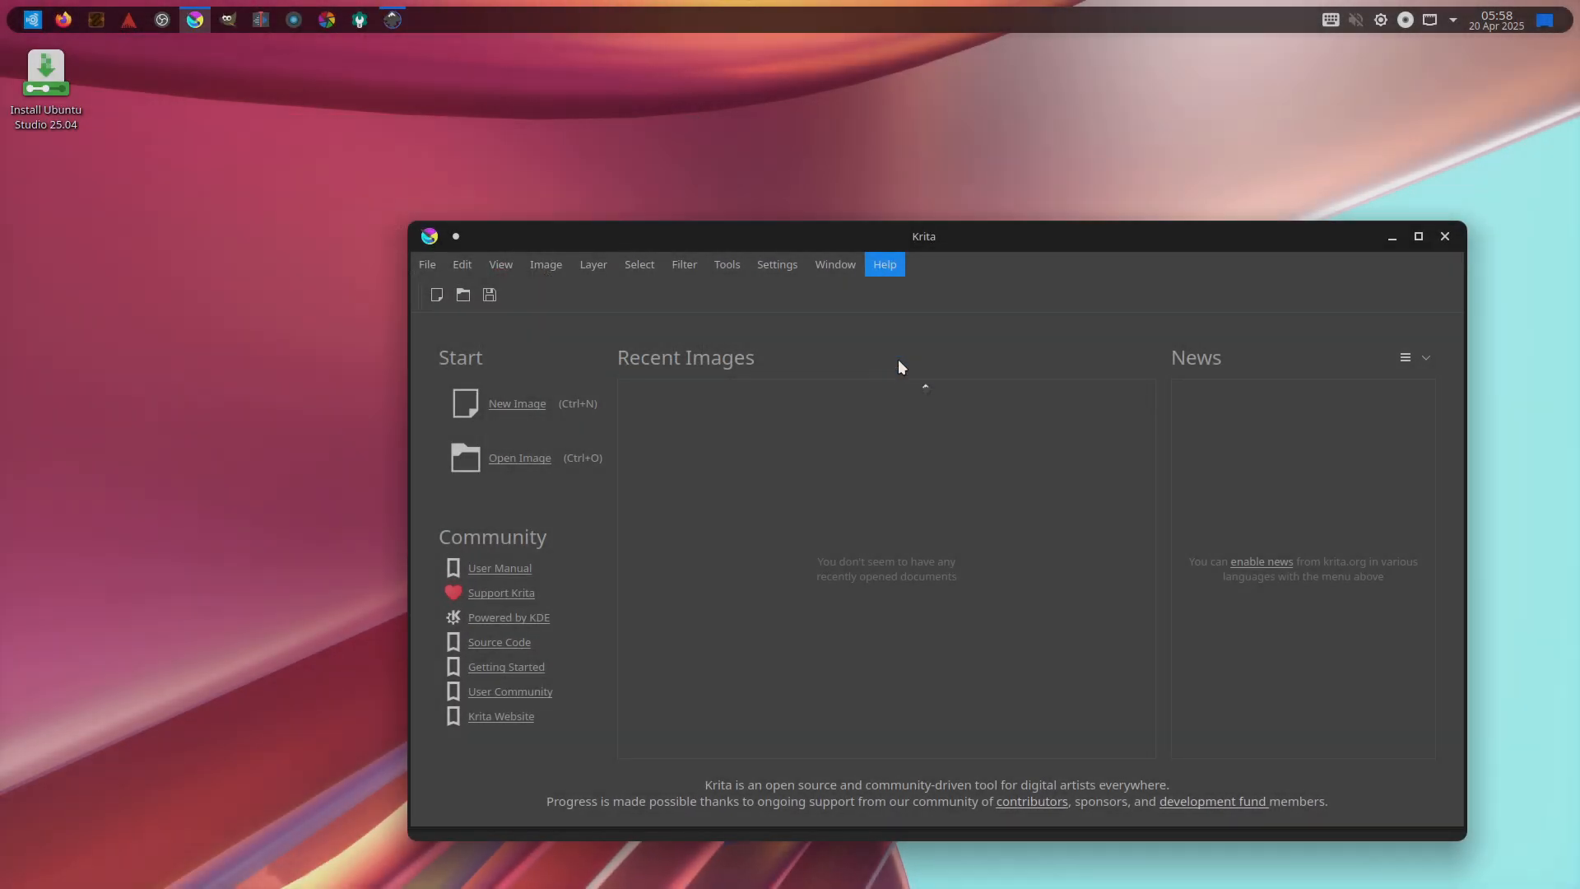
Step: Close Krita, view Inkscape 1.2.2's About window, and close Inkscape
left_click(391, 19)
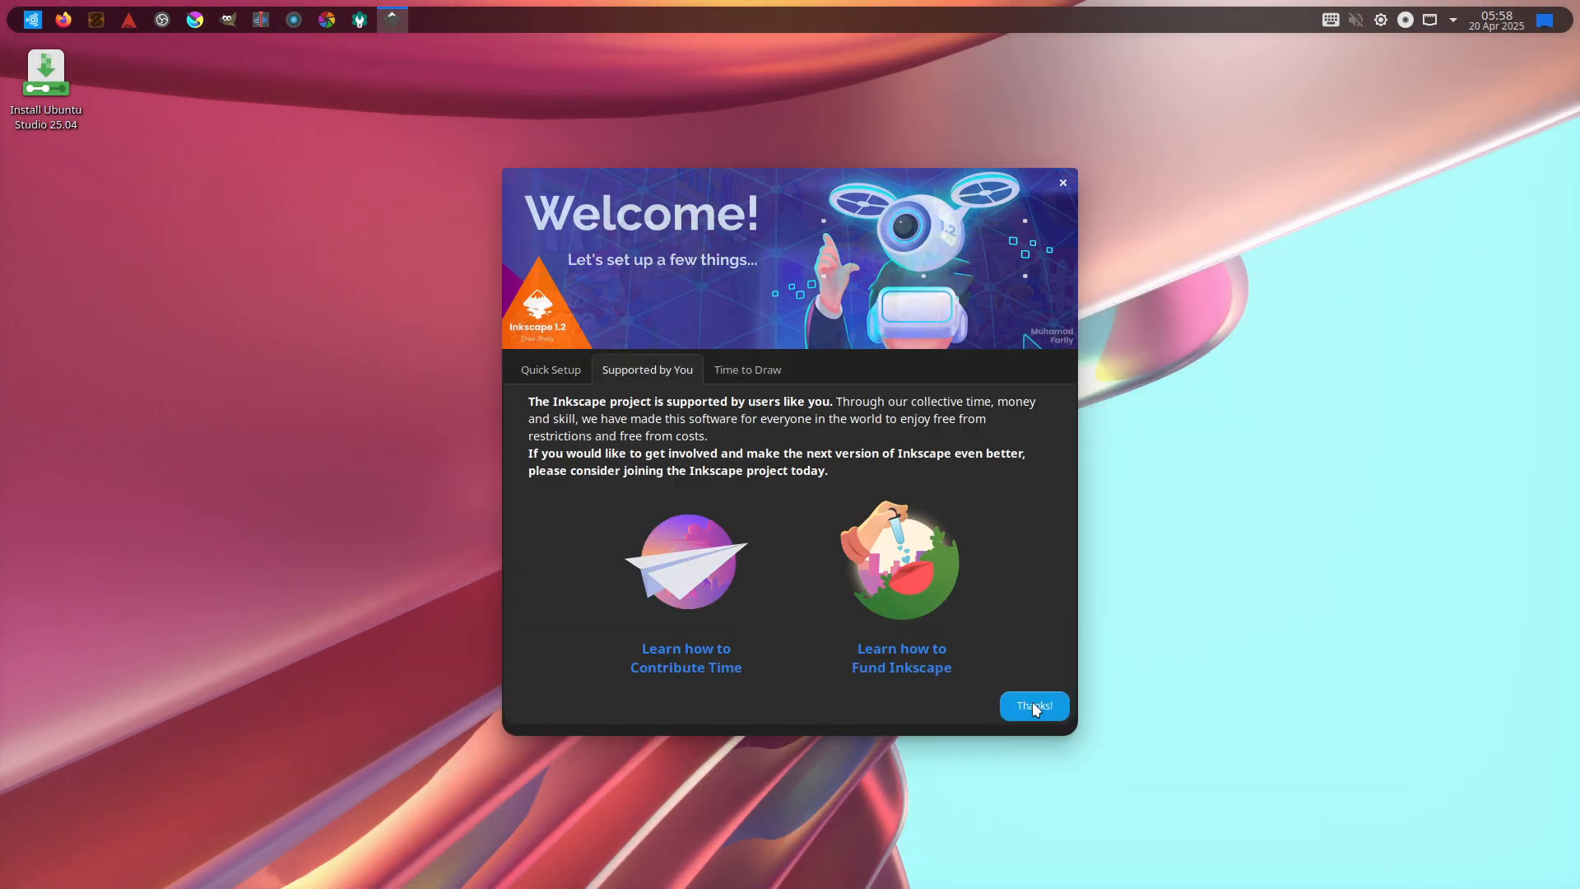
left_click(1033, 706)
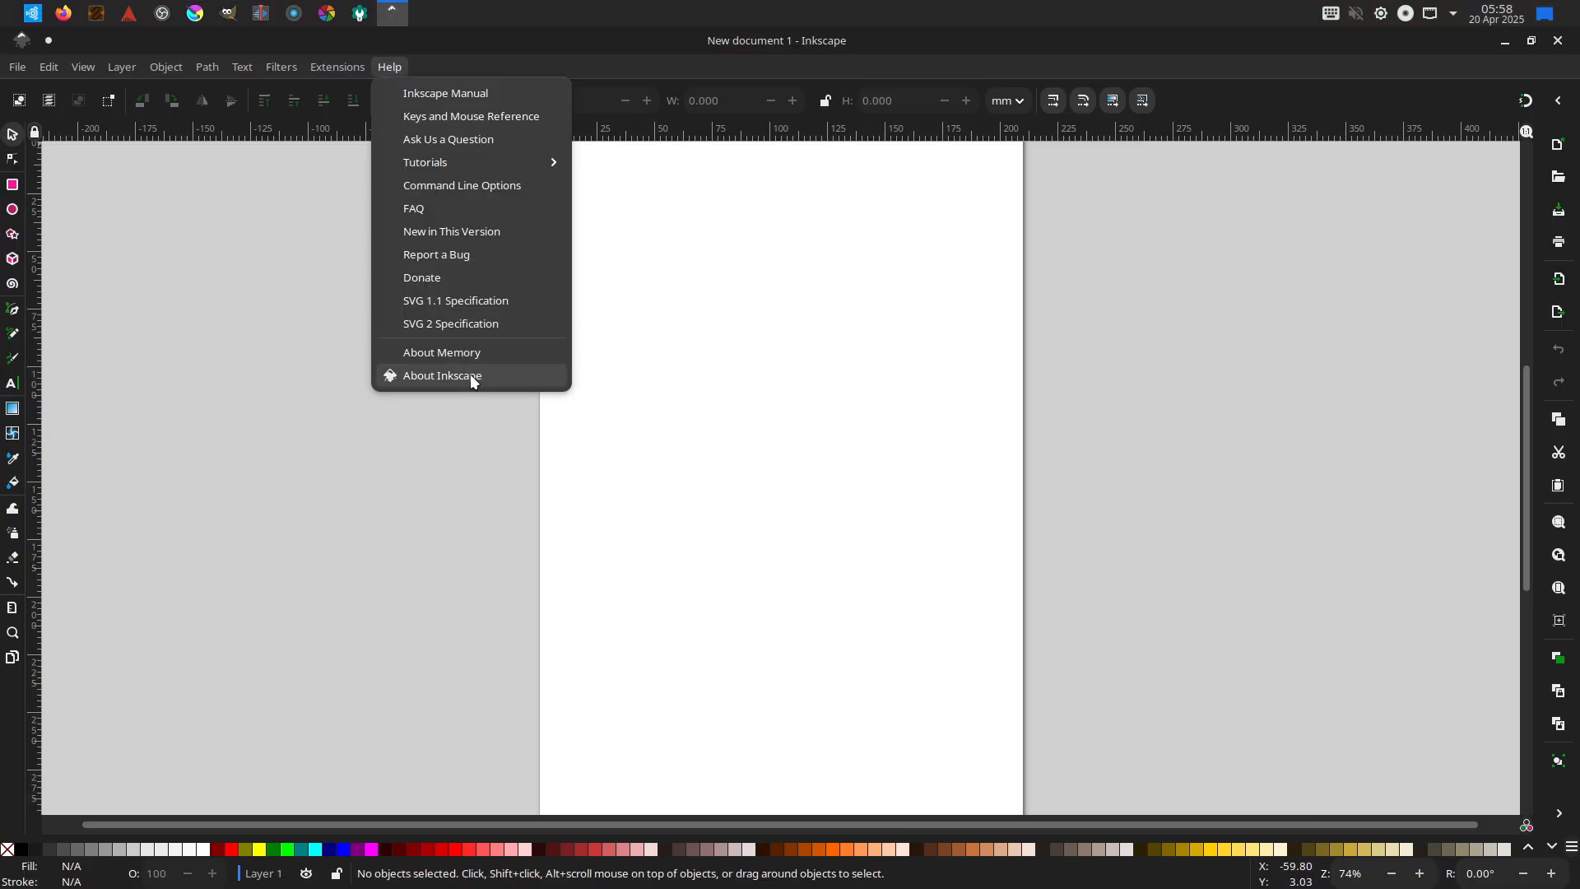
left_click(441, 375)
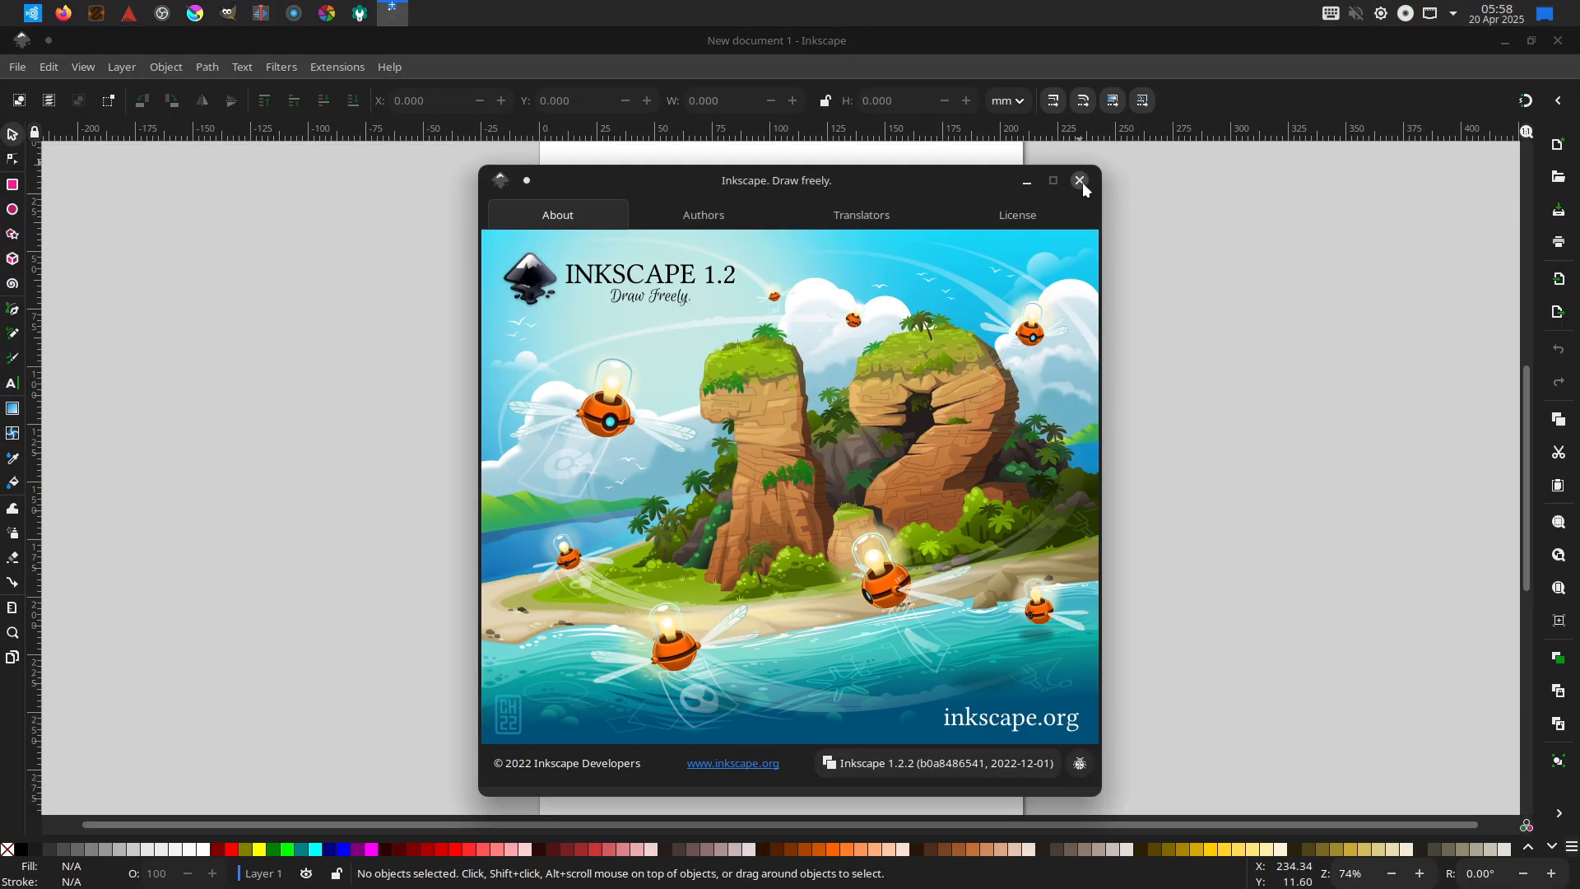
left_click(32, 20)
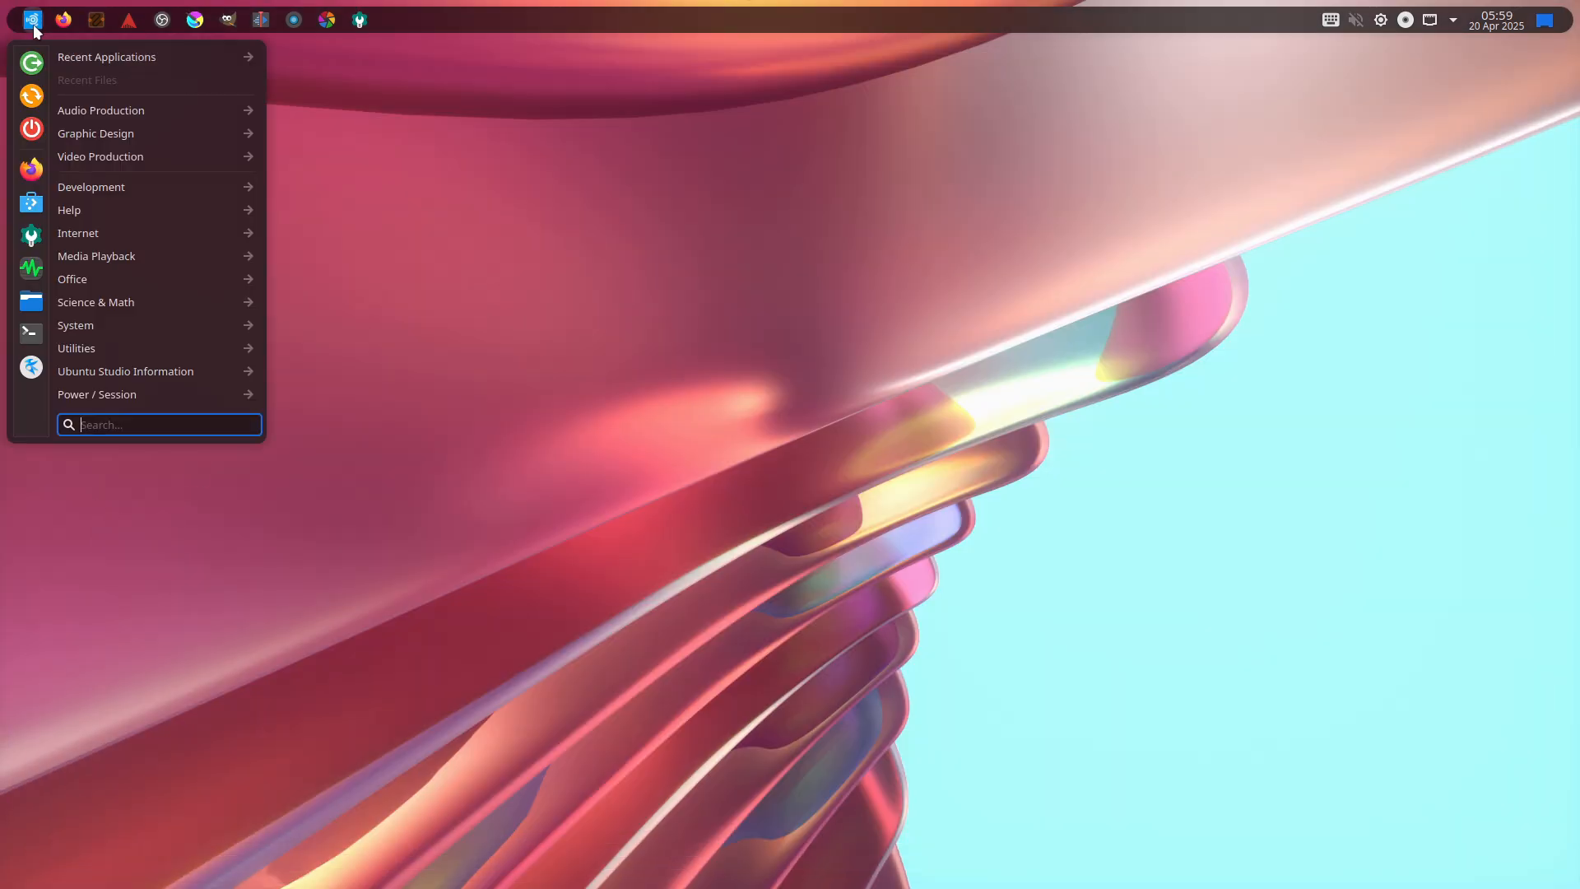
right_click(45, 71)
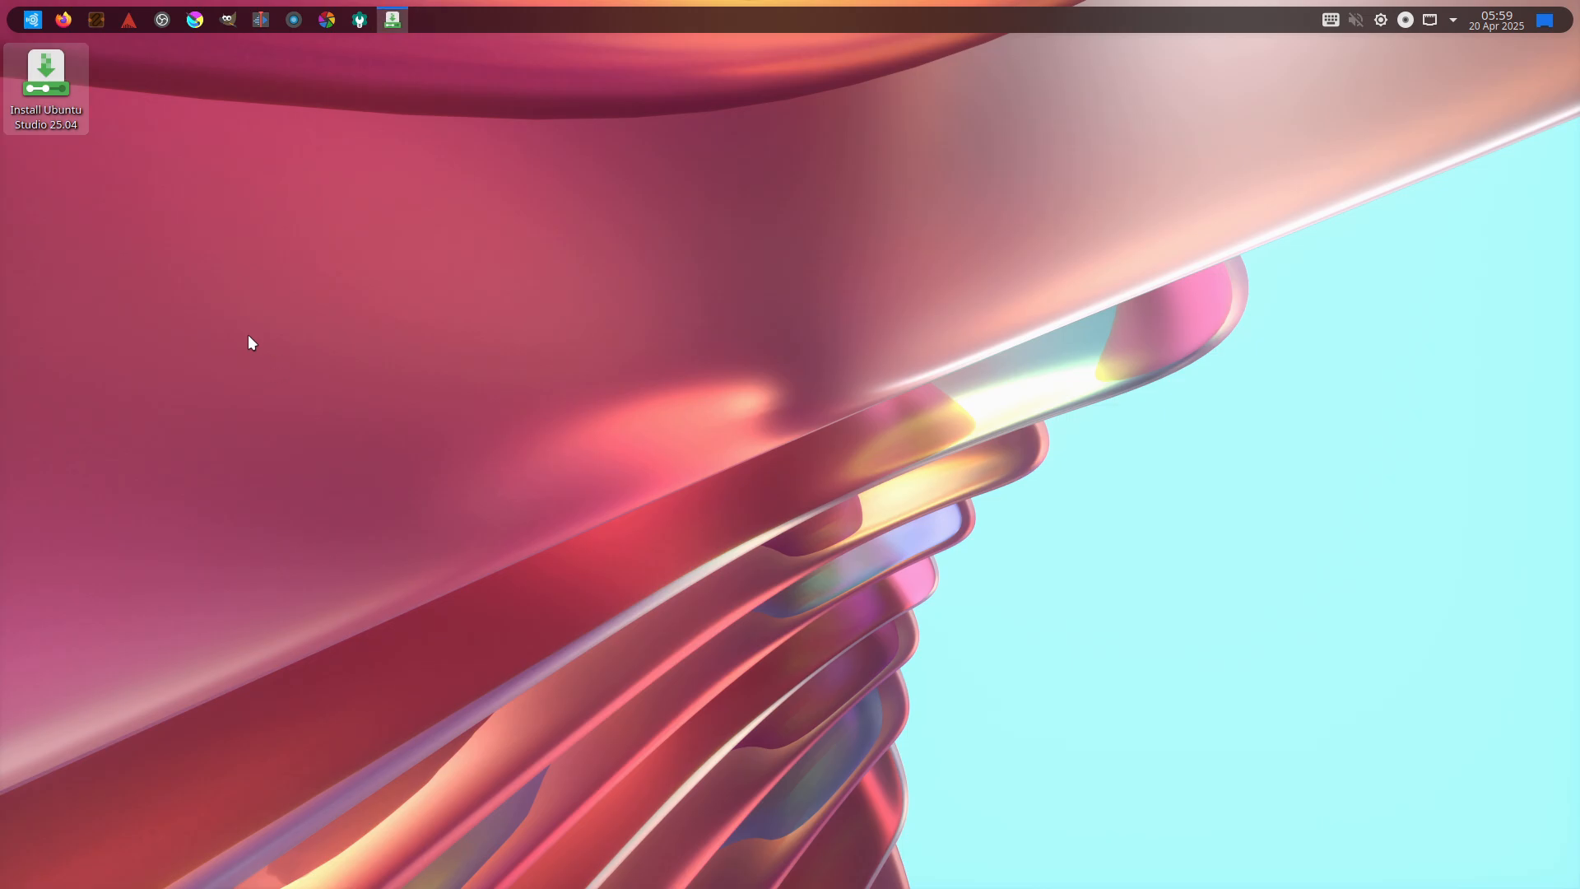
Step: Run the installer with English, wired network, third-party drivers, erase disk, no encryption, Thimphu timezone
double_click(46, 86)
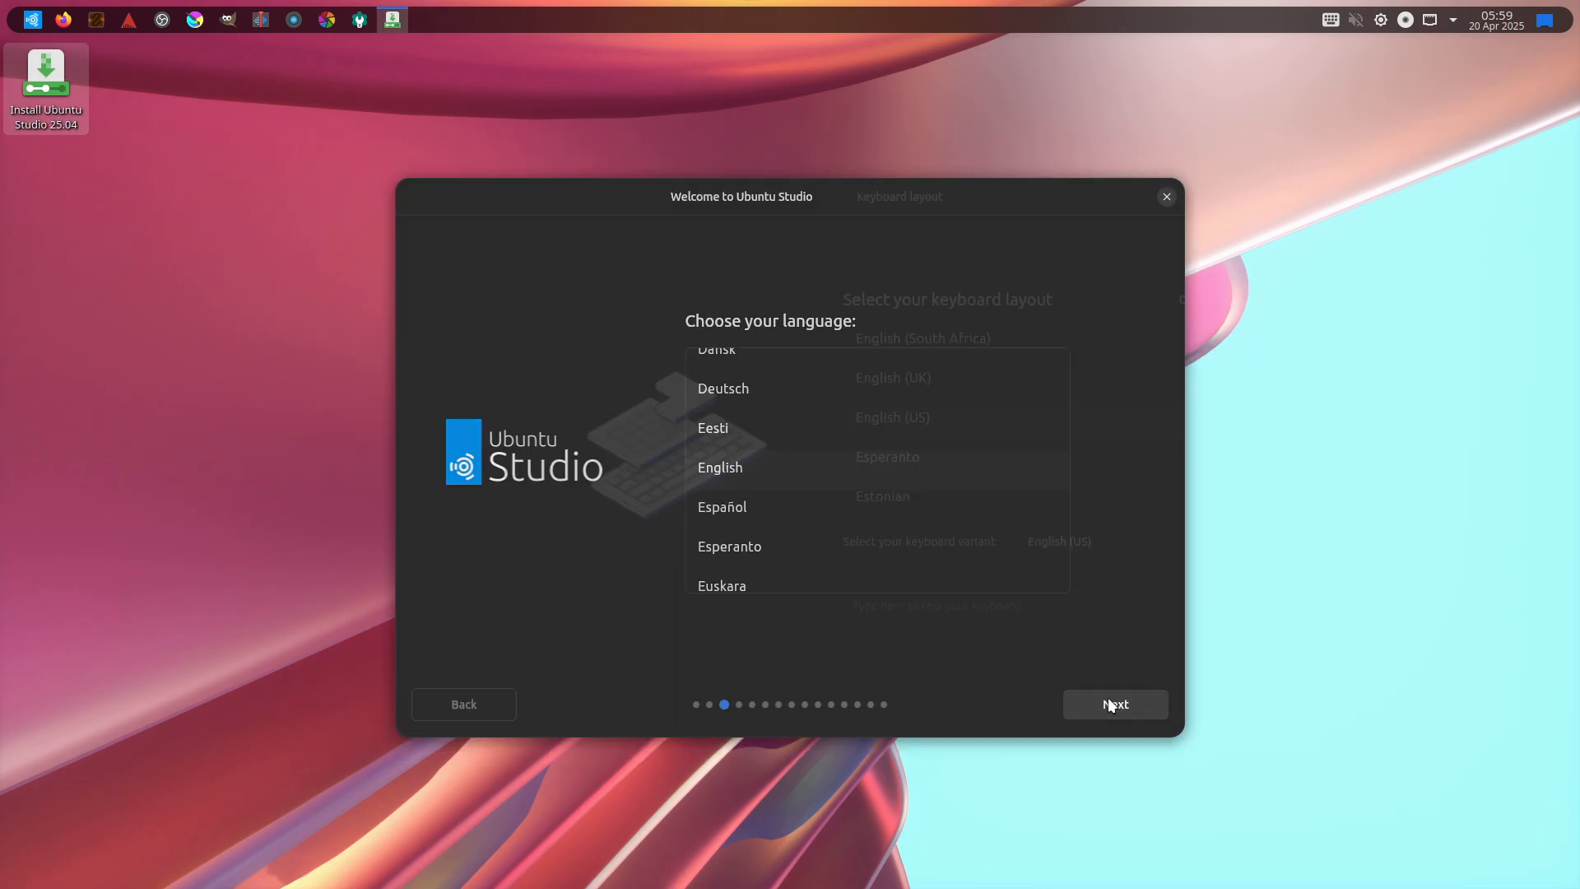
left_click(1115, 704)
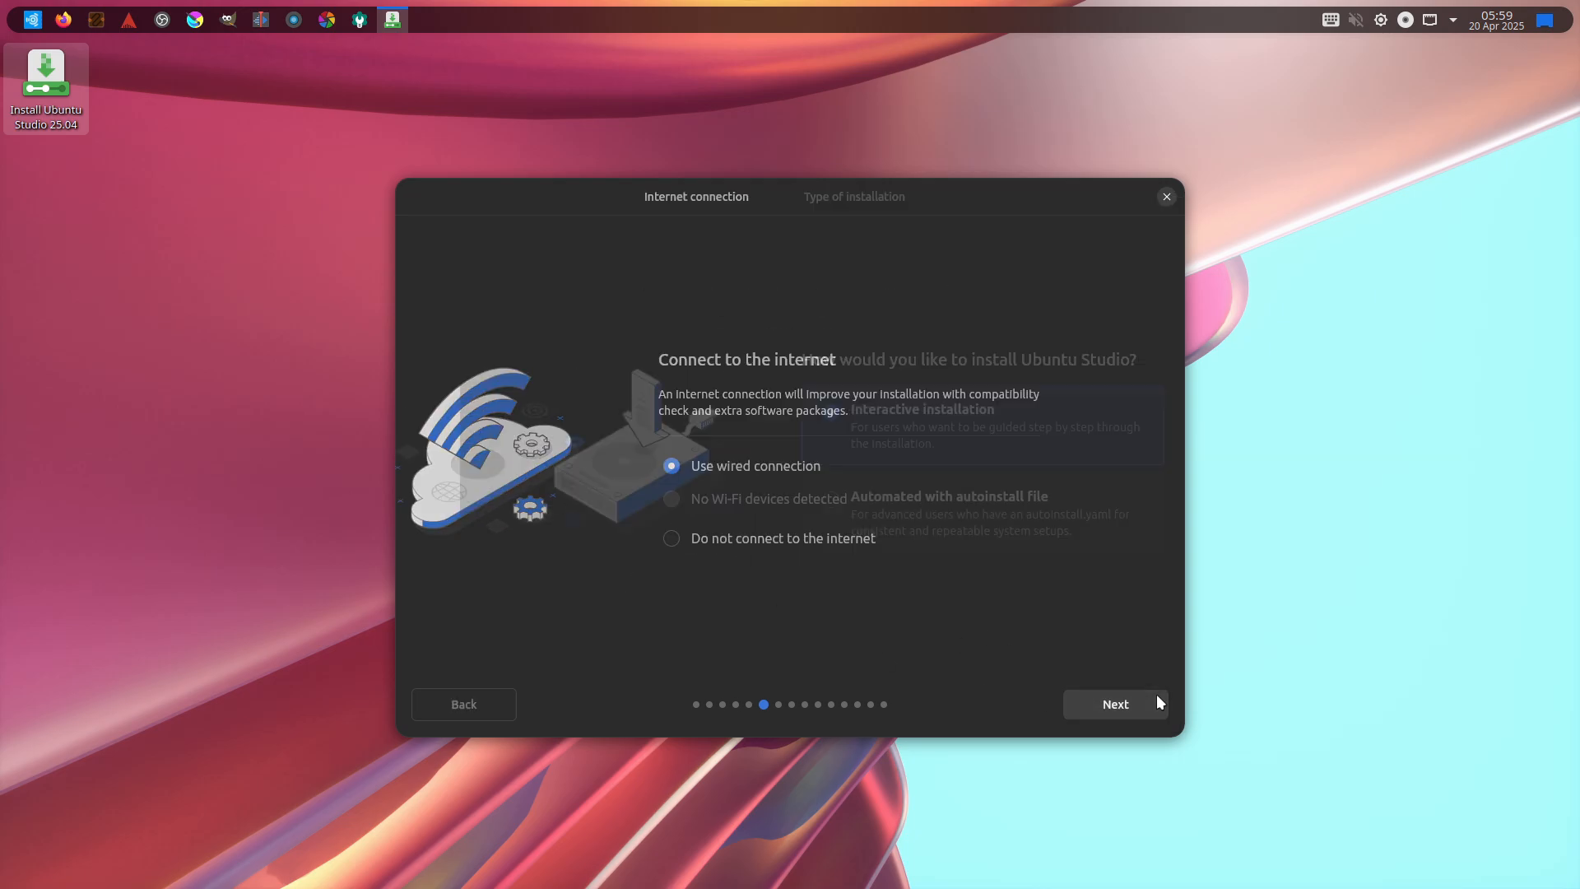
left_click(1114, 703)
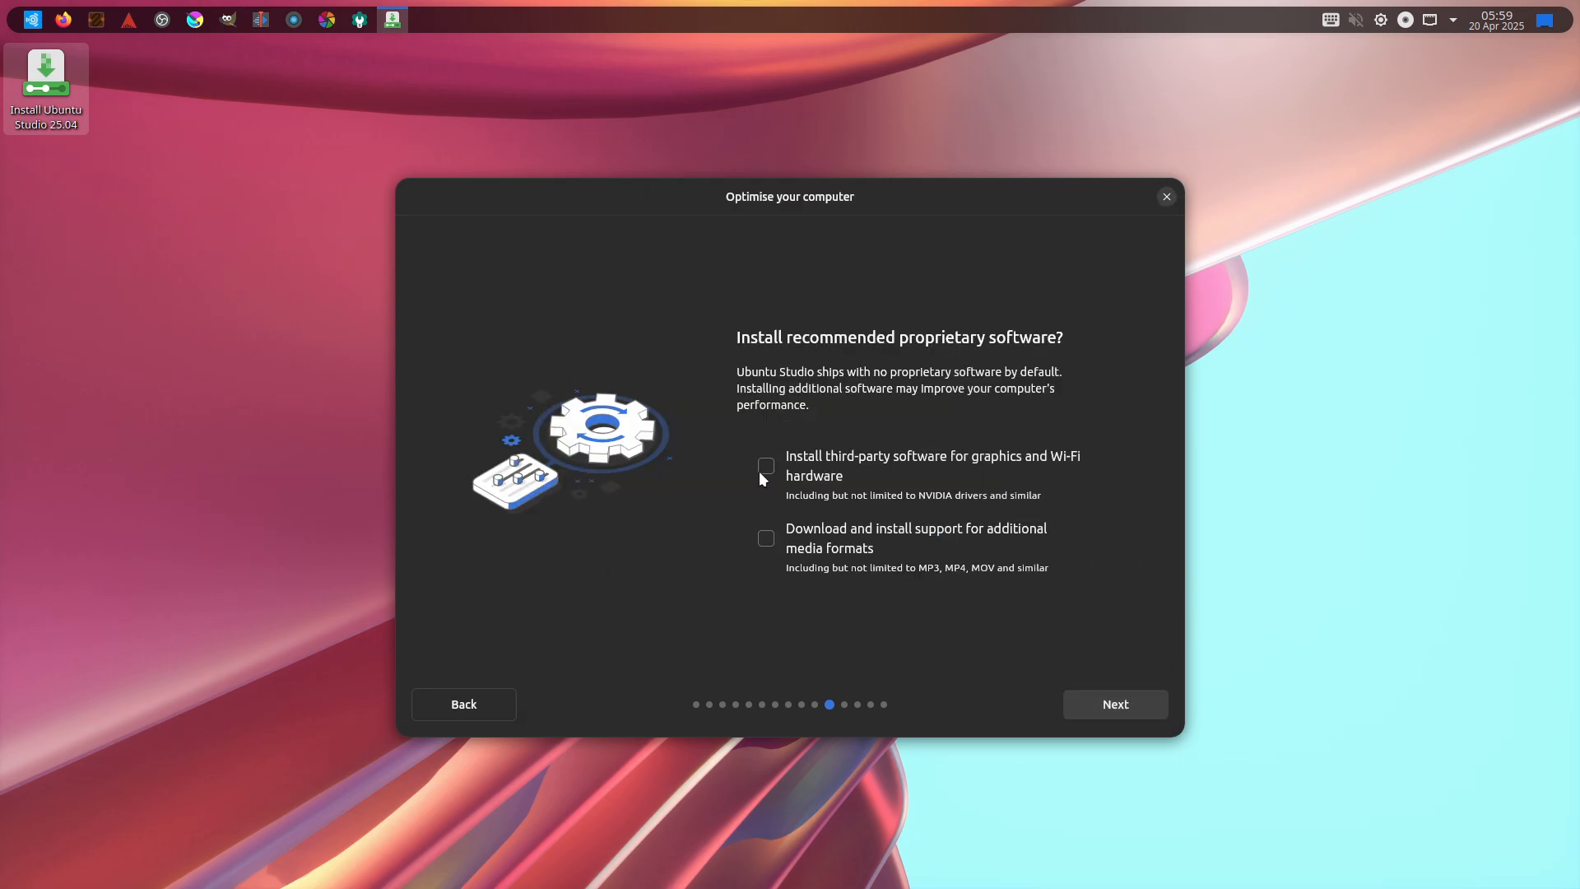
left_click(1114, 704)
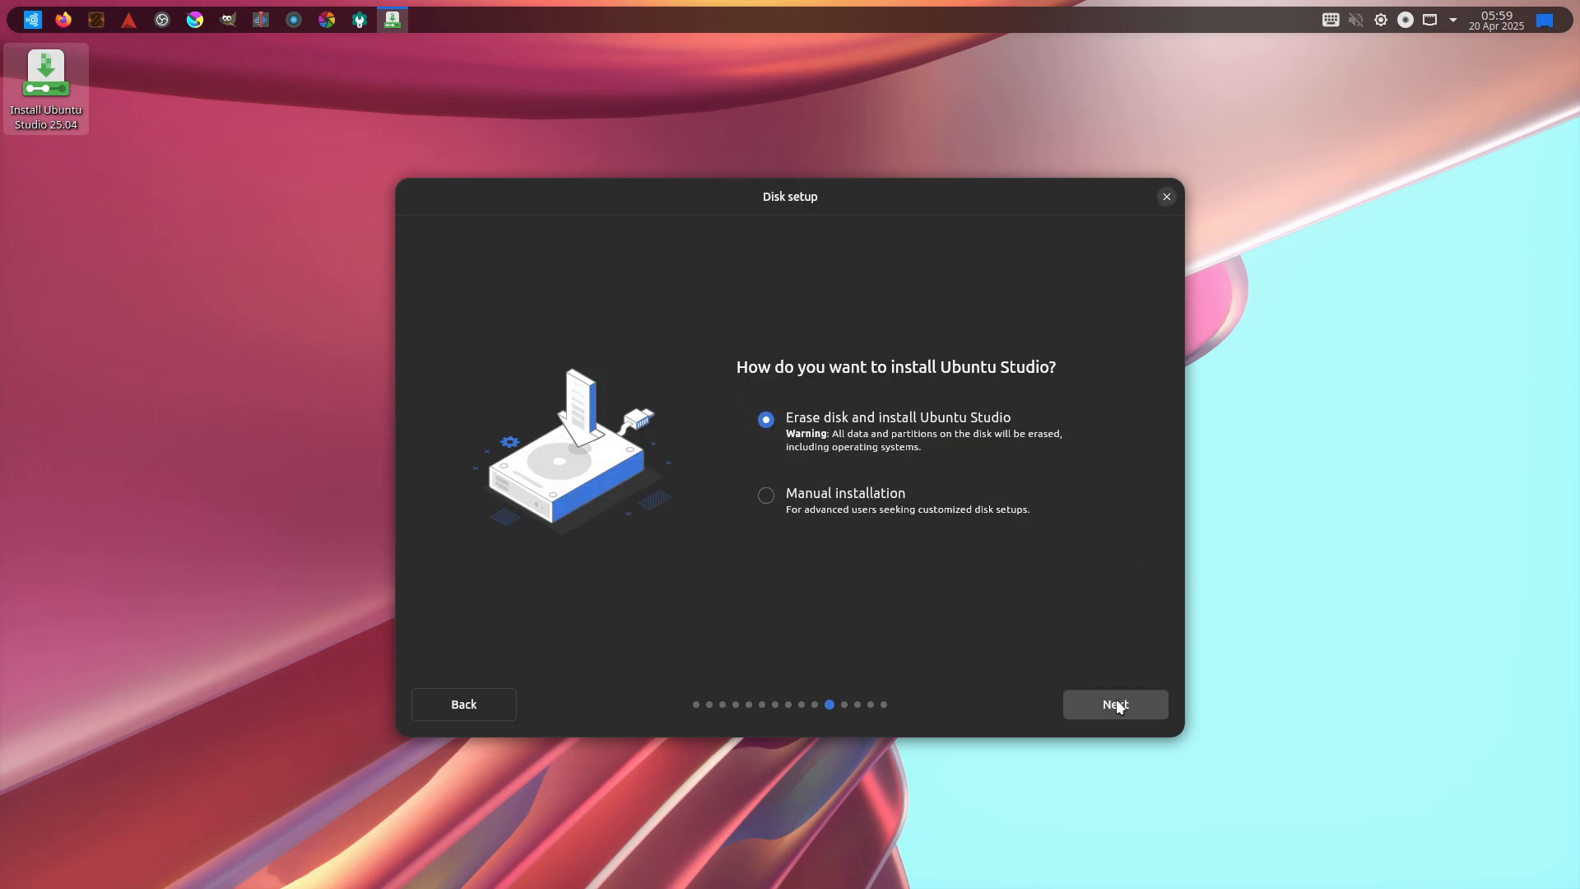
left_click(1114, 703)
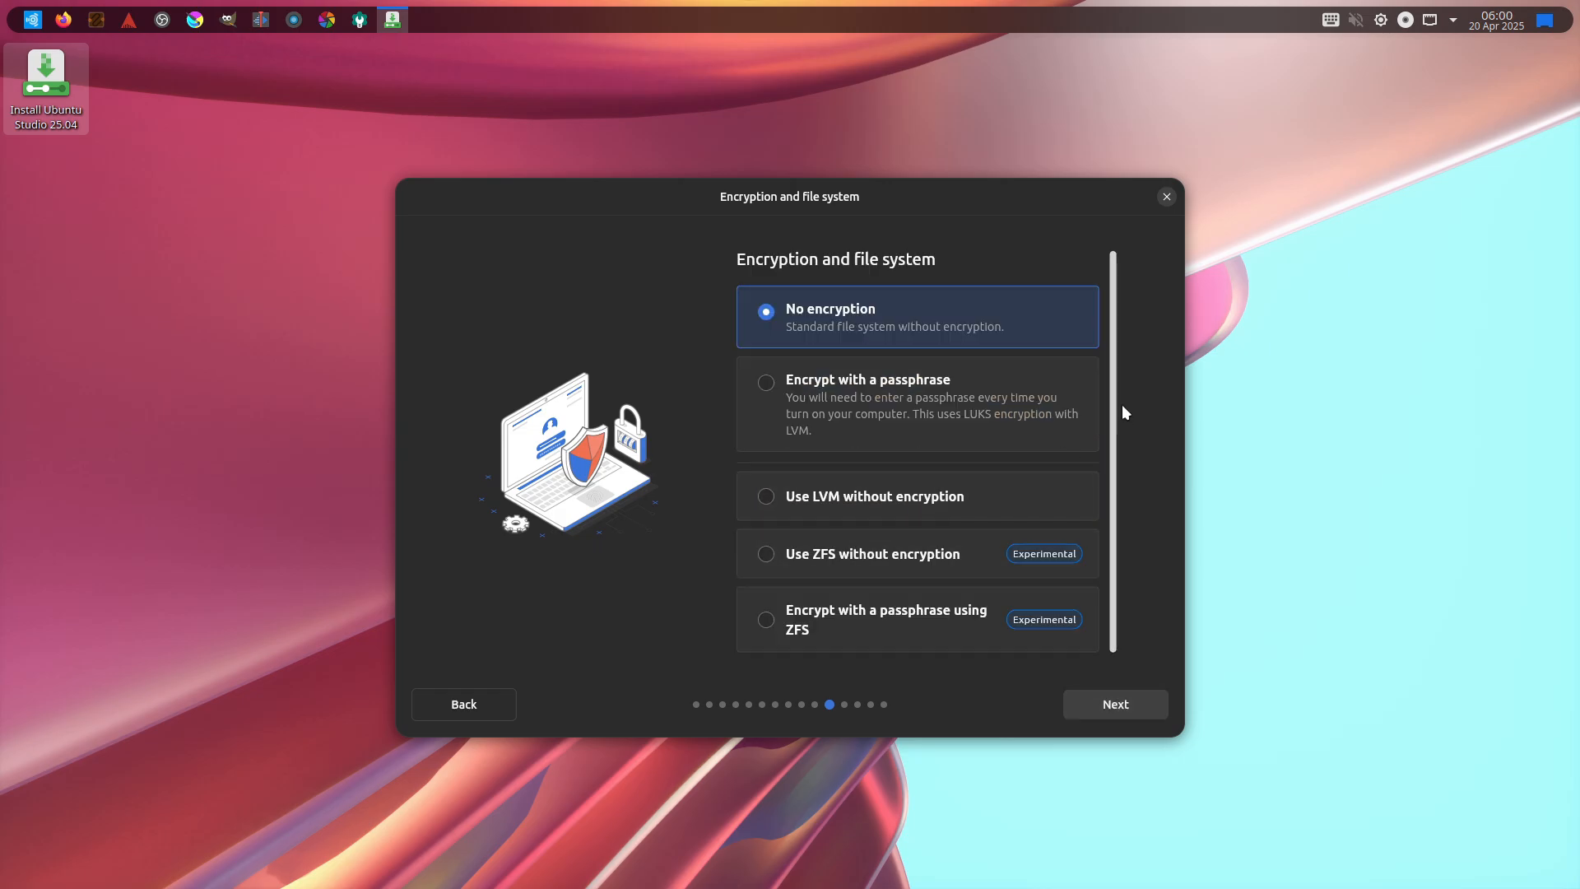
left_click(1114, 704)
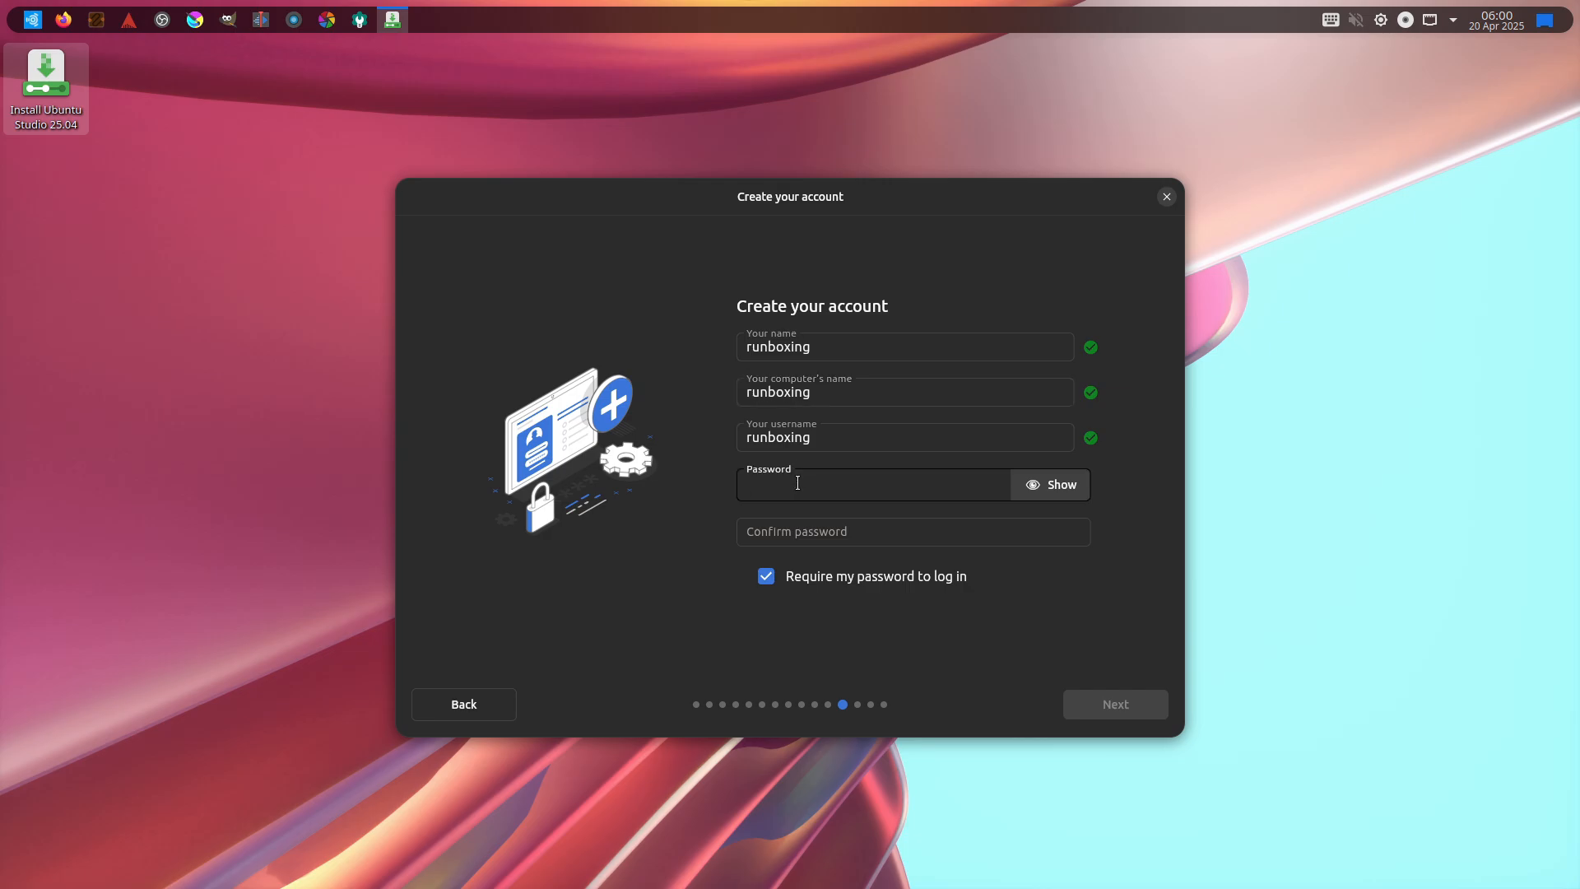
left_click(1113, 704)
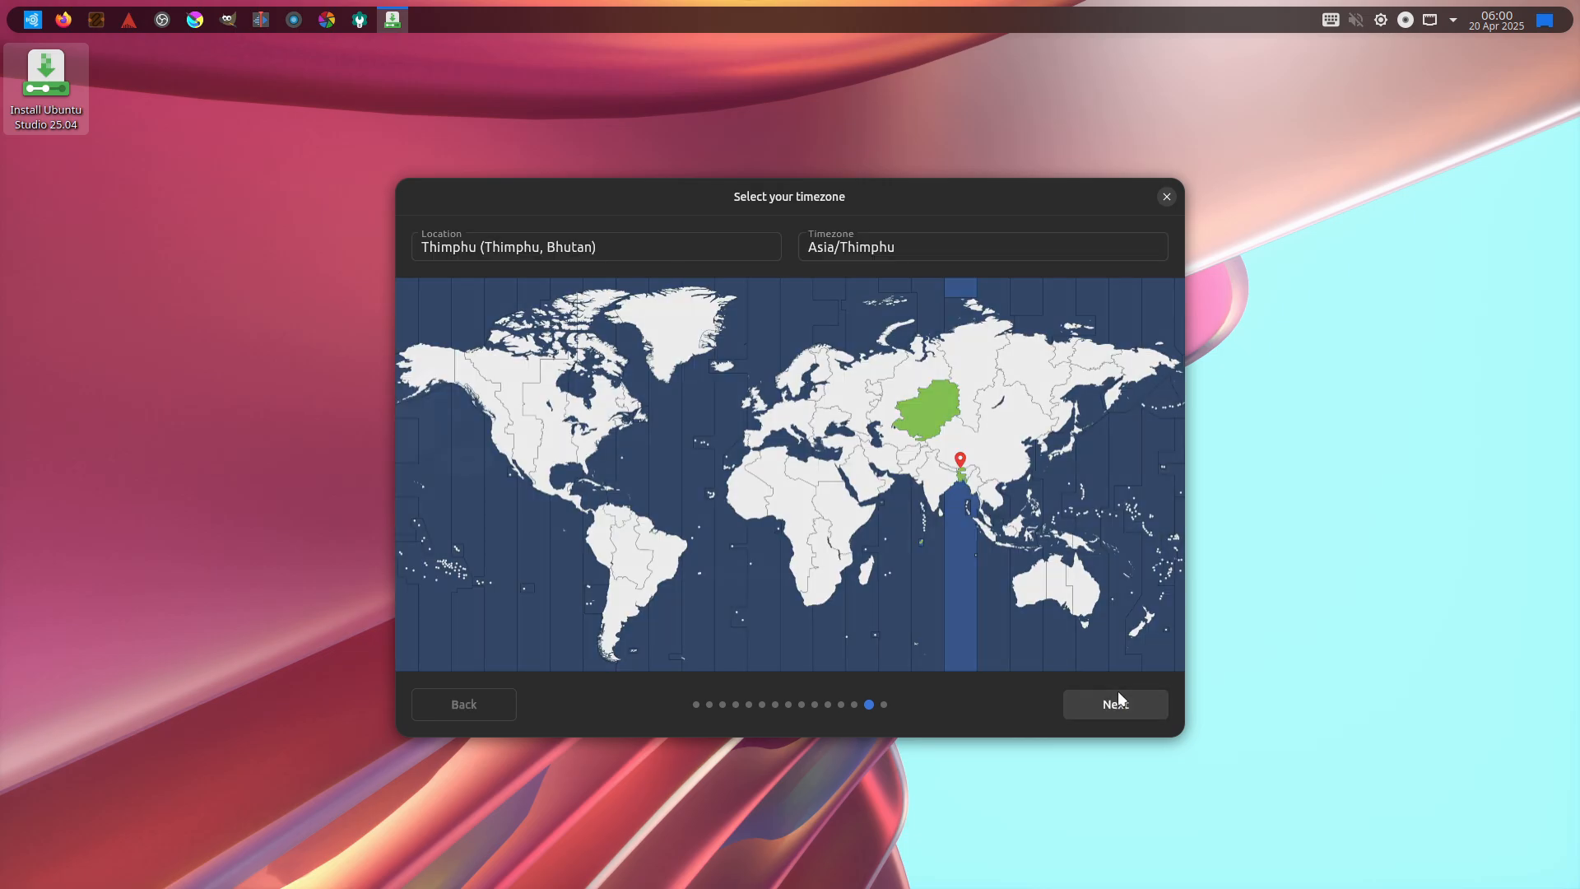
left_click(1115, 704)
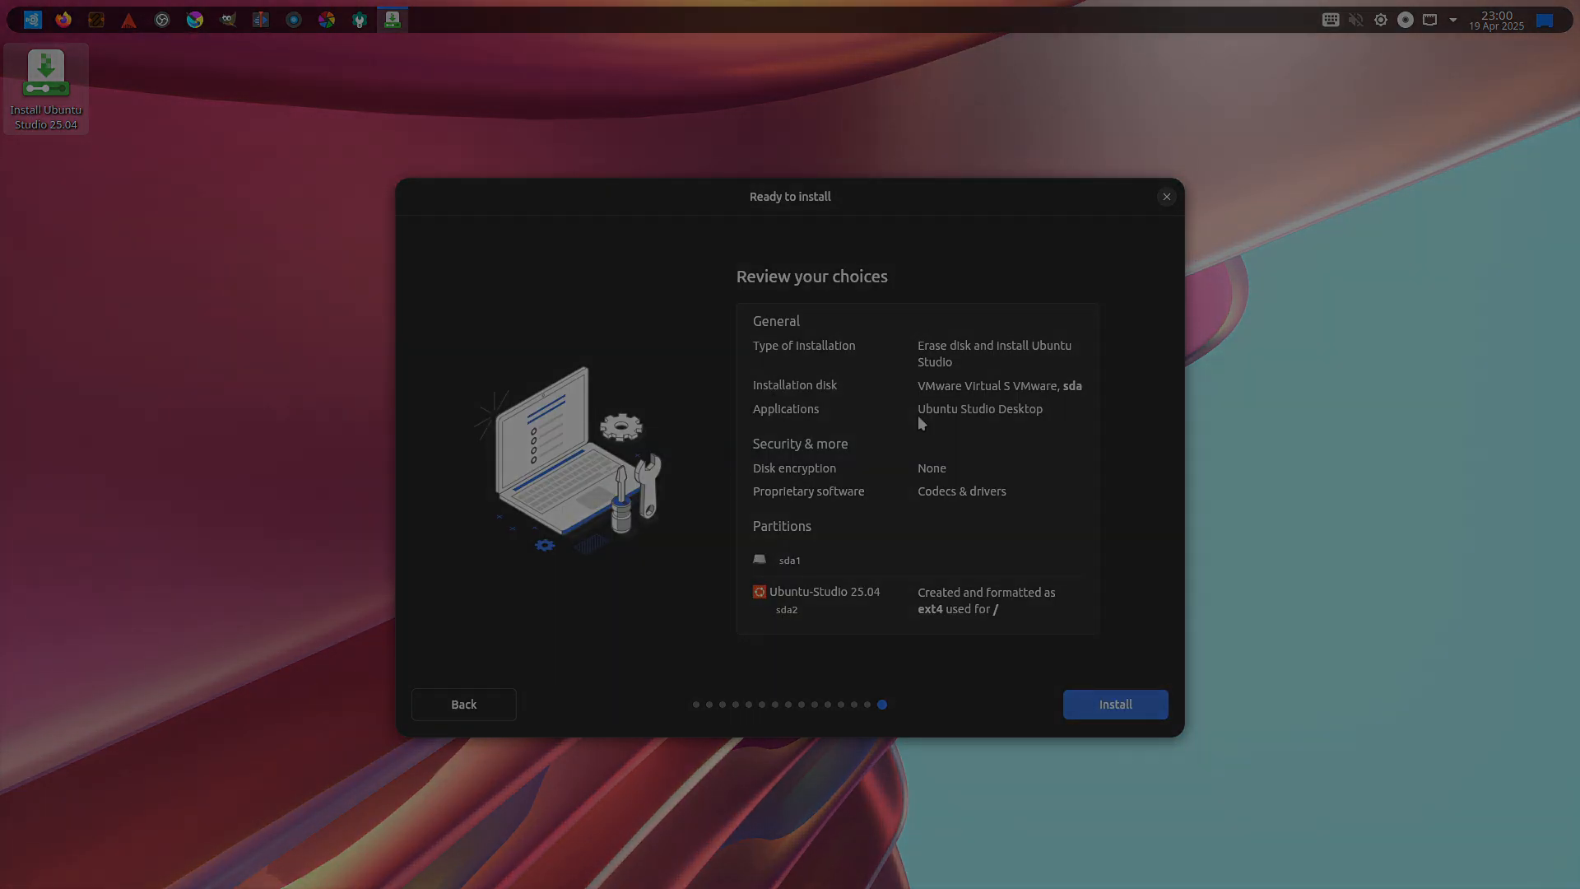